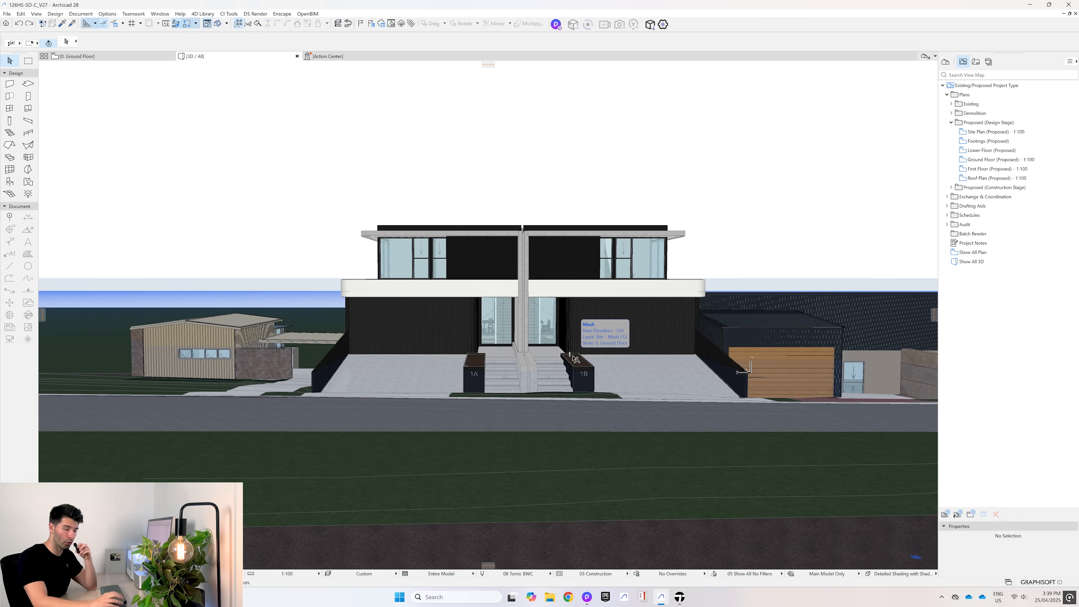
Step: Review the duplex in Archicad, check the Twinmotion import, and launch a new untitled D5 Render scene
click(679, 597)
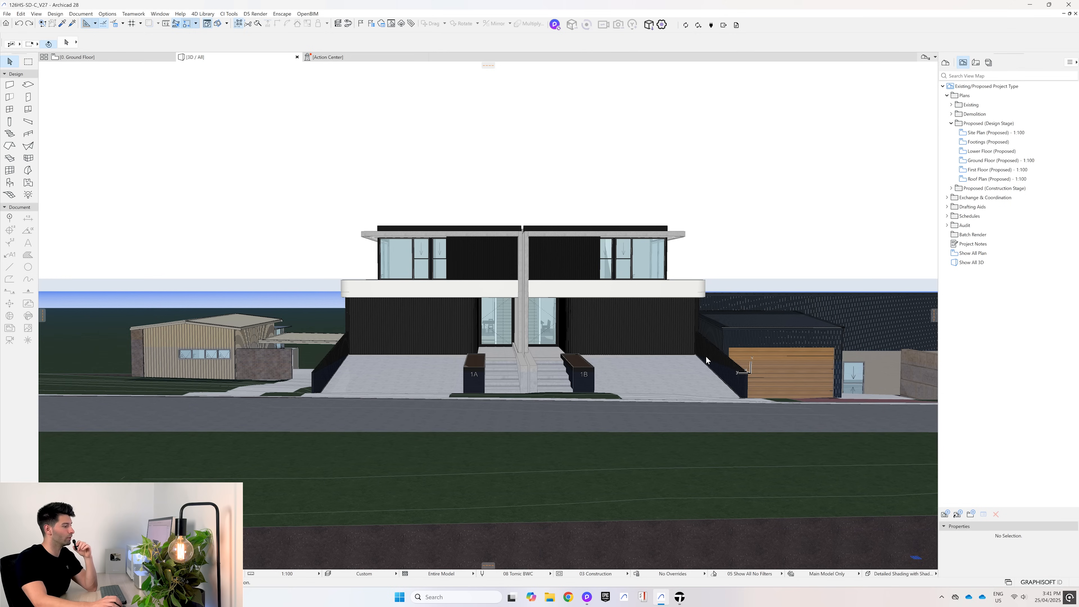
click(678, 597)
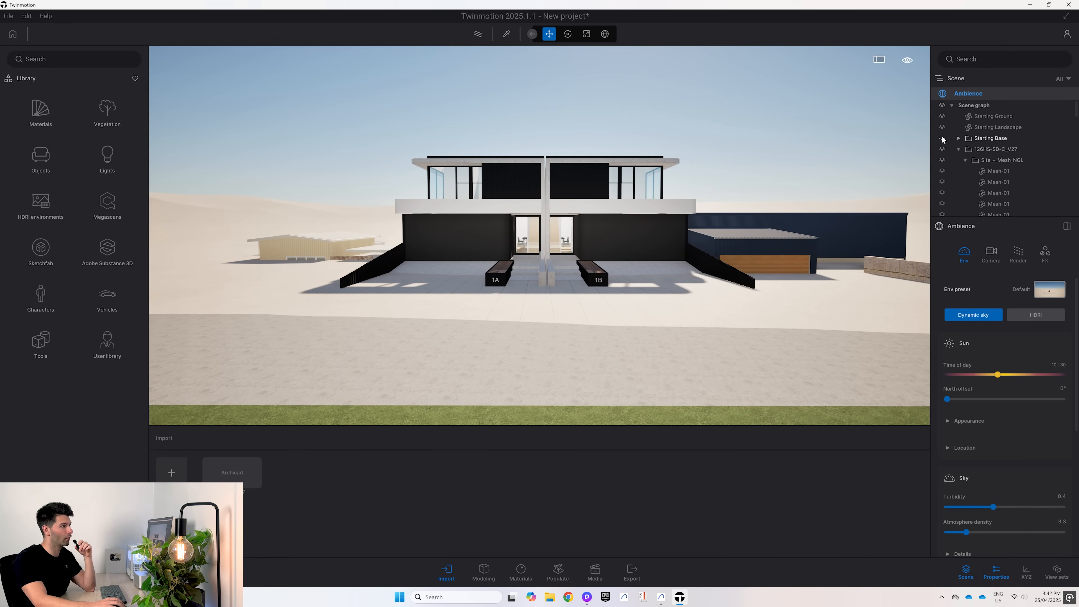
click(993, 116)
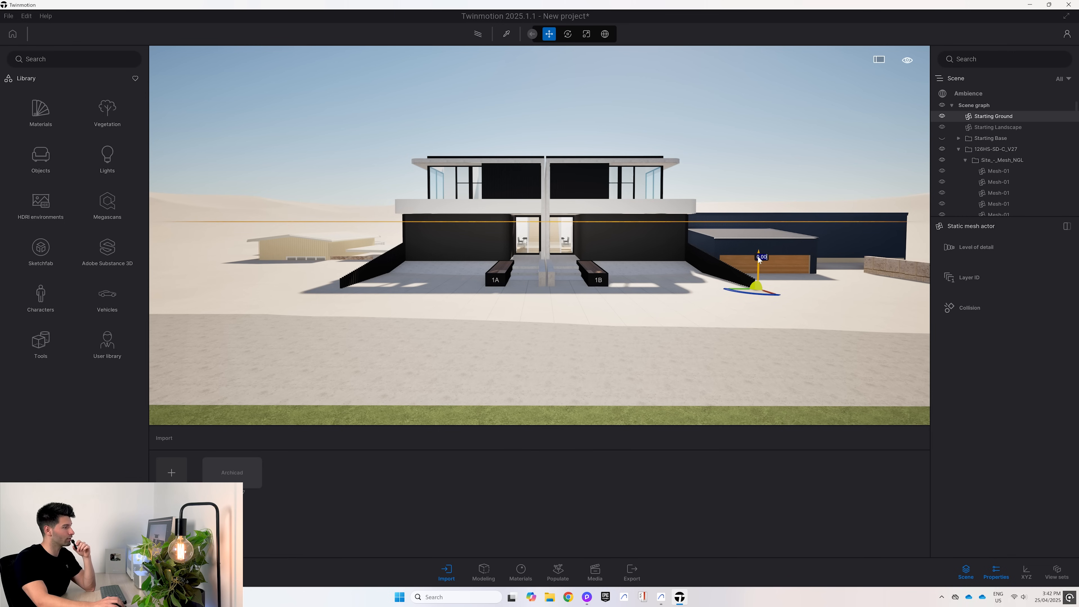
click(594, 572)
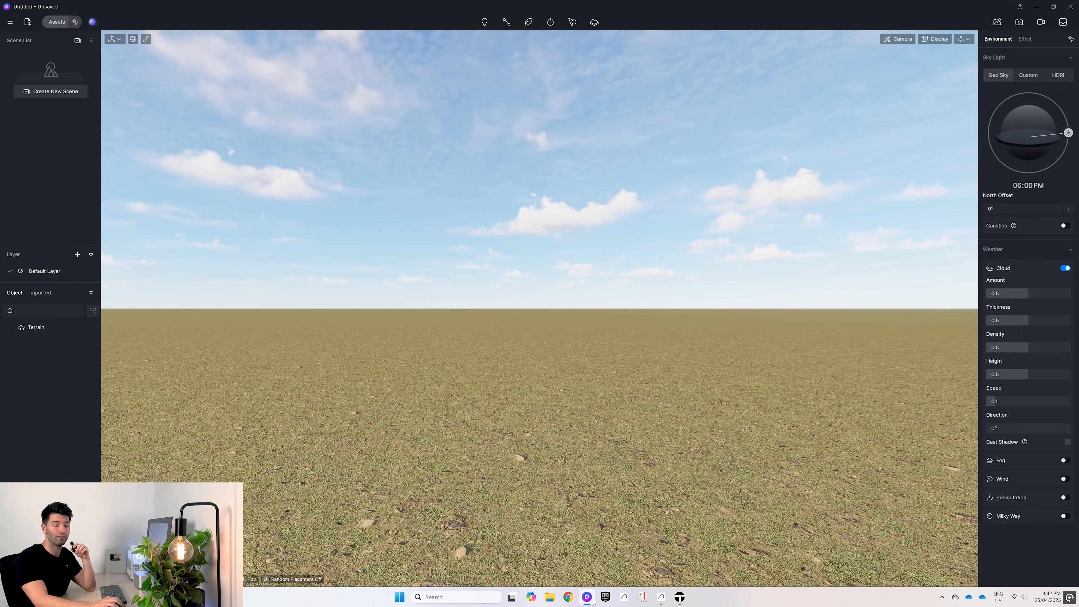
Step: Import the Archicad duplex model into the D5 scene, then switch back to Twinmotion's Media panel
click(642, 597)
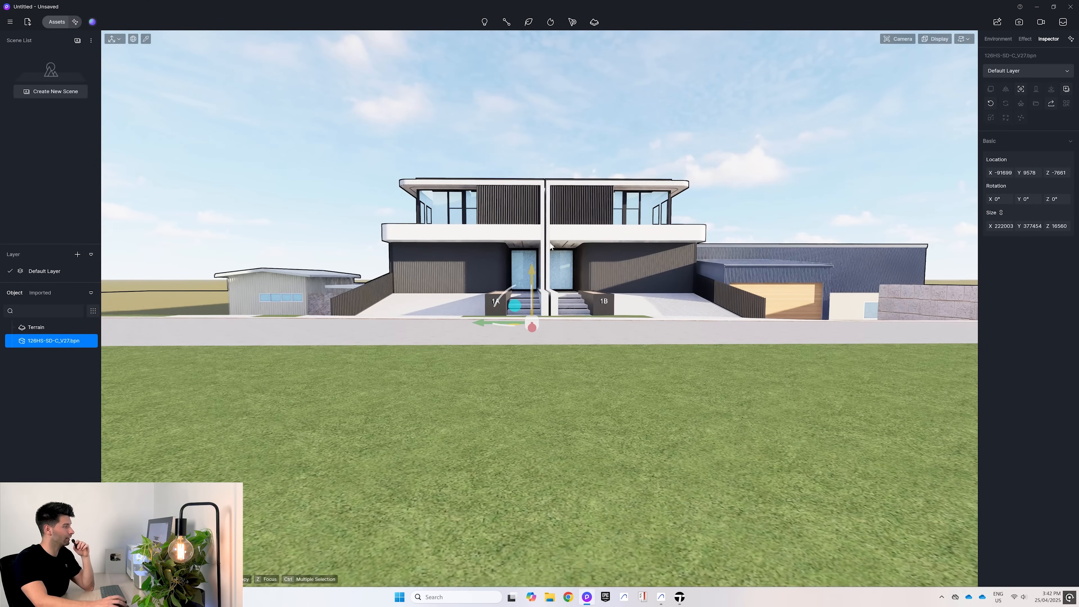
click(997, 39)
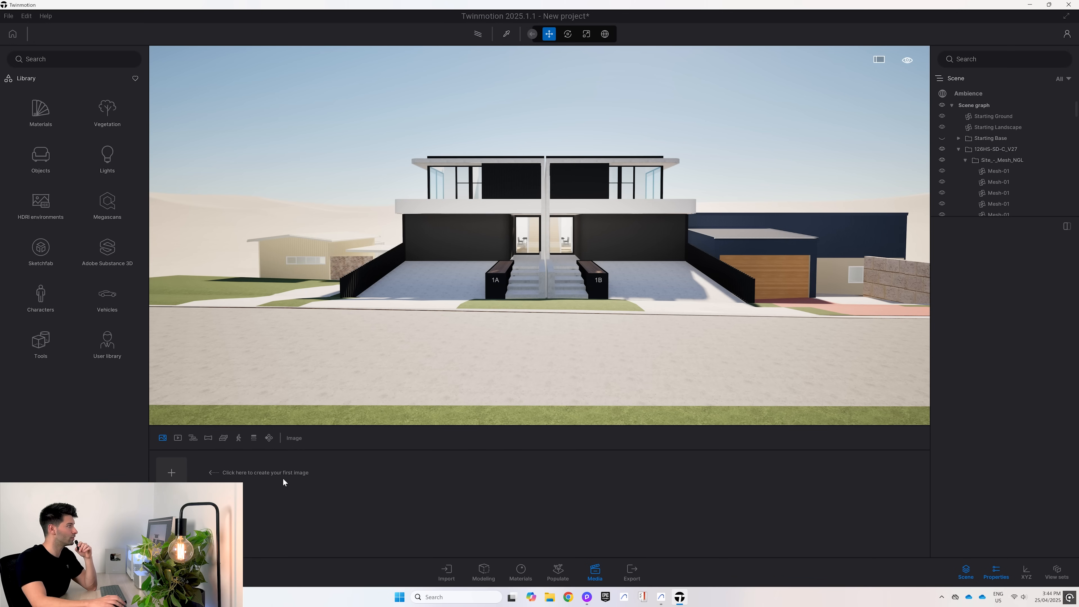
Step: Enable the Path tracer in Ambience's Render settings and review the Env settings
click(968, 93)
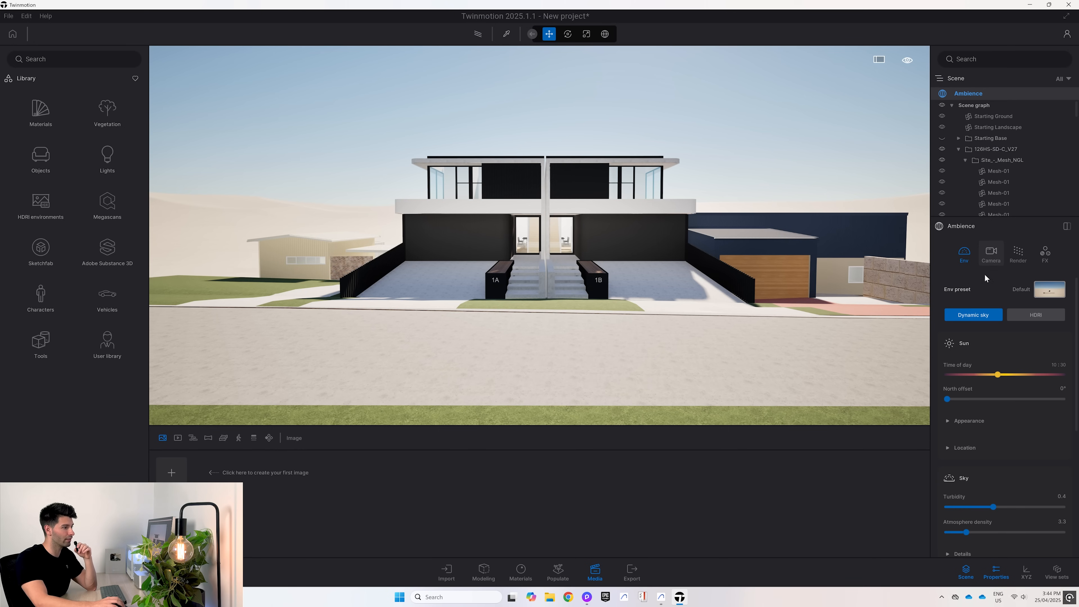
click(1018, 253)
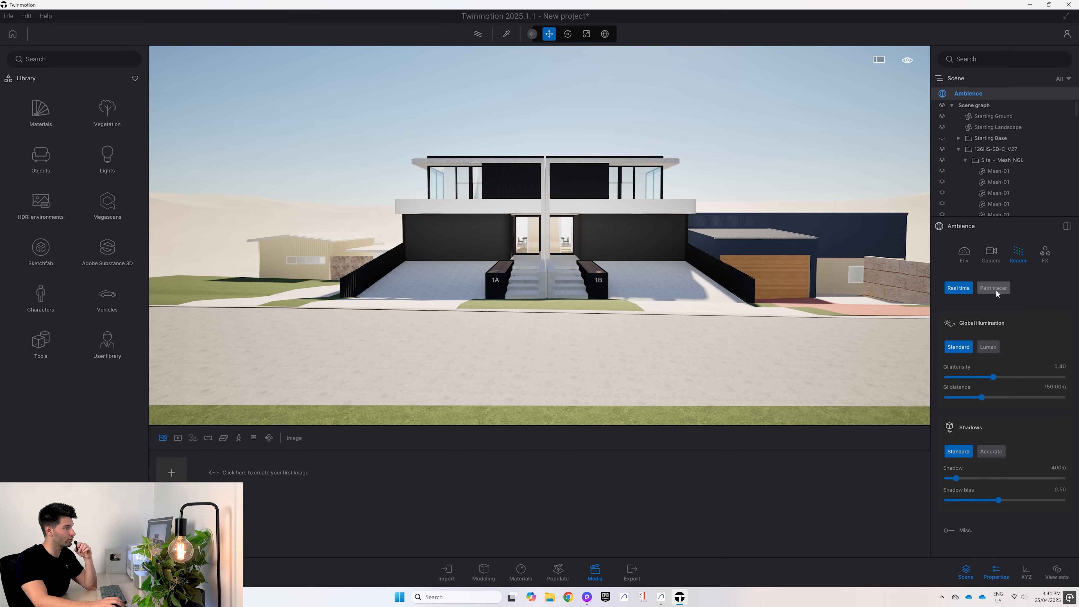
click(992, 287)
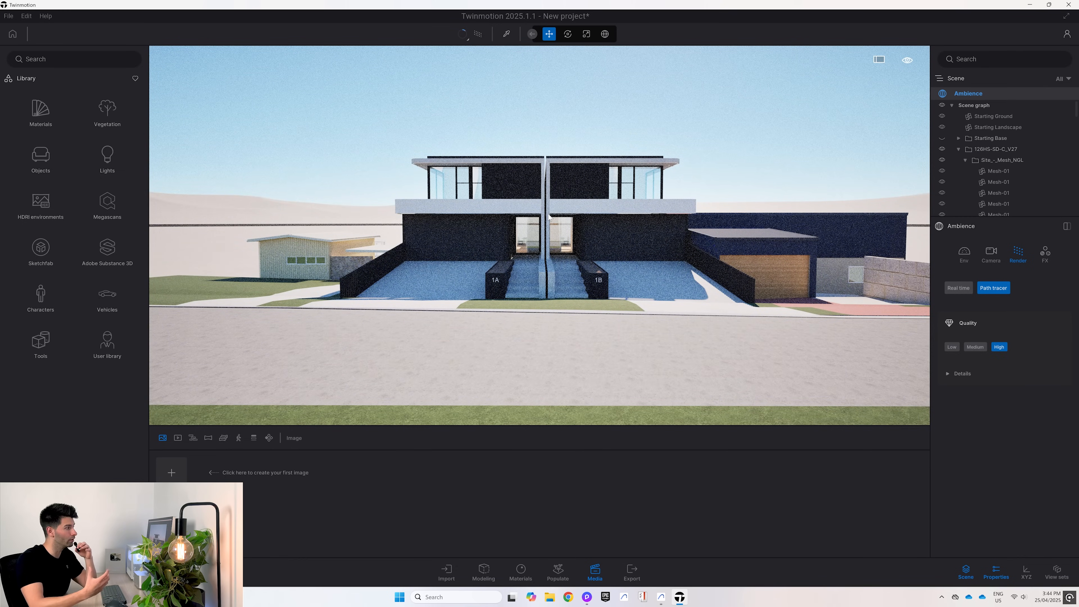
click(963, 253)
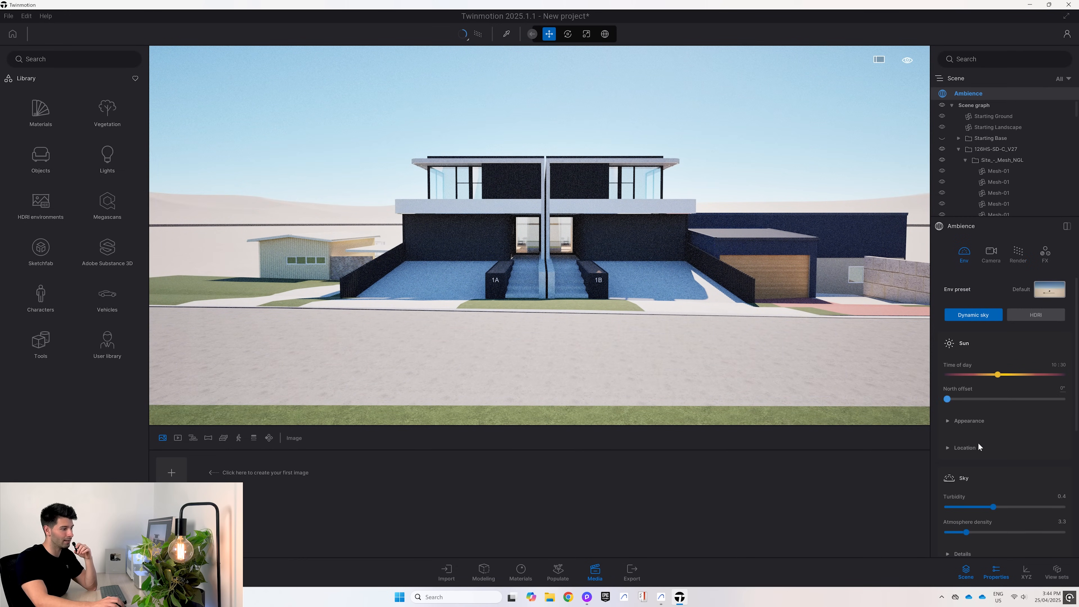
scroll(down, 3)
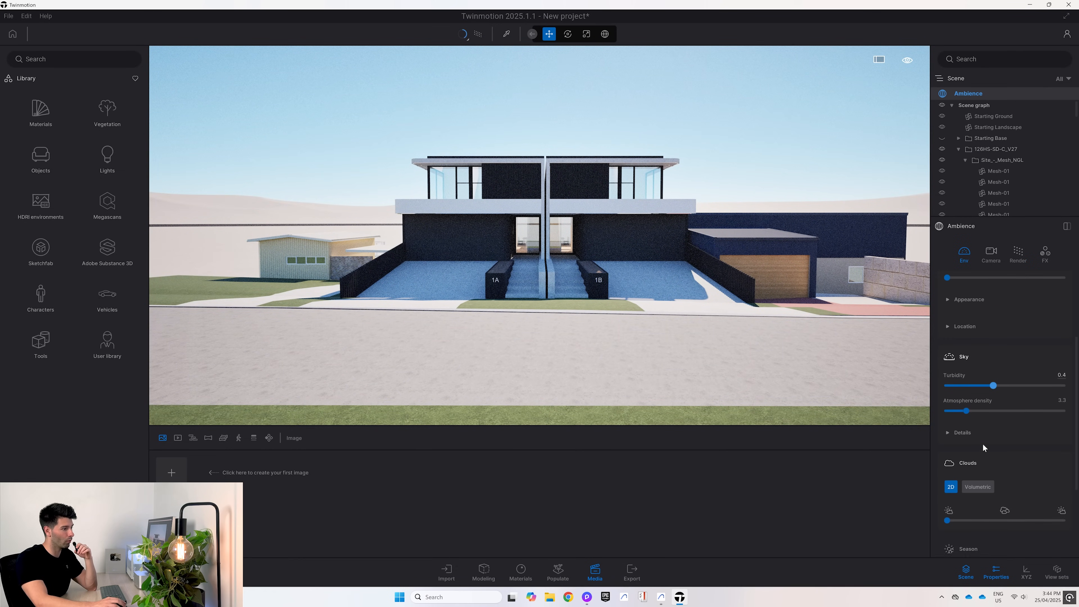
click(963, 253)
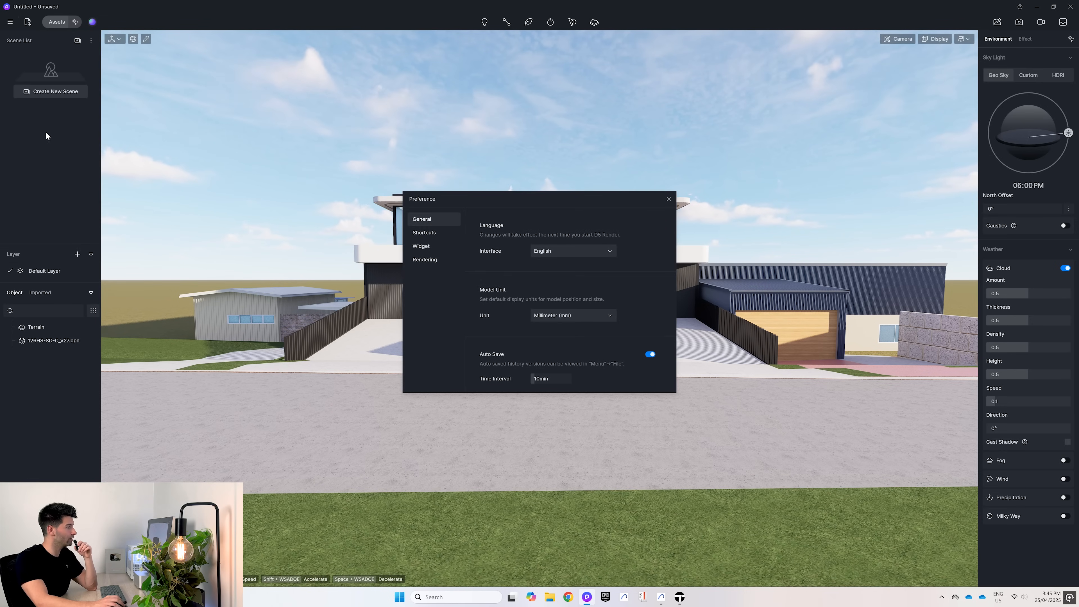
Step: Confirm Real-time Path Tracing is on in D5's Rendering preferences, then return to Twinmotion
click(425, 259)
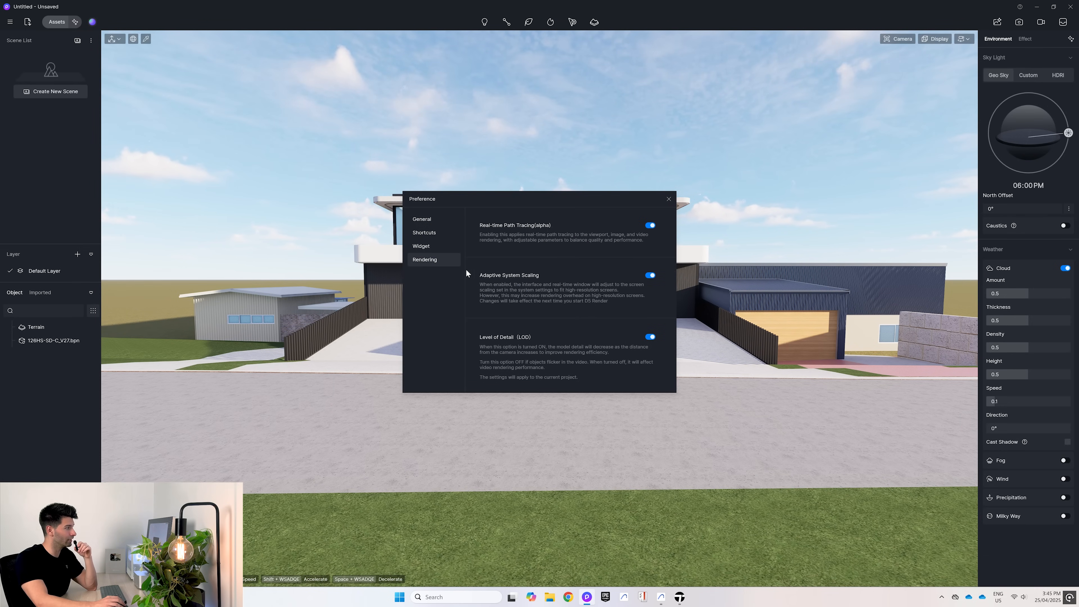
mouse_move(505, 230)
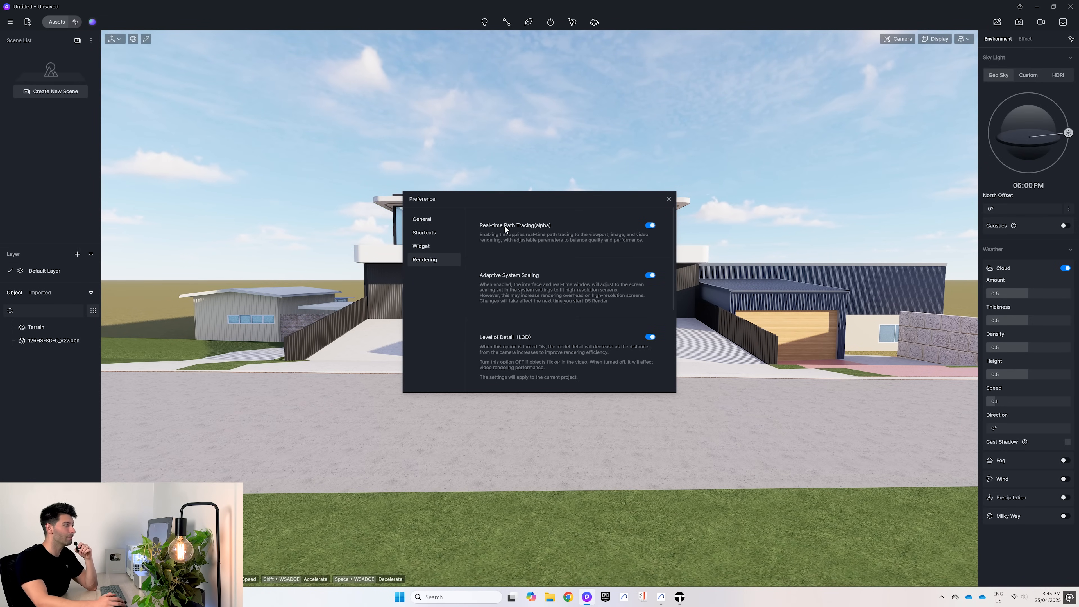
mouse_move(619, 226)
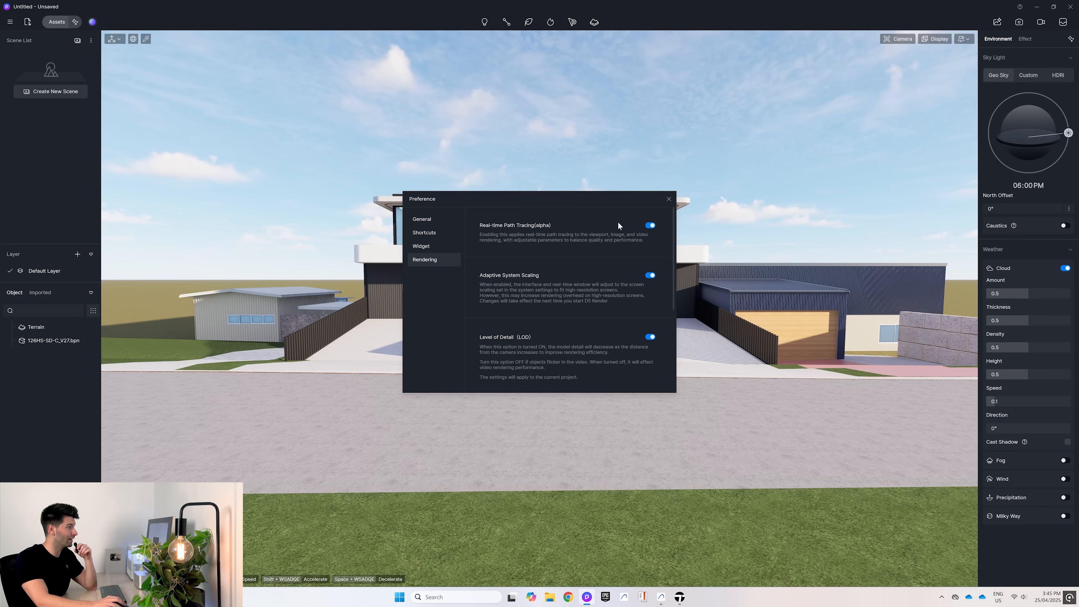
click(668, 199)
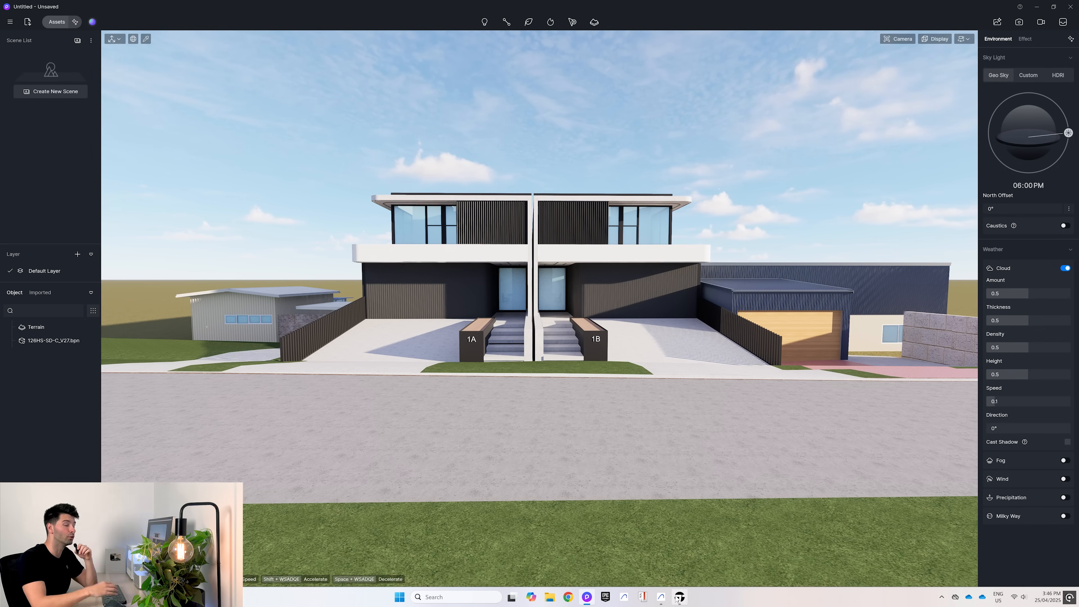
click(679, 597)
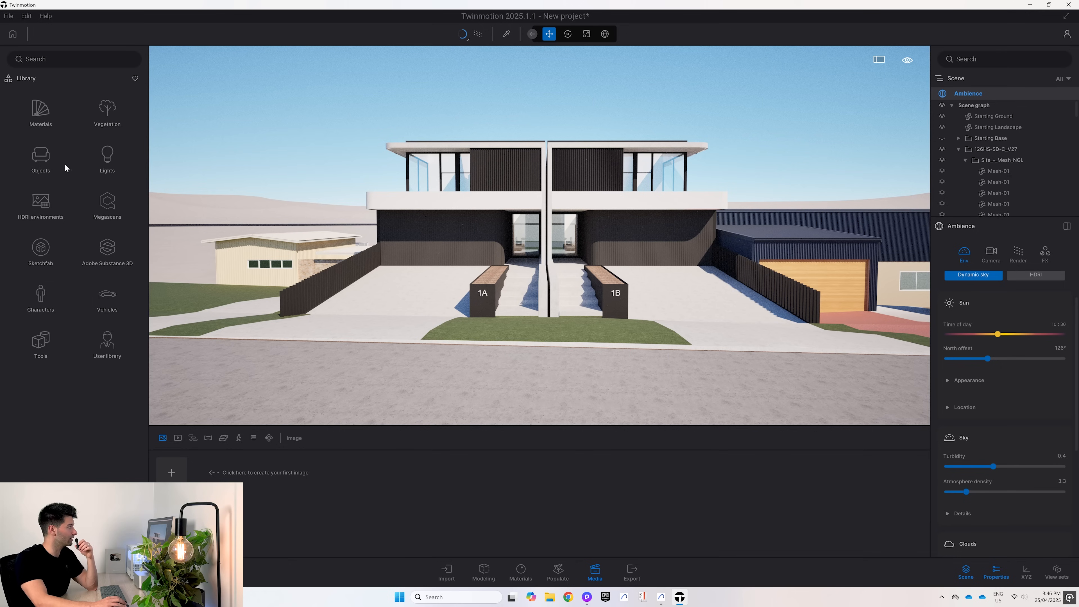
Step: Apply Reflective glass to the windows, browse Concrete, and put Grass 5 on the front lawn
click(40, 113)
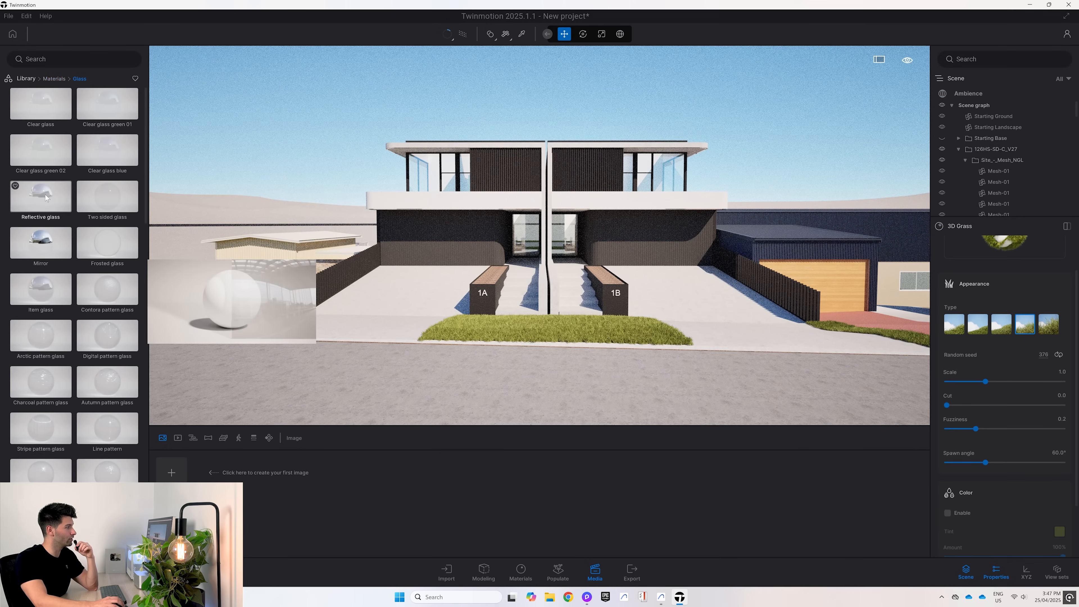
click(54, 79)
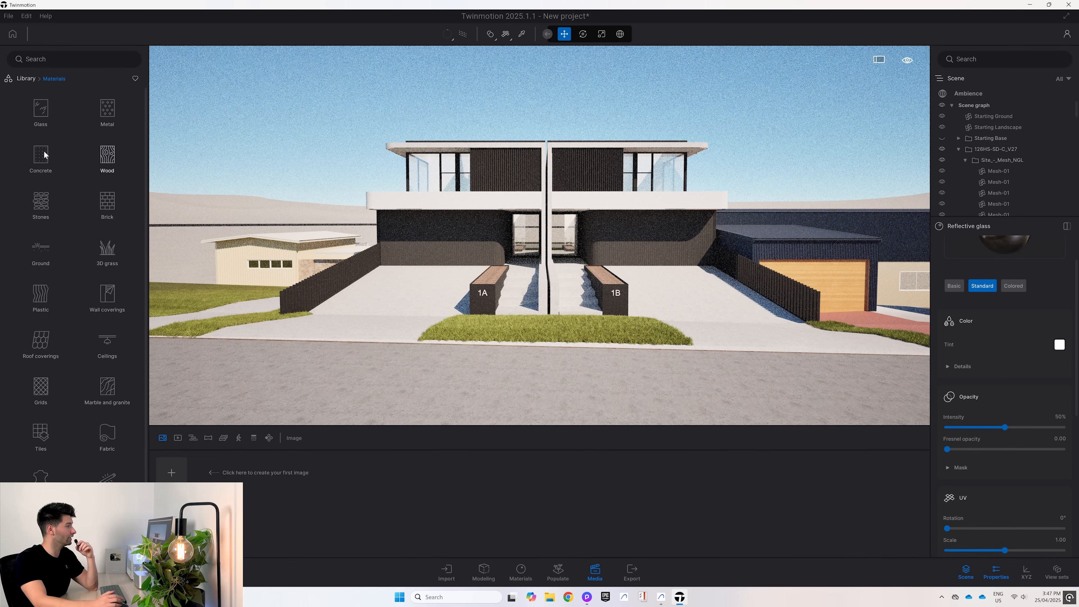
click(40, 158)
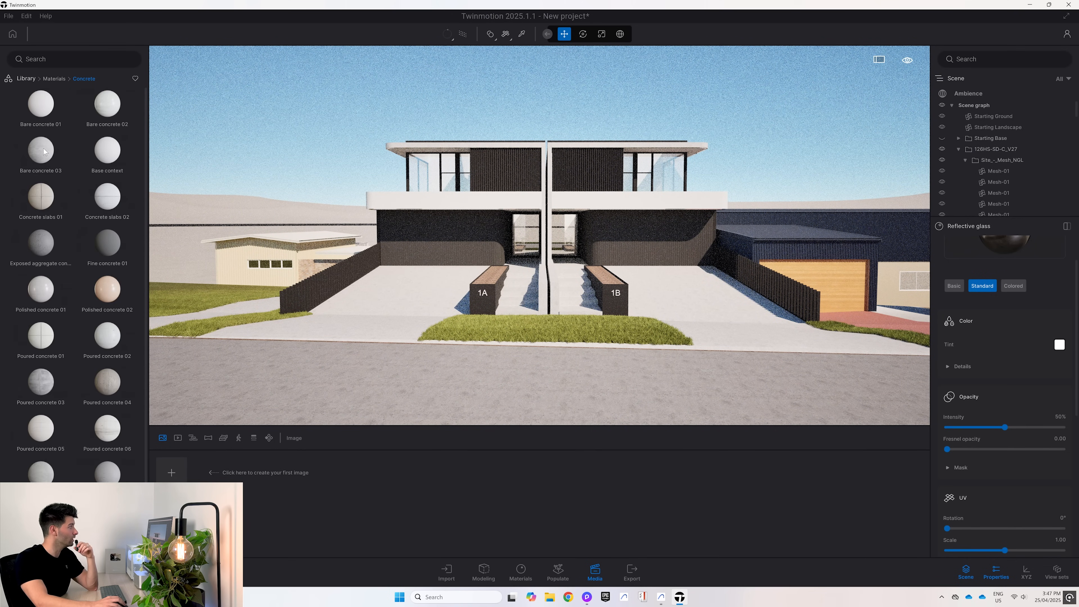
click(40, 150)
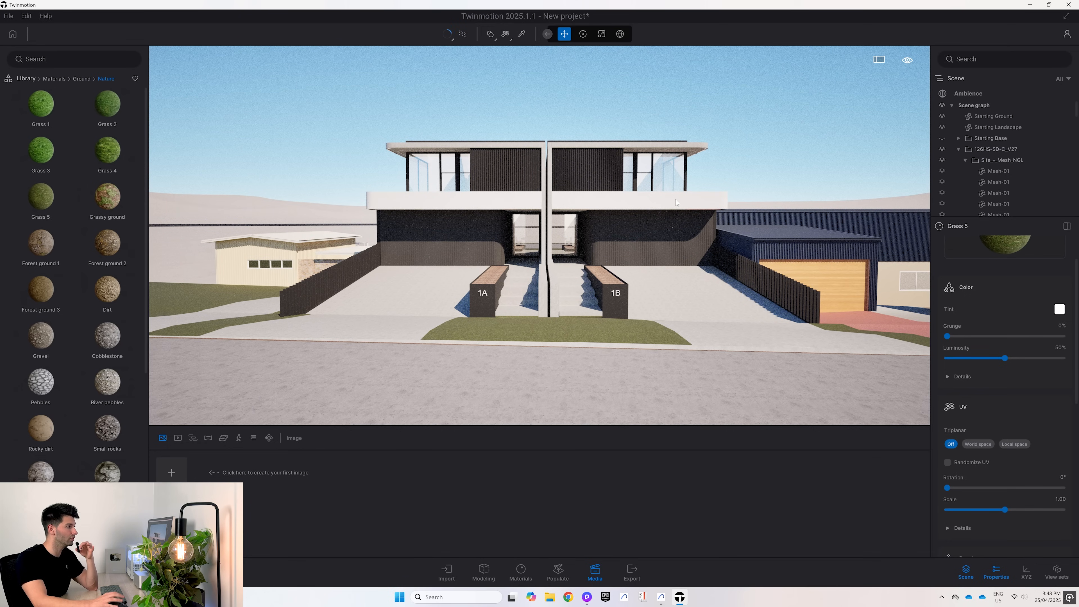
mouse_move(608, 263)
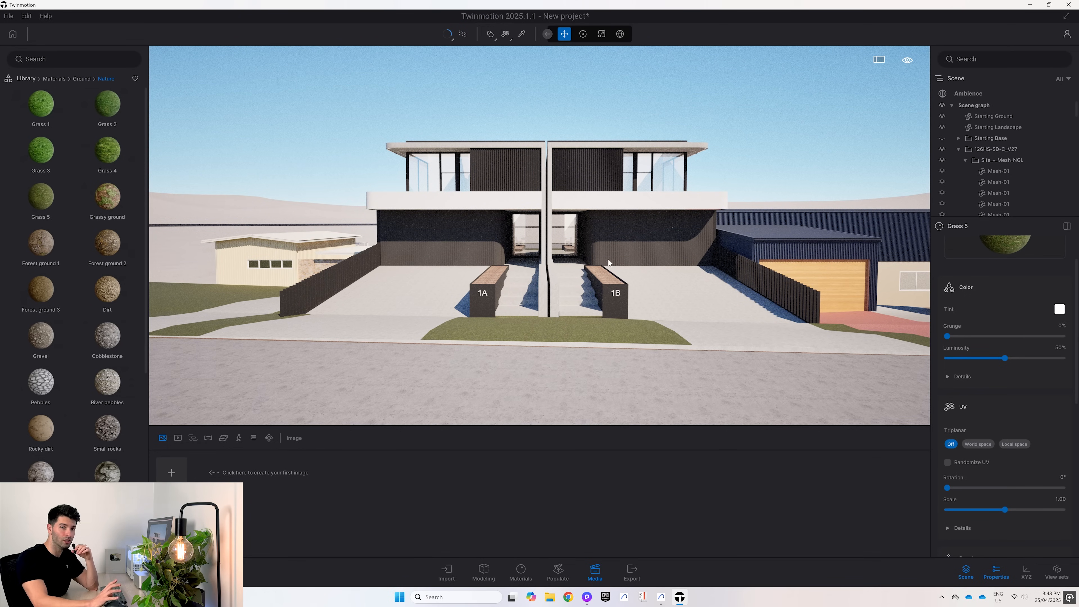
mouse_move(420, 258)
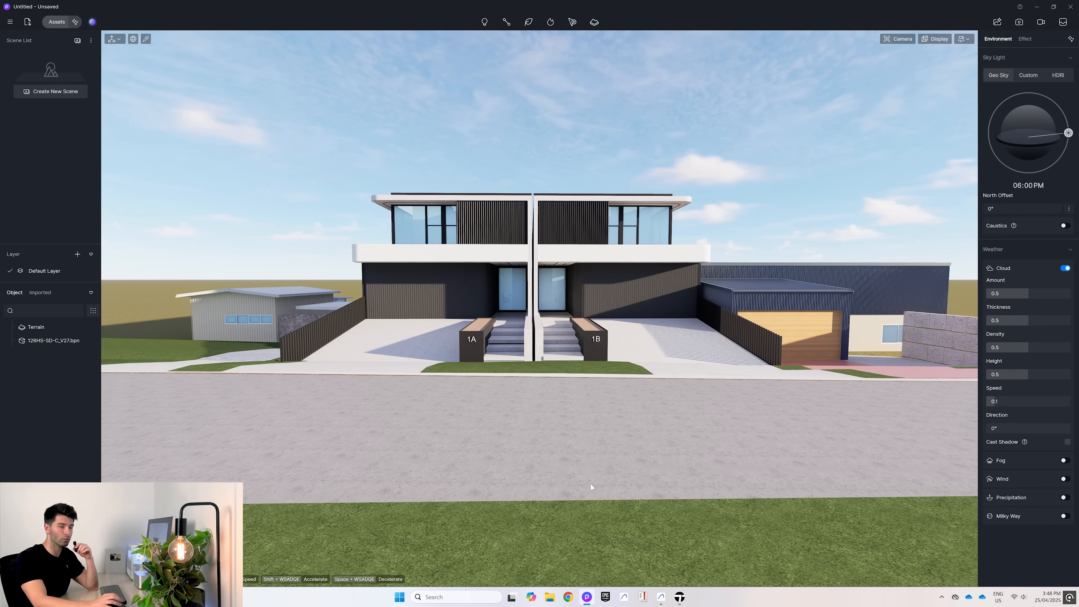
mouse_move(56, 22)
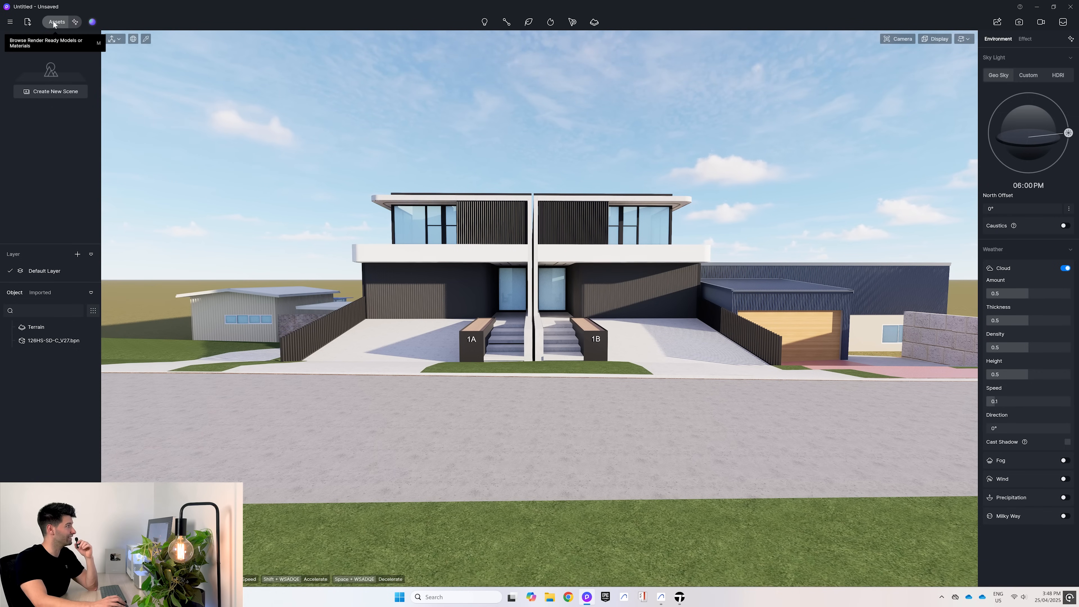
Step: Open the D5 Render Assets window on the Material tab
click(56, 21)
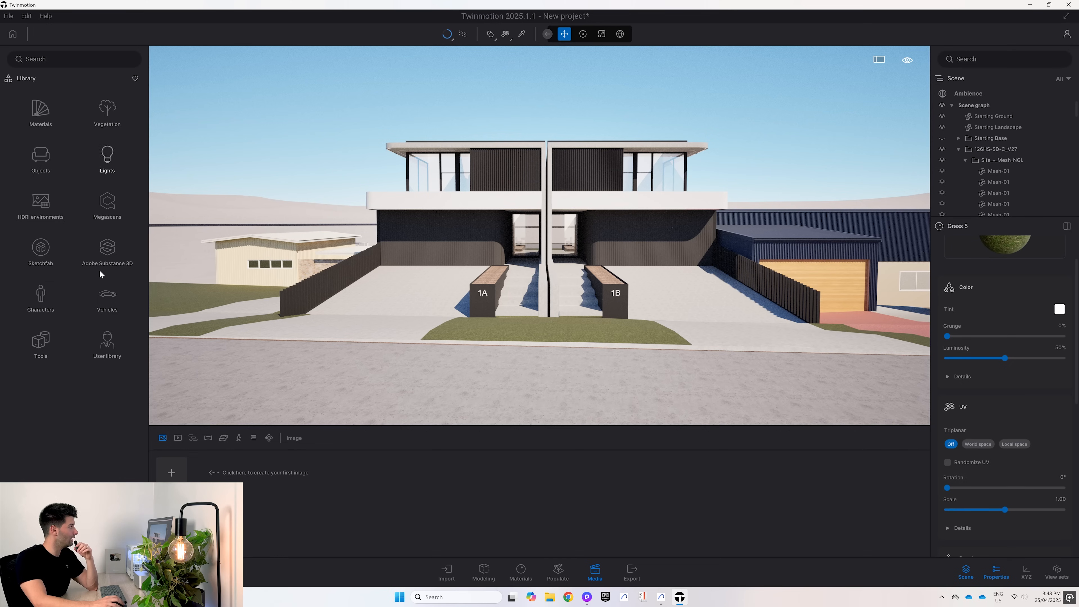
mouse_move(100, 214)
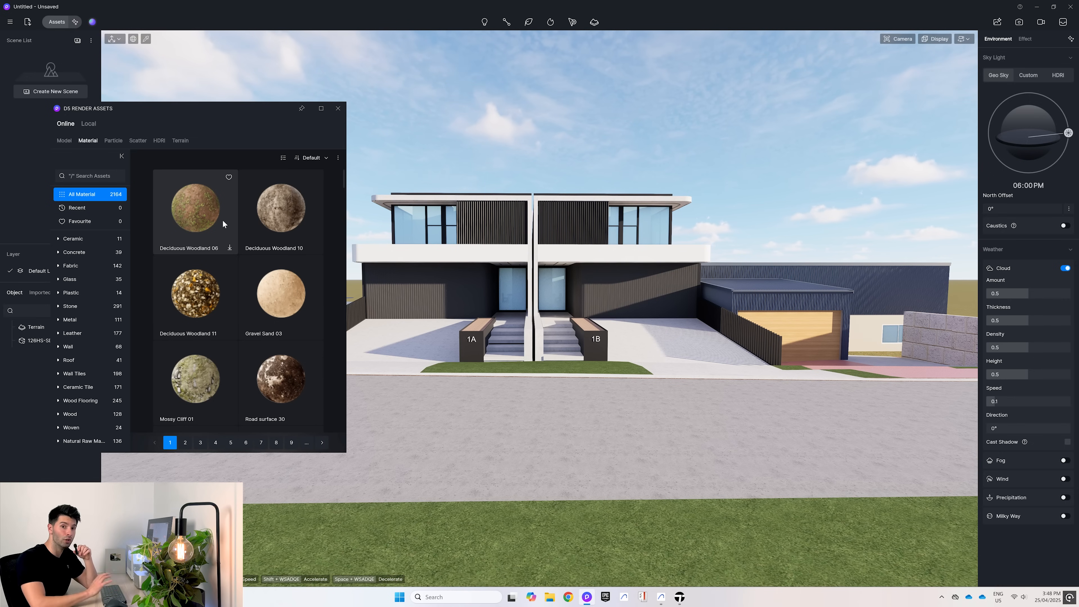
Step: Search 'glass' and give the door glazing Basic Glass Material, then move to the scatter library
text(glass)
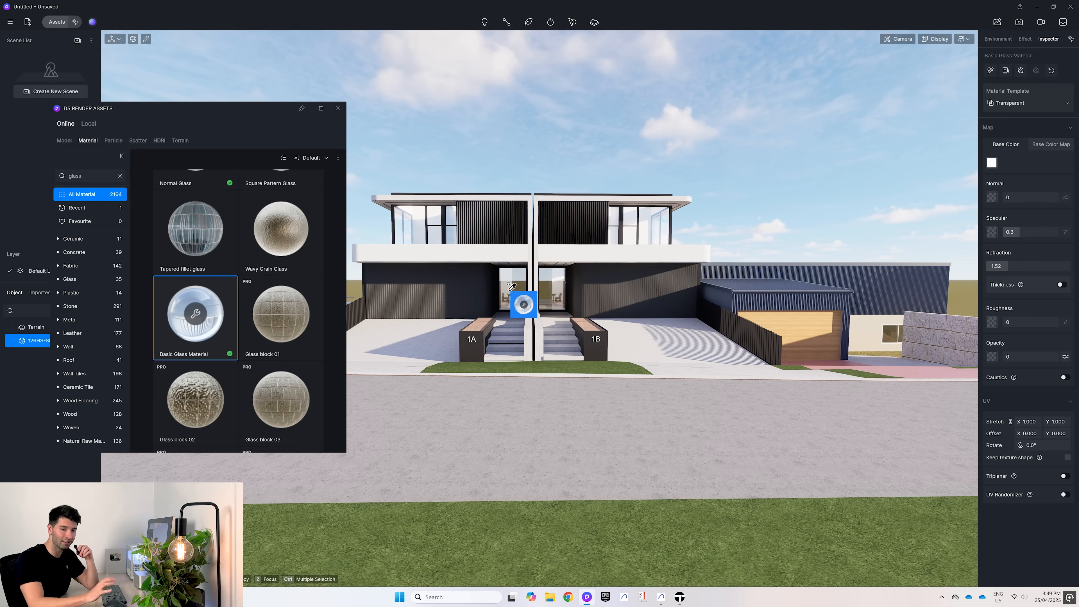
click(997, 39)
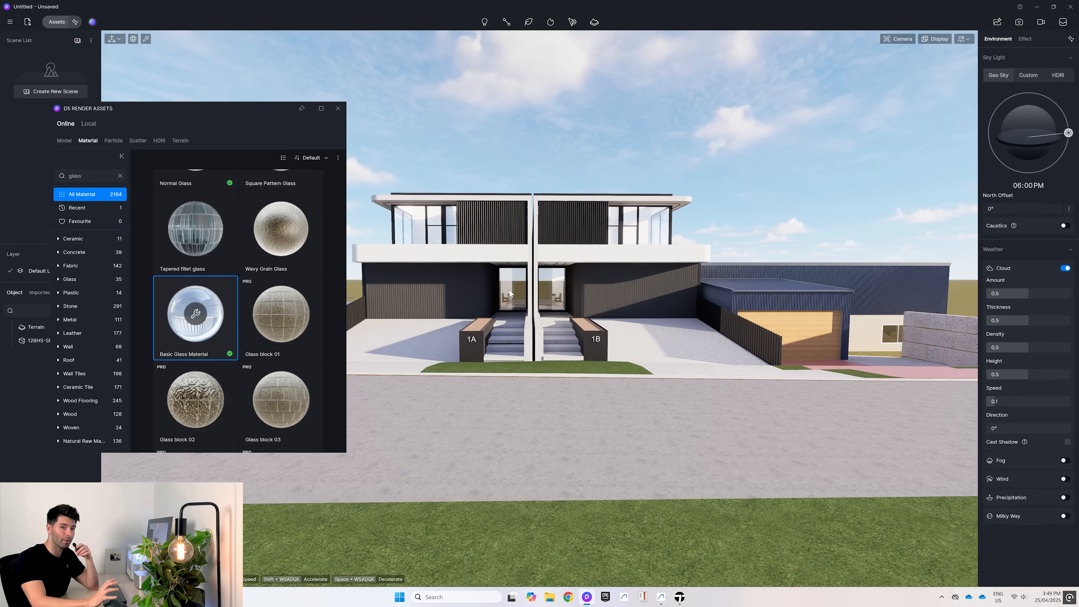
click(138, 140)
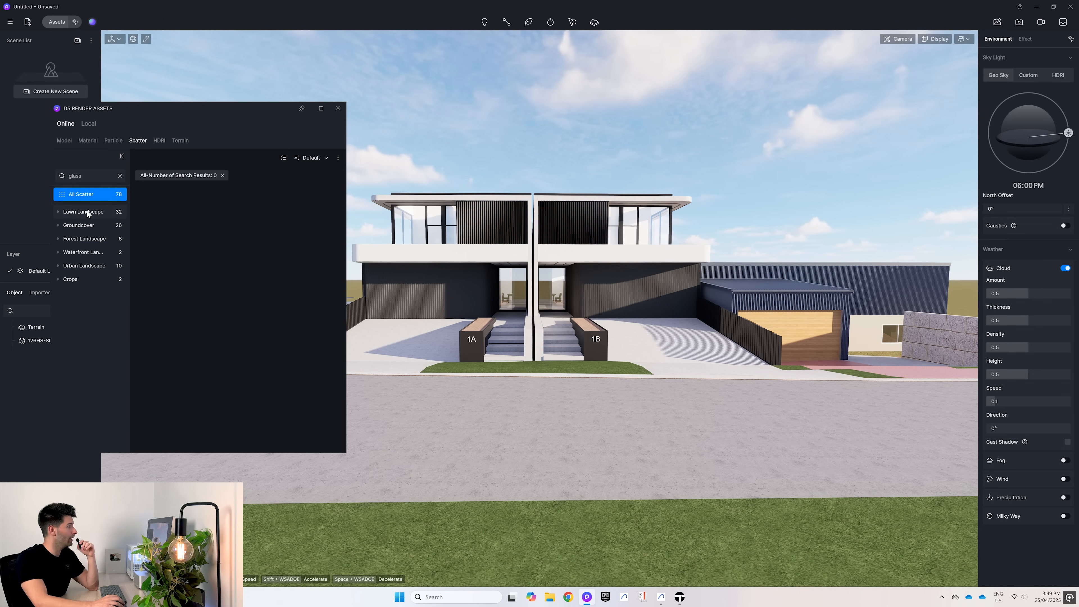
mouse_move(341, 312)
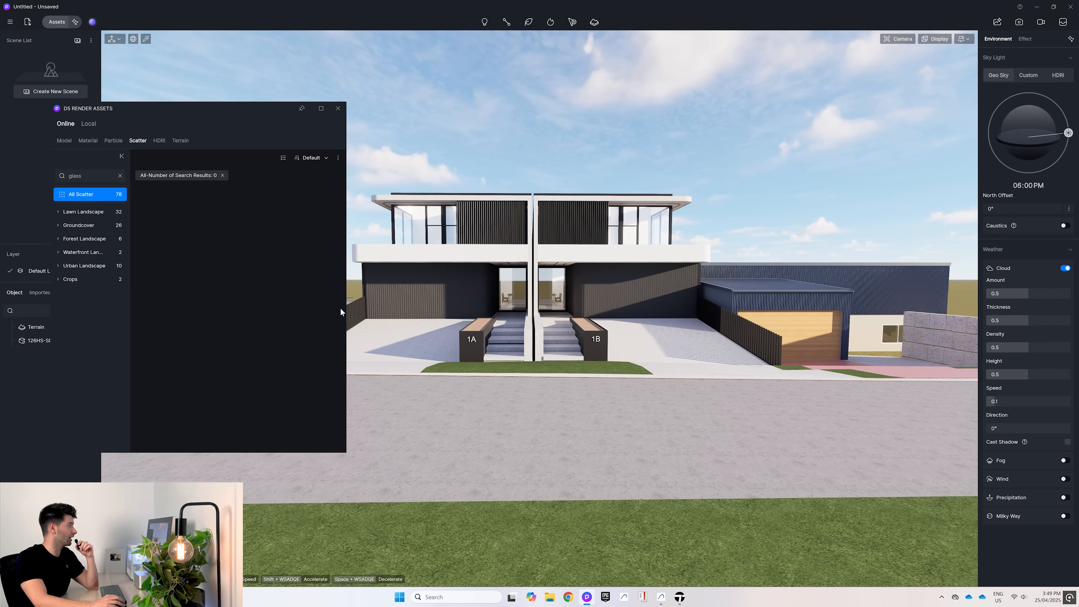
Step: Apply Basic Grass Material to the lawn patches from the Lawn Landscape presets
click(83, 212)
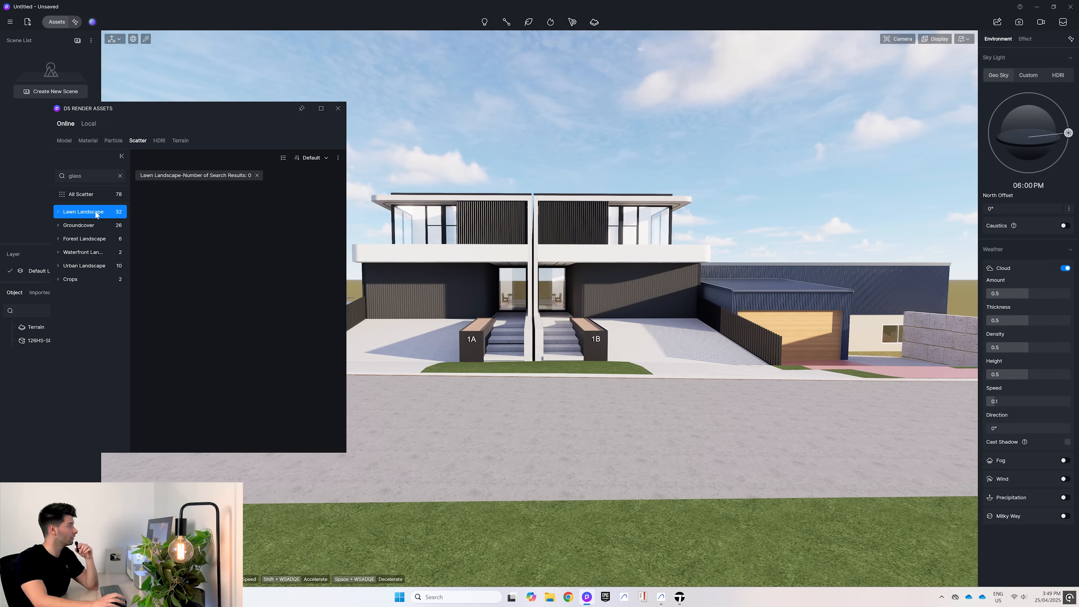
click(87, 141)
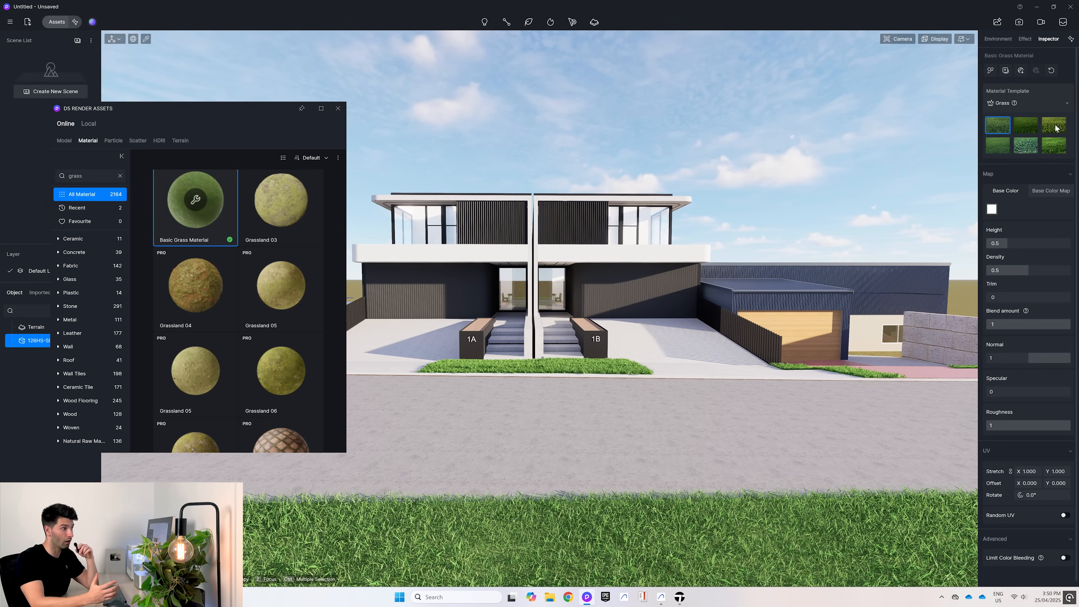
click(997, 39)
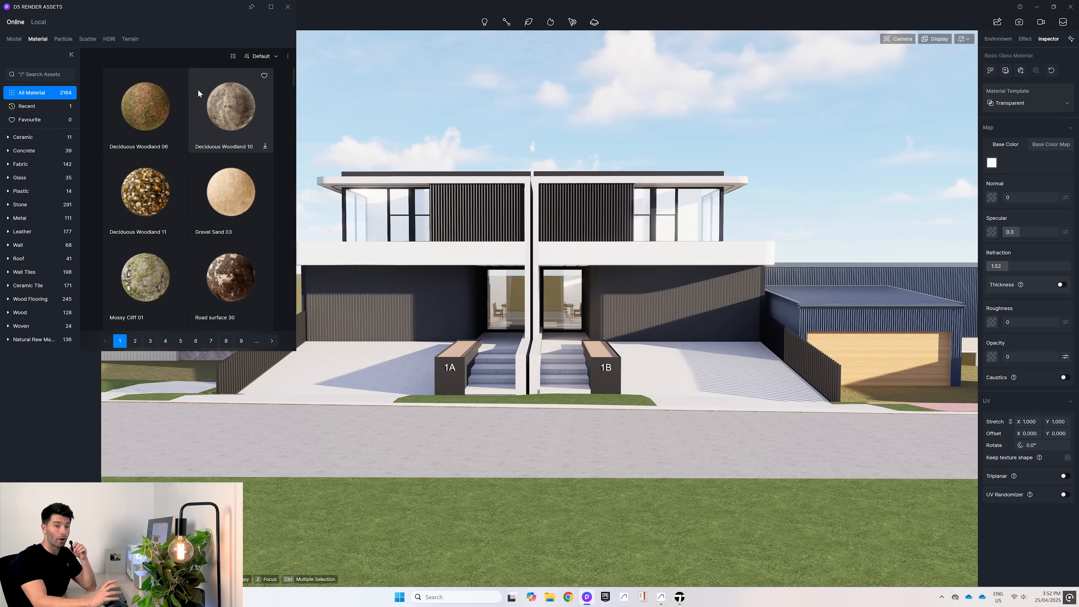
mouse_move(87, 41)
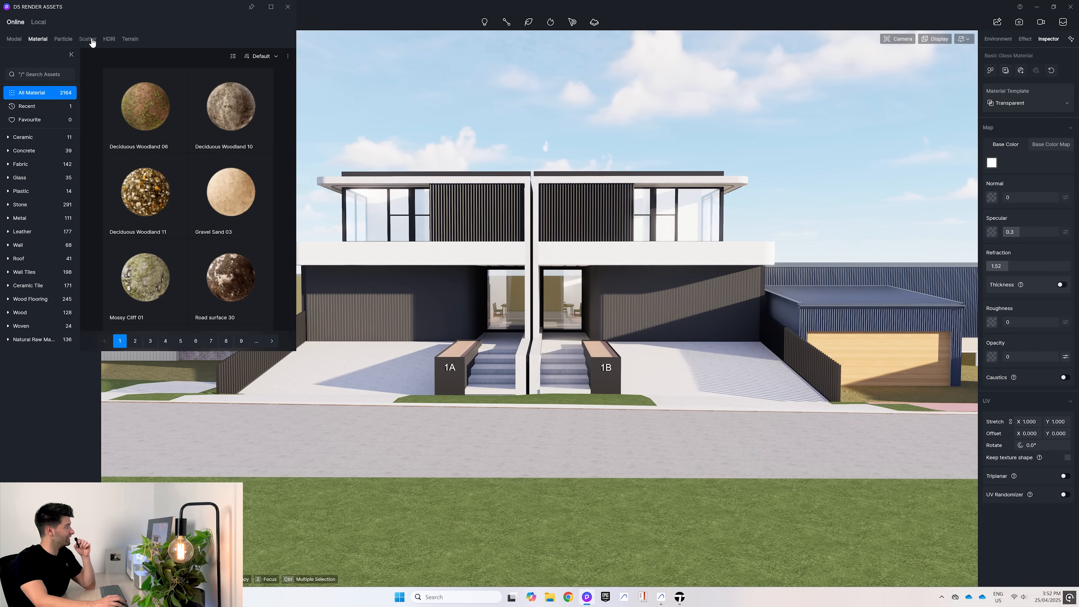
Step: Create a Natural Meadow04 scatter area over the lawn patches
click(88, 39)
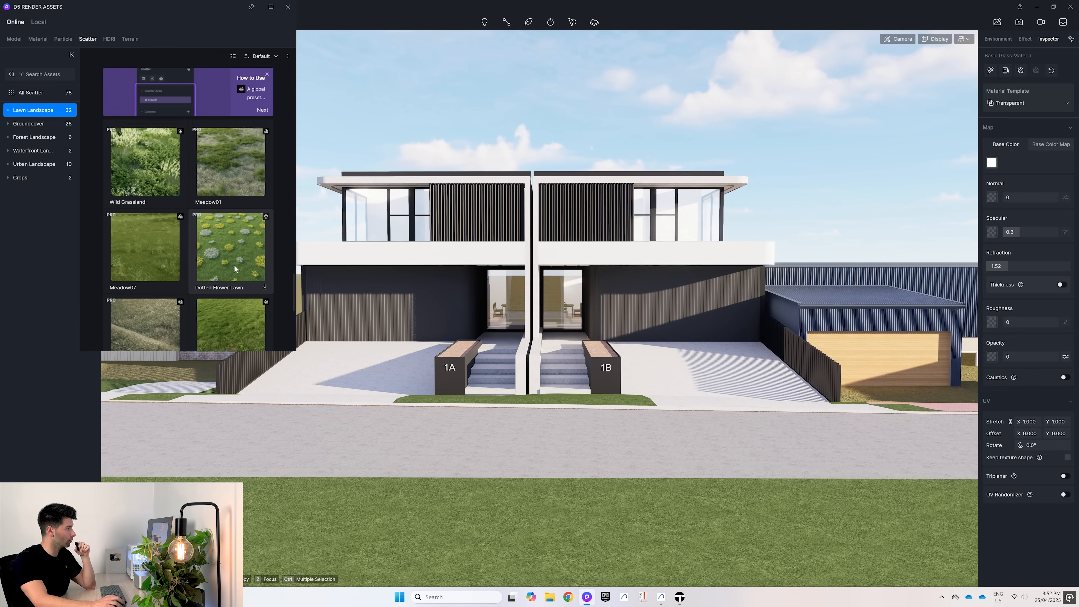
click(231, 264)
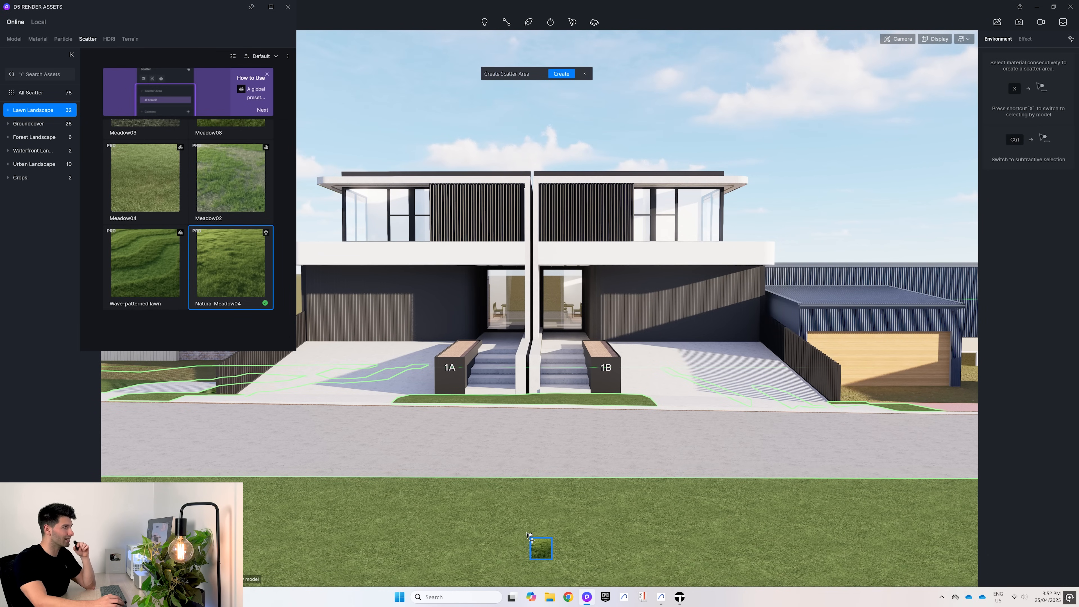
click(561, 74)
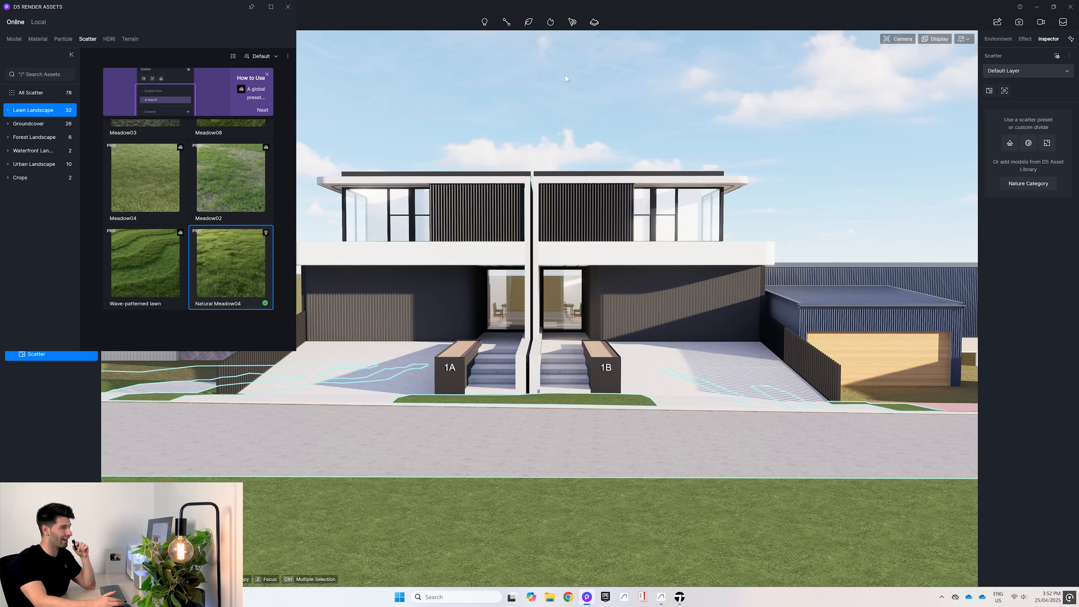
click(997, 39)
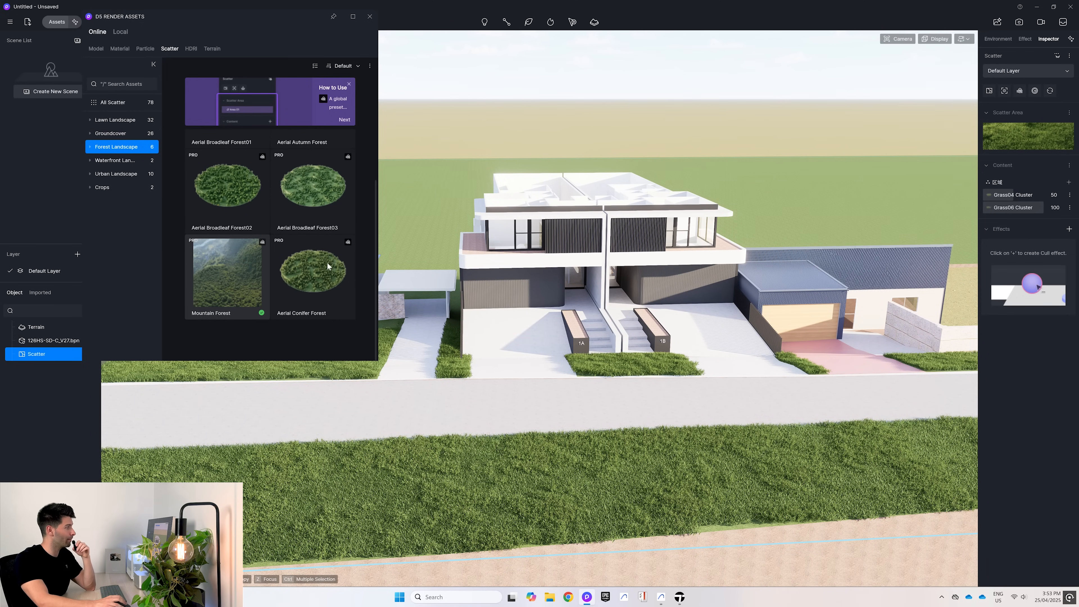
Step: Inspect the grass cluster scatter from above and browse the Forest Landscape presets
click(226, 273)
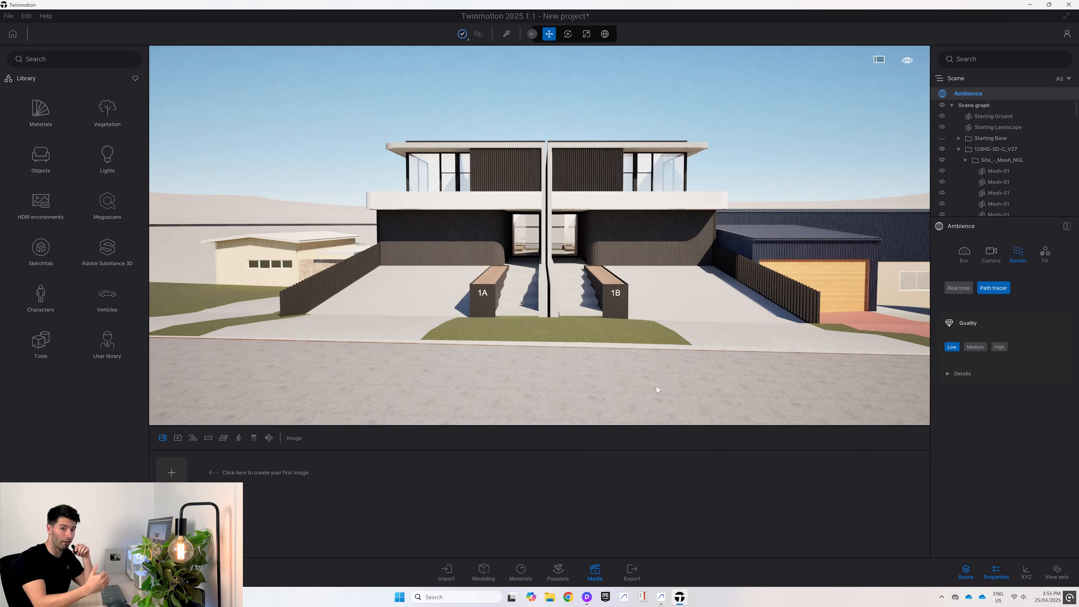
mouse_move(144, 179)
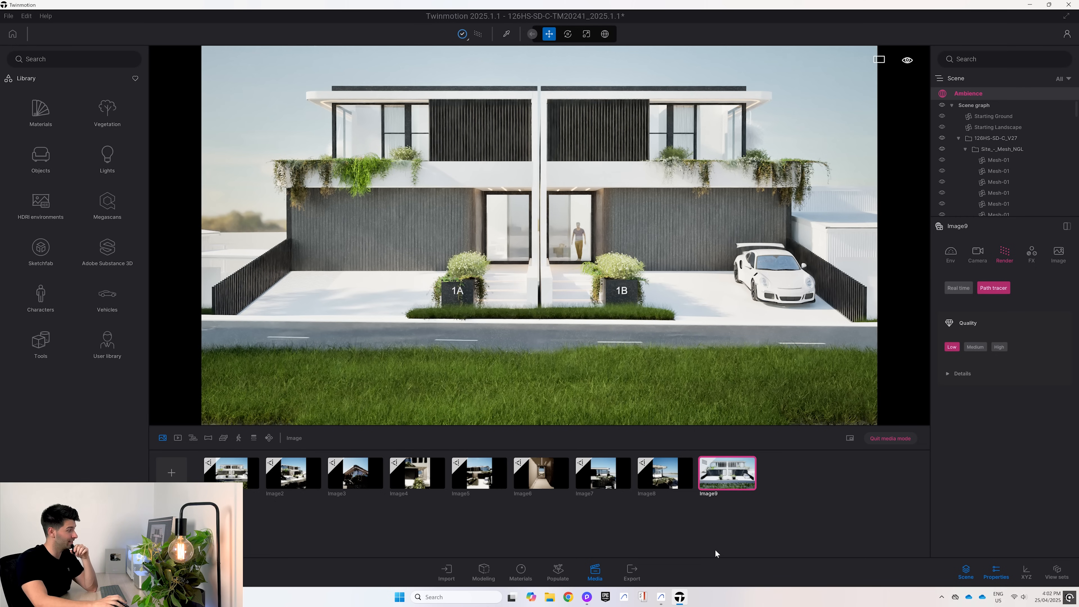
mouse_move(726, 461)
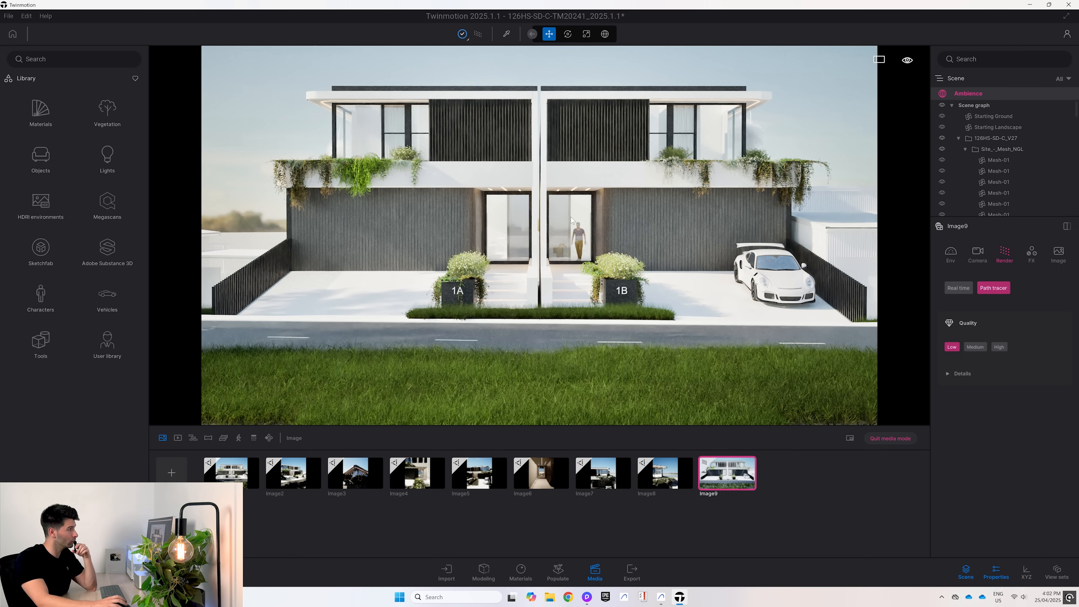
mouse_move(451, 173)
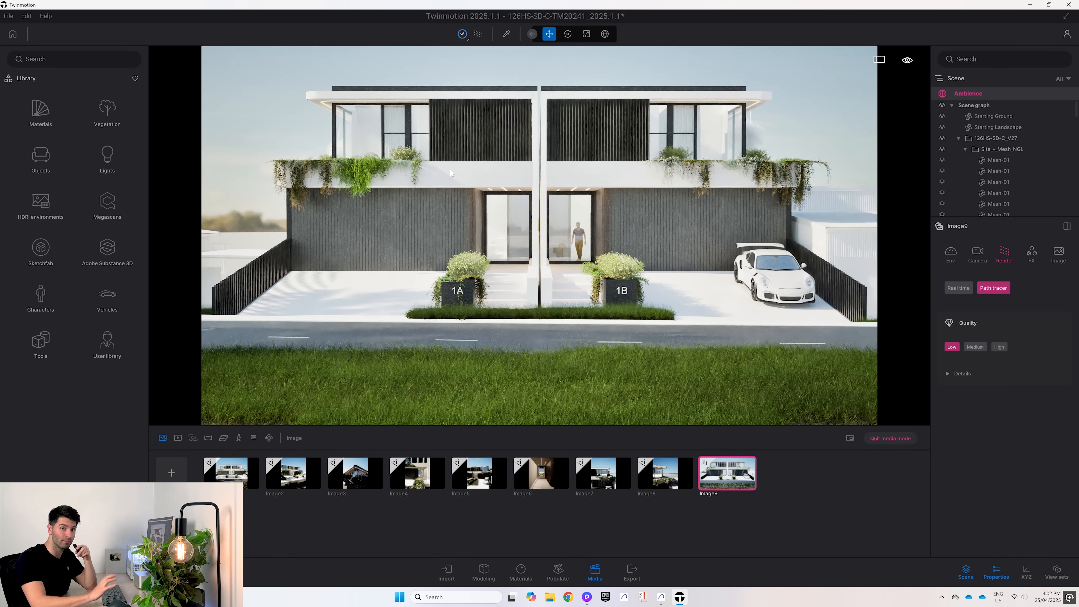
mouse_move(715, 144)
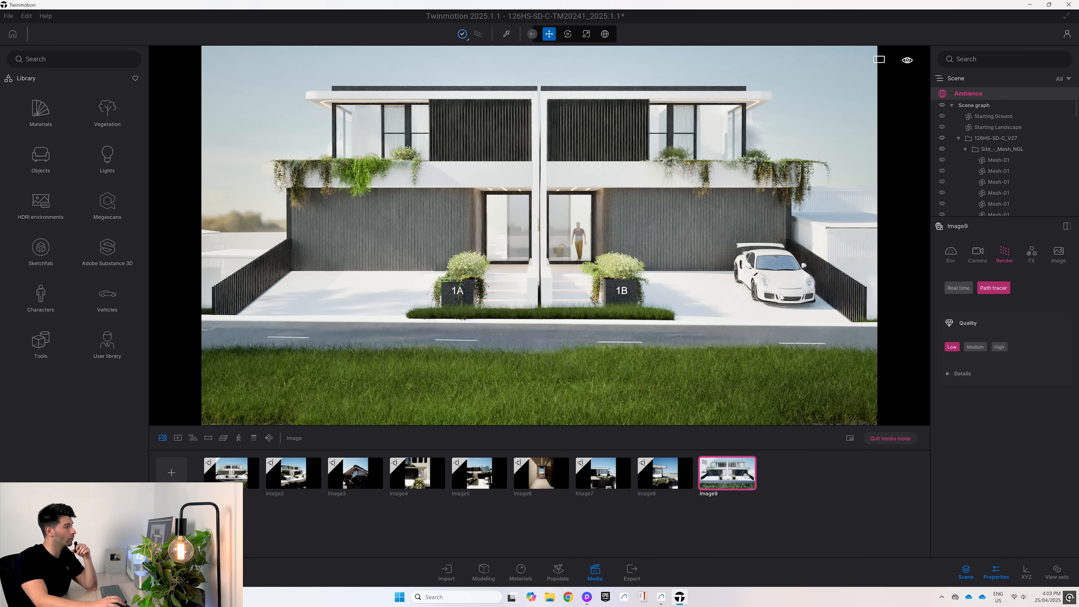
mouse_move(748, 317)
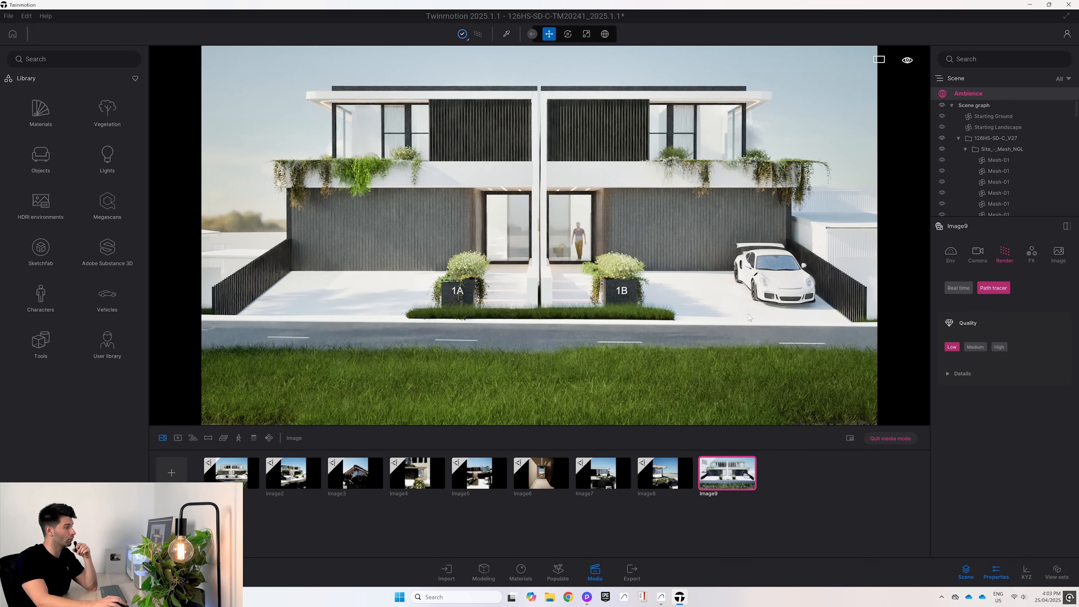
mouse_move(713, 392)
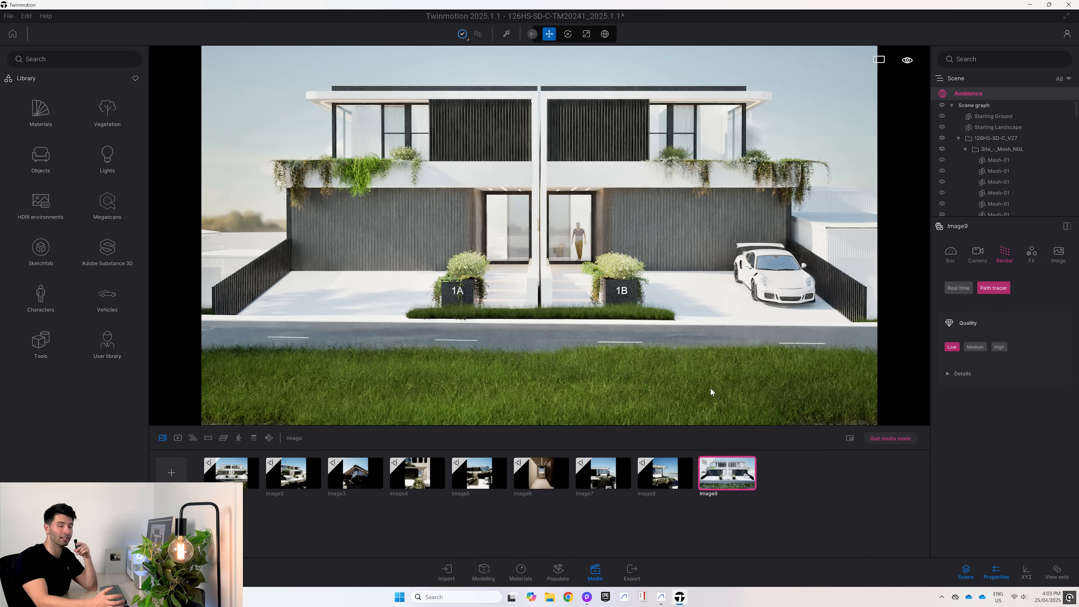
mouse_move(601, 116)
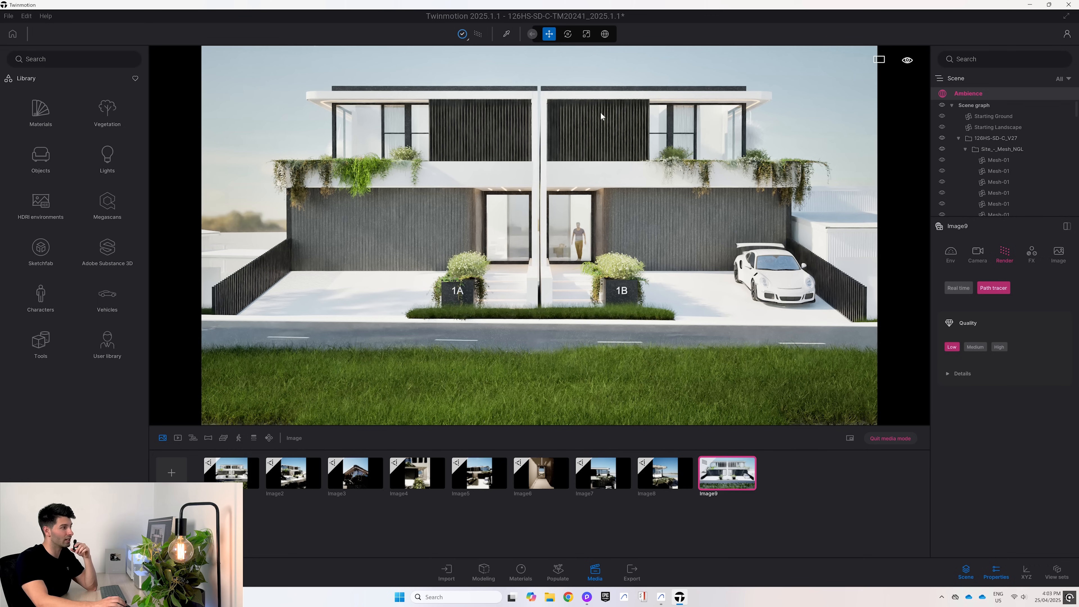
mouse_move(864, 147)
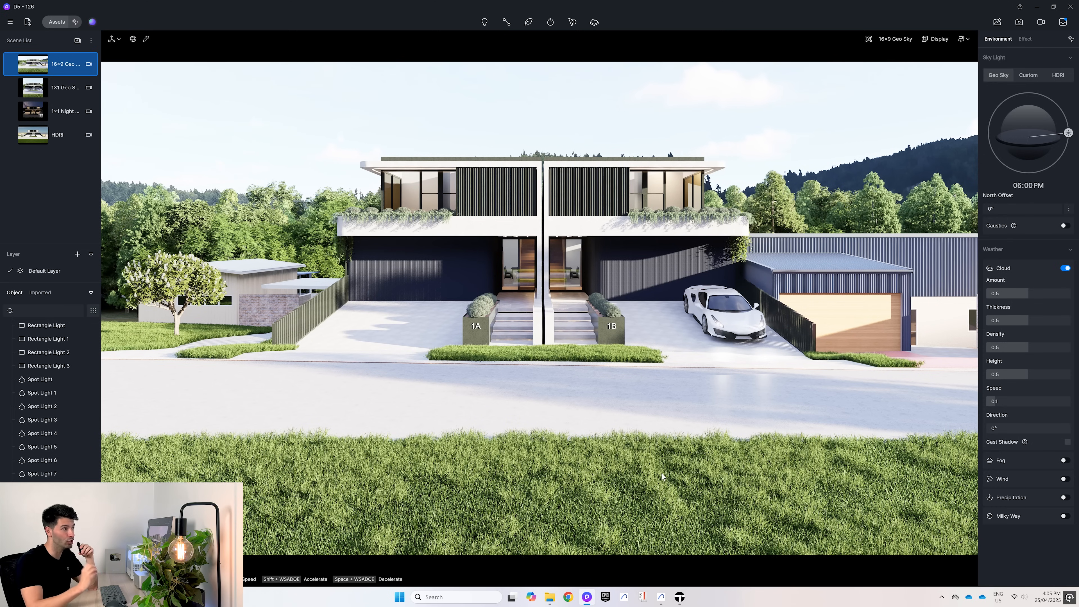
mouse_move(617, 480)
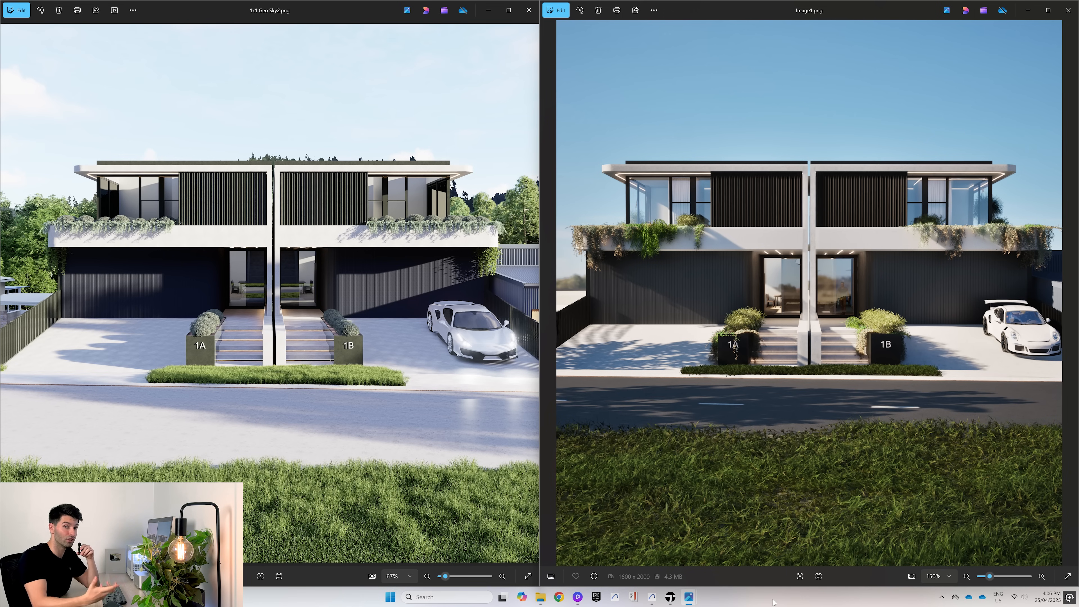
mouse_move(748, 347)
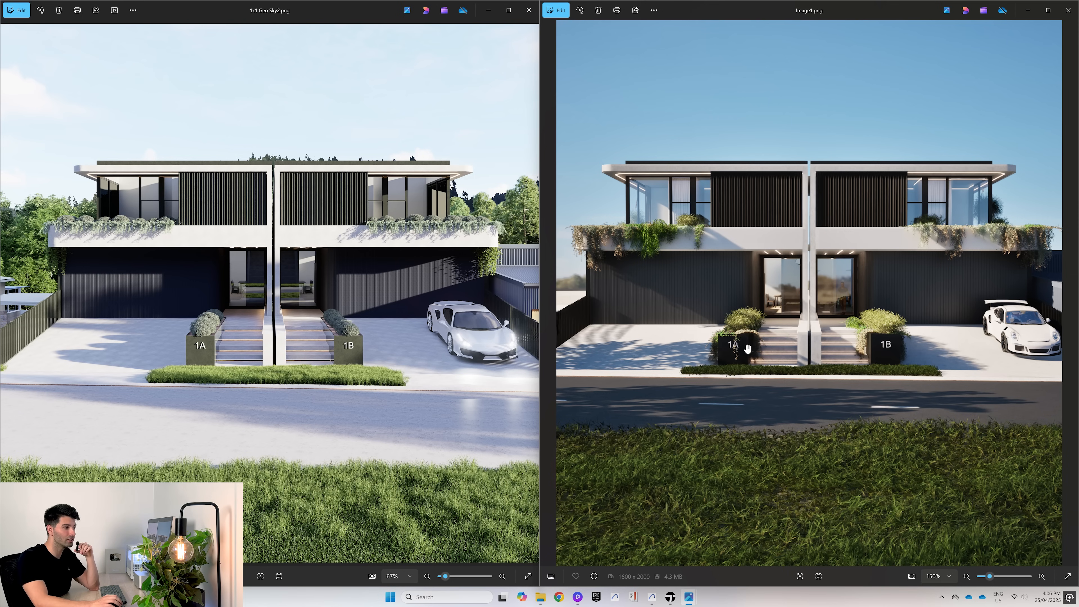
mouse_move(743, 315)
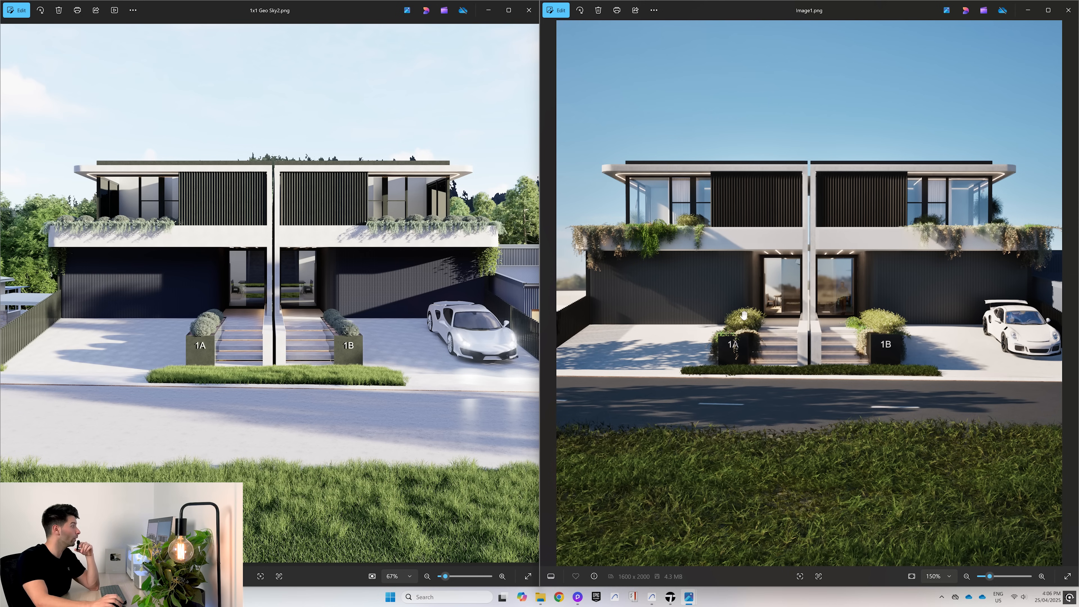
mouse_move(289, 321)
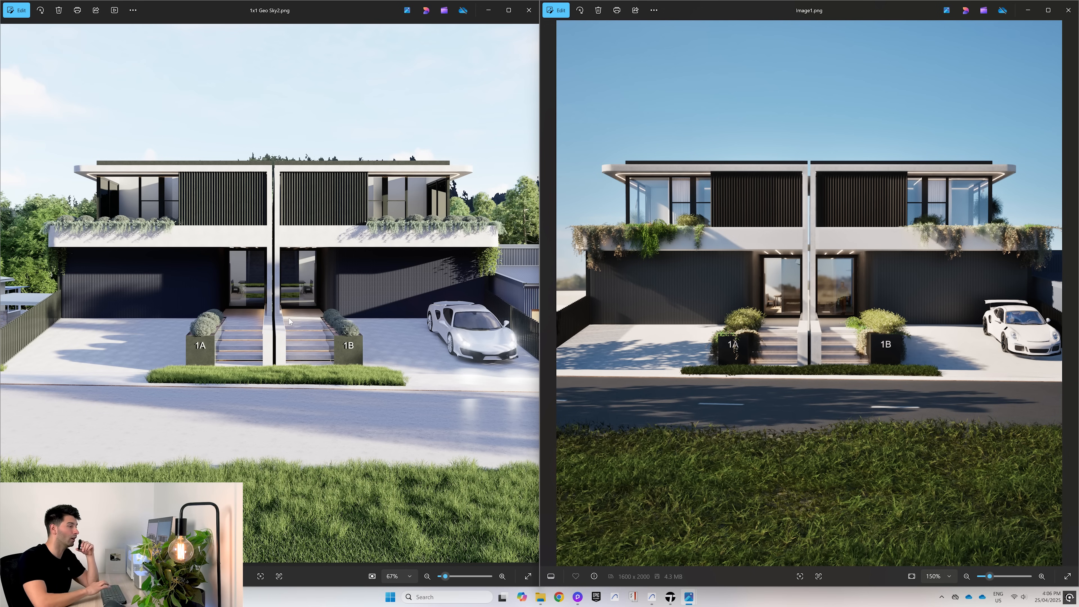
mouse_move(329, 438)
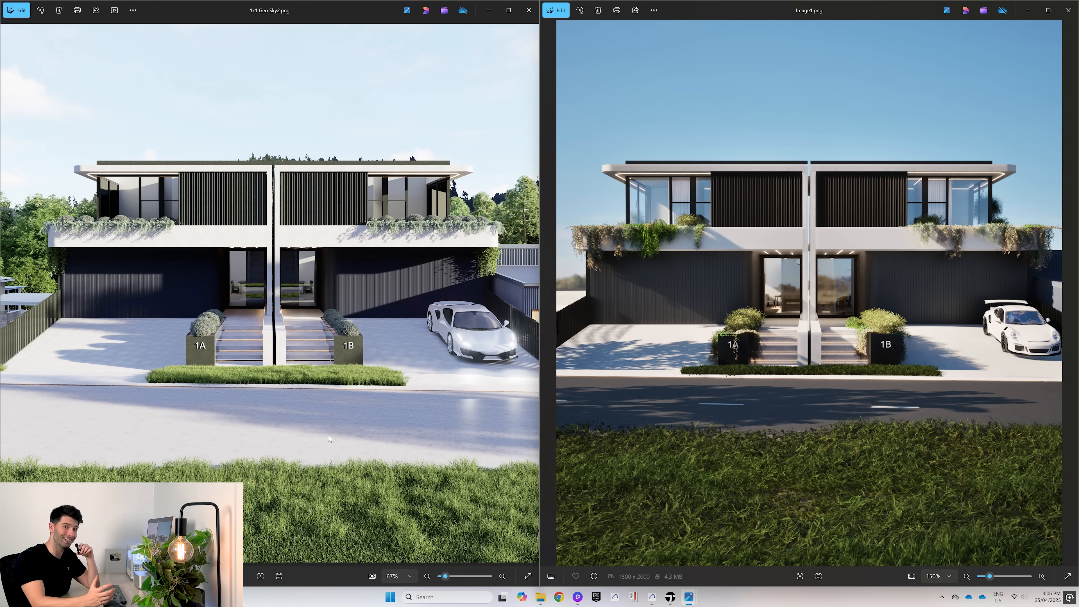
mouse_move(819, 512)
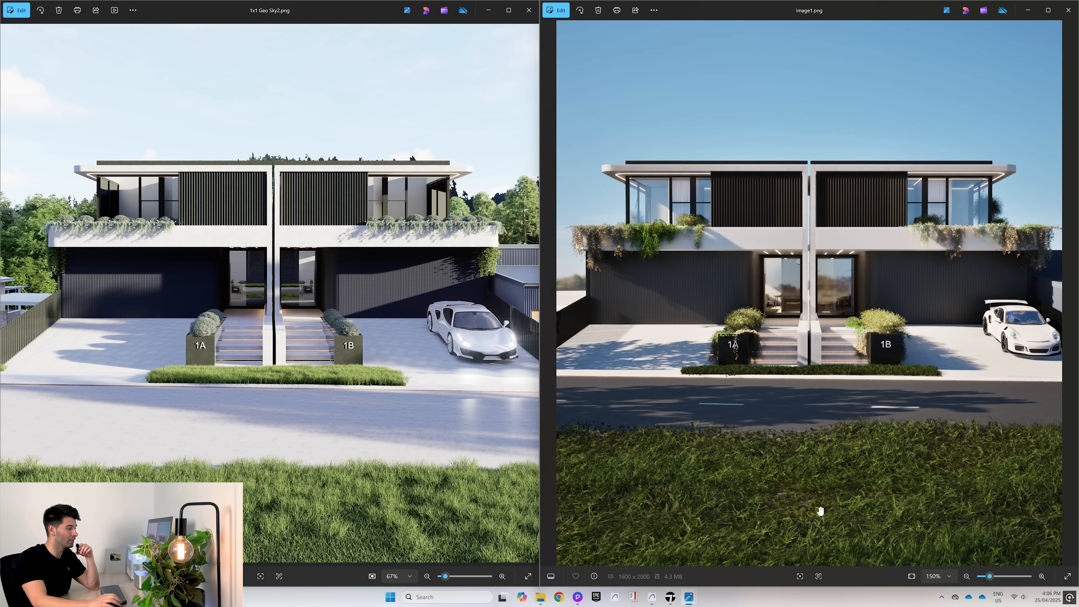
mouse_move(783, 527)
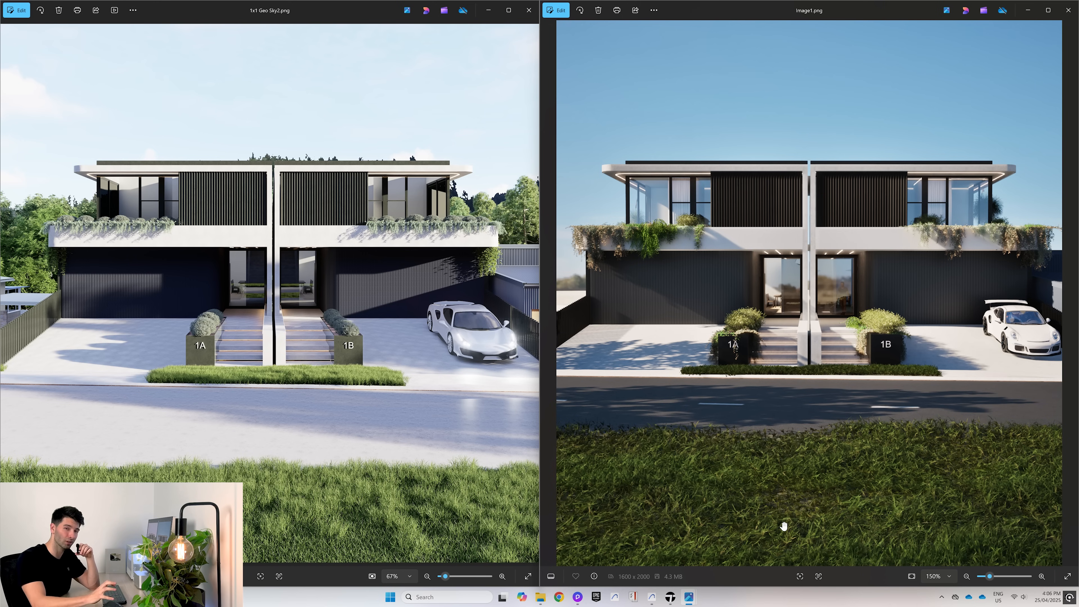
mouse_move(793, 499)
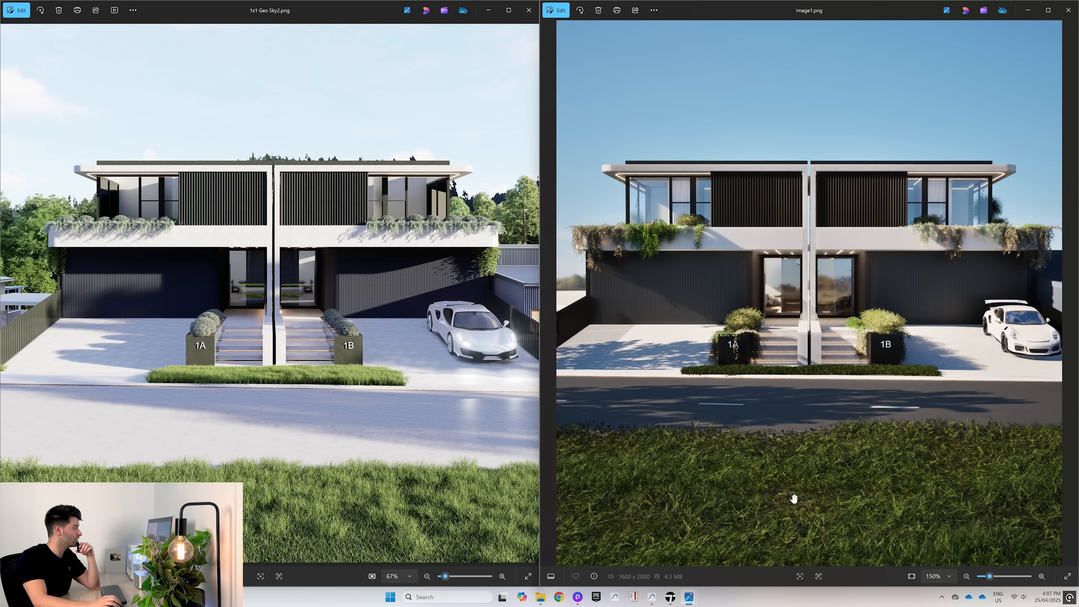
mouse_move(269, 519)
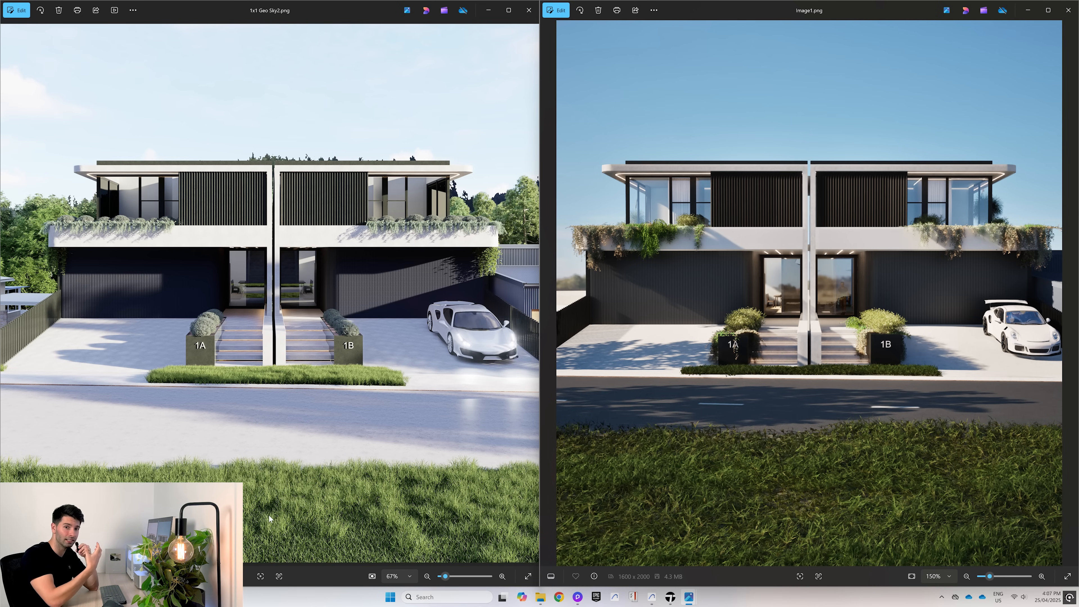
mouse_move(353, 411)
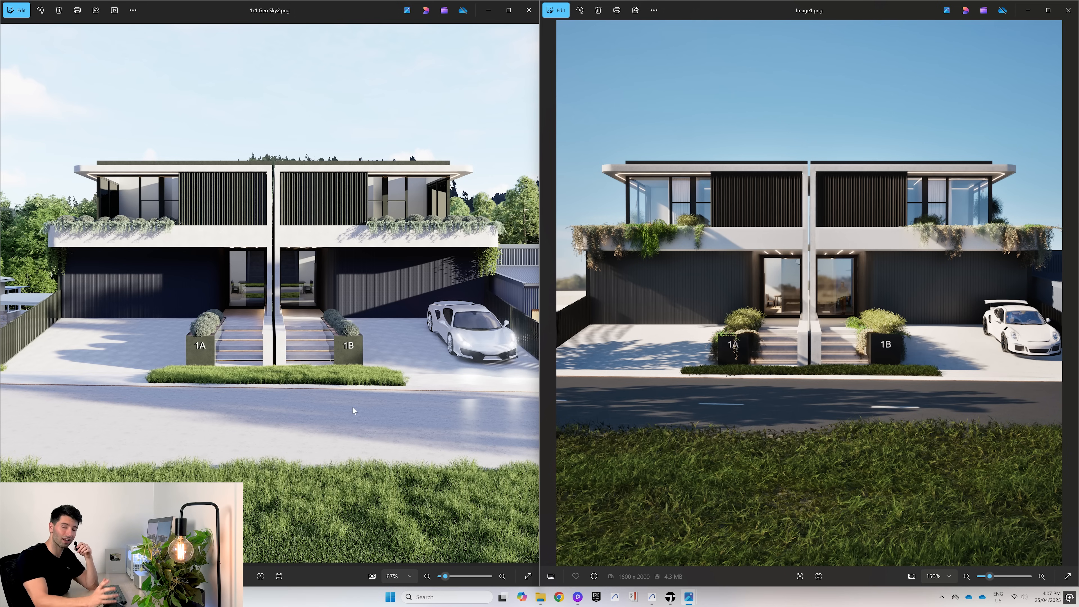
mouse_move(426, 345)
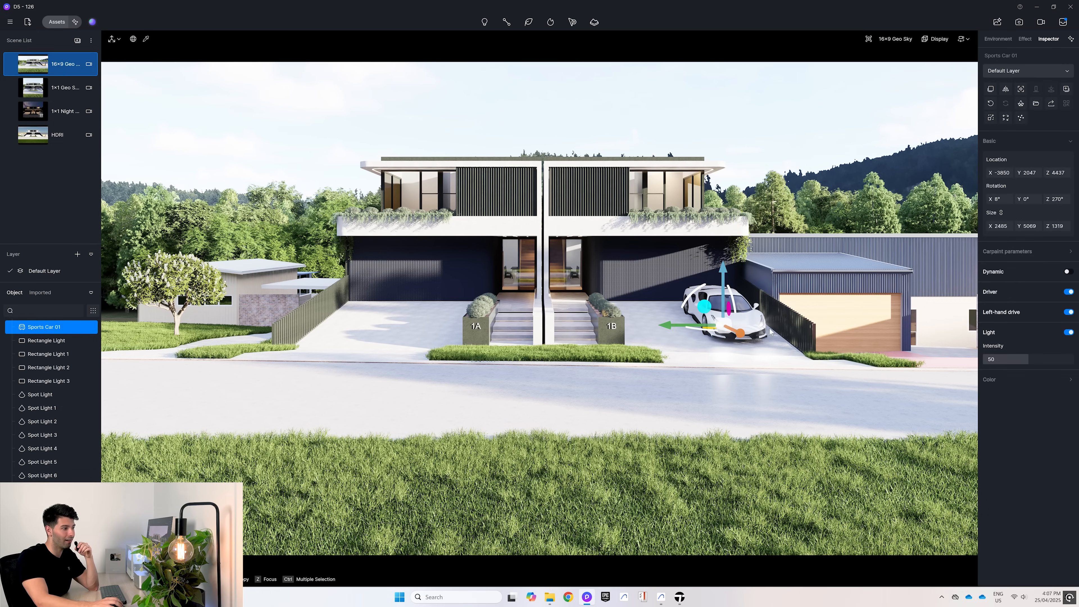
Step: Toggle Sports Car 01's lights and driver, preview red paint, and revert it to white
click(1070, 332)
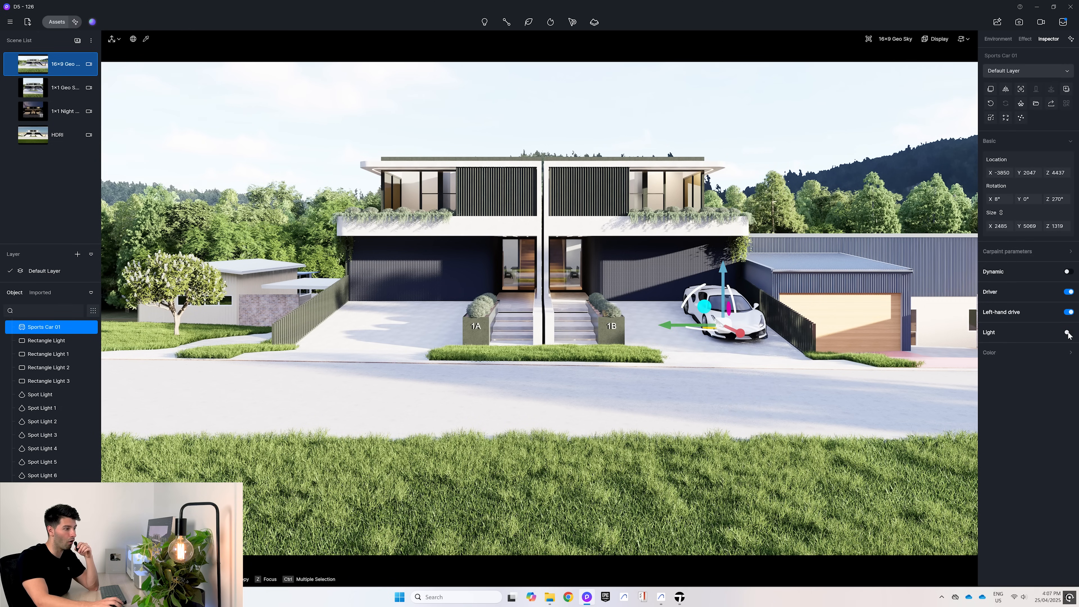
click(1068, 332)
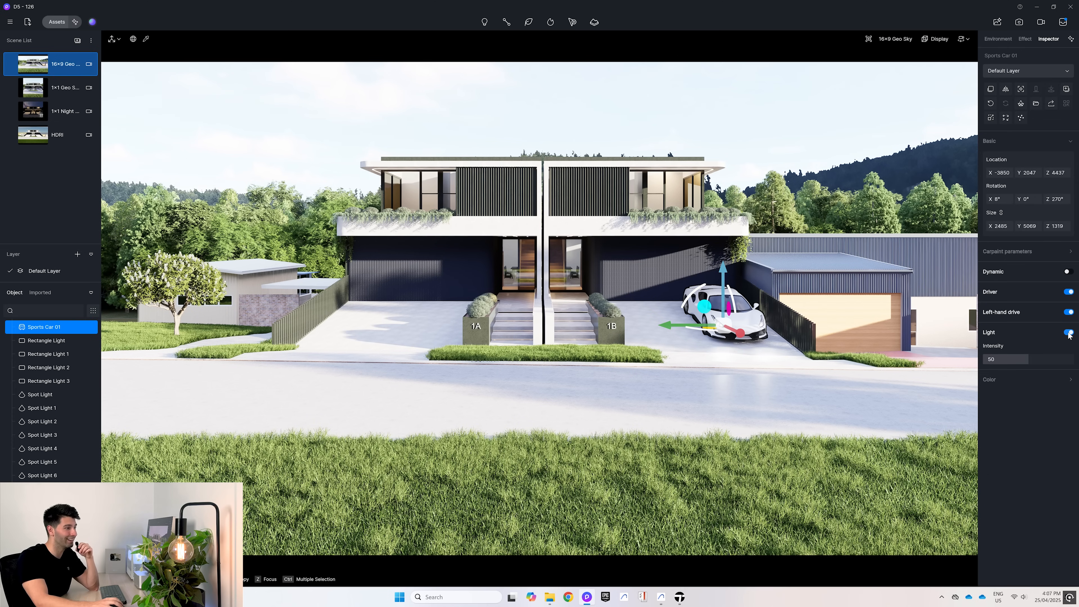
click(1067, 291)
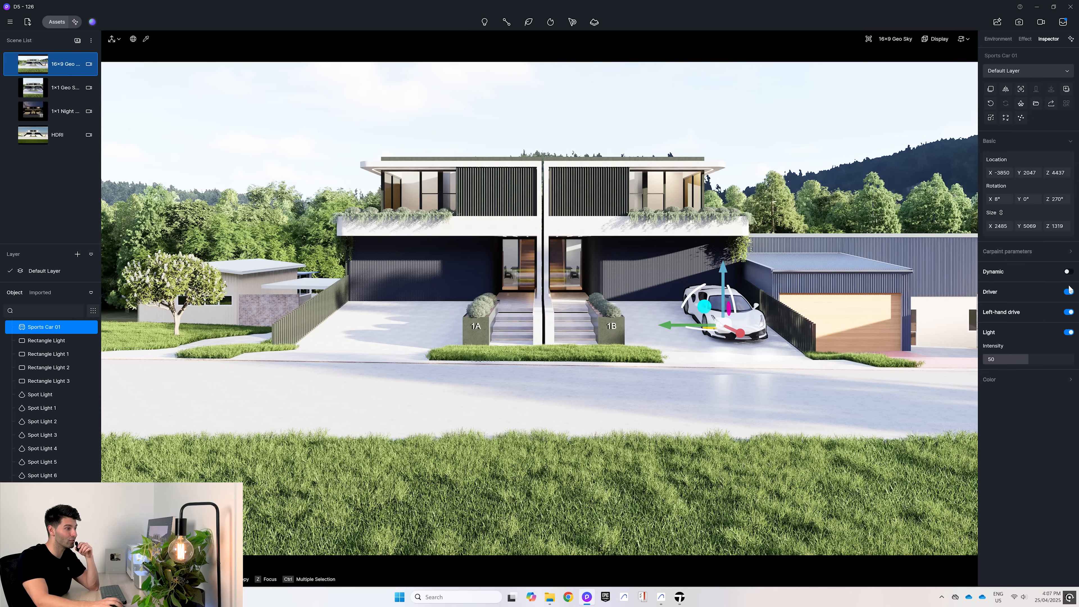
click(1068, 292)
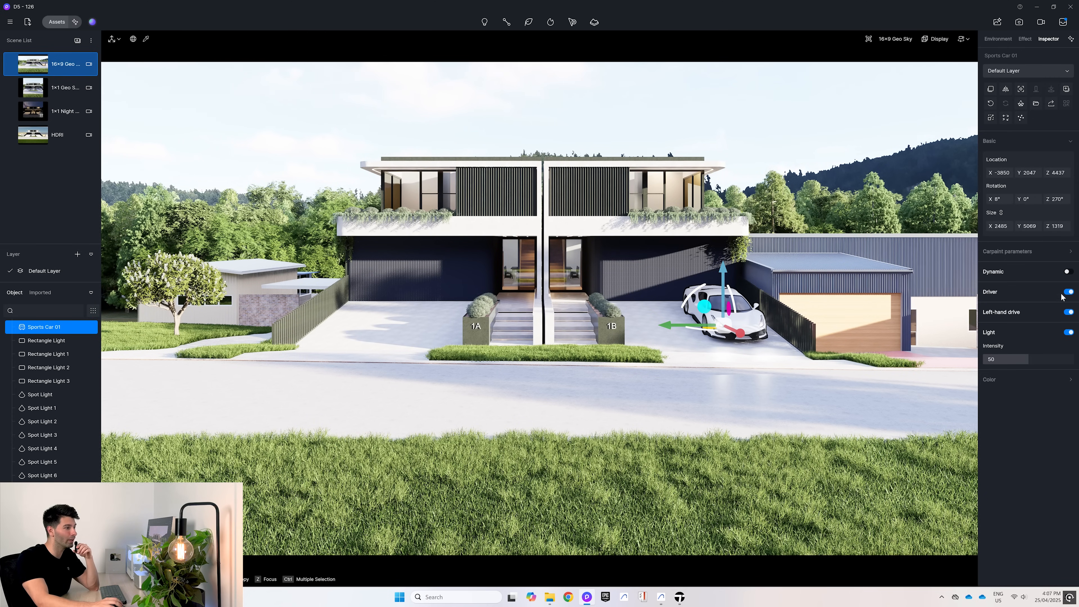
click(990, 395)
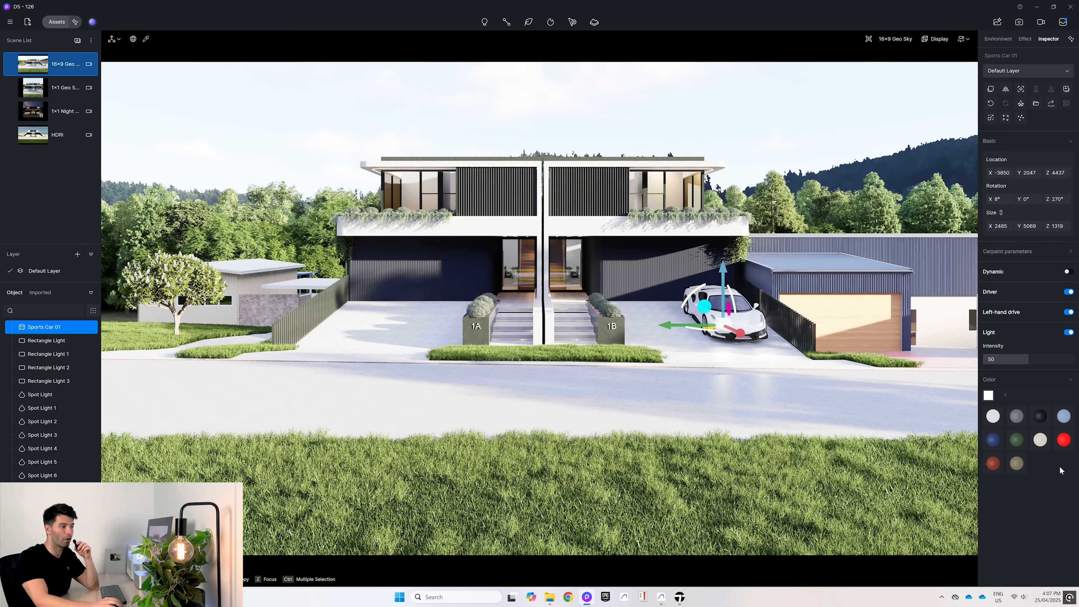
click(1063, 440)
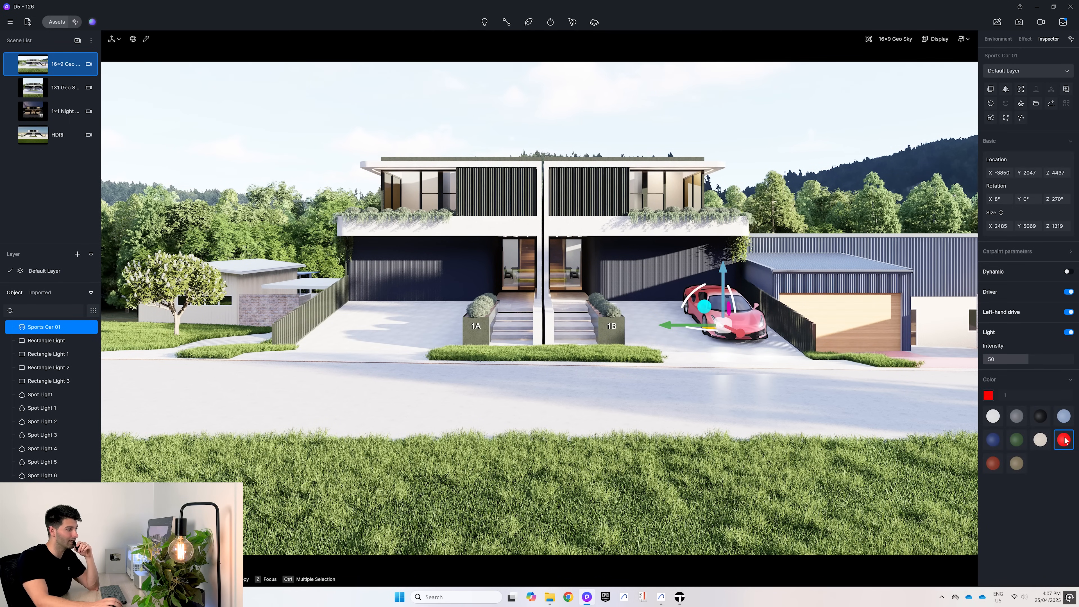
click(997, 39)
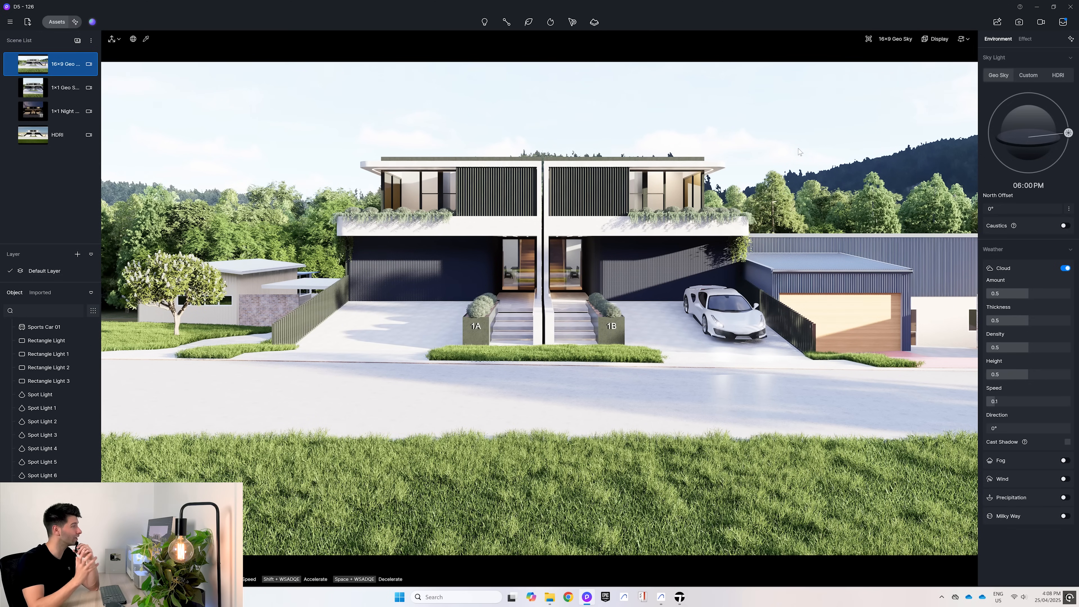
Step: Apply the Exterior-Night Studio preset to the HDRI scene for a starry, lit night view
click(32, 134)
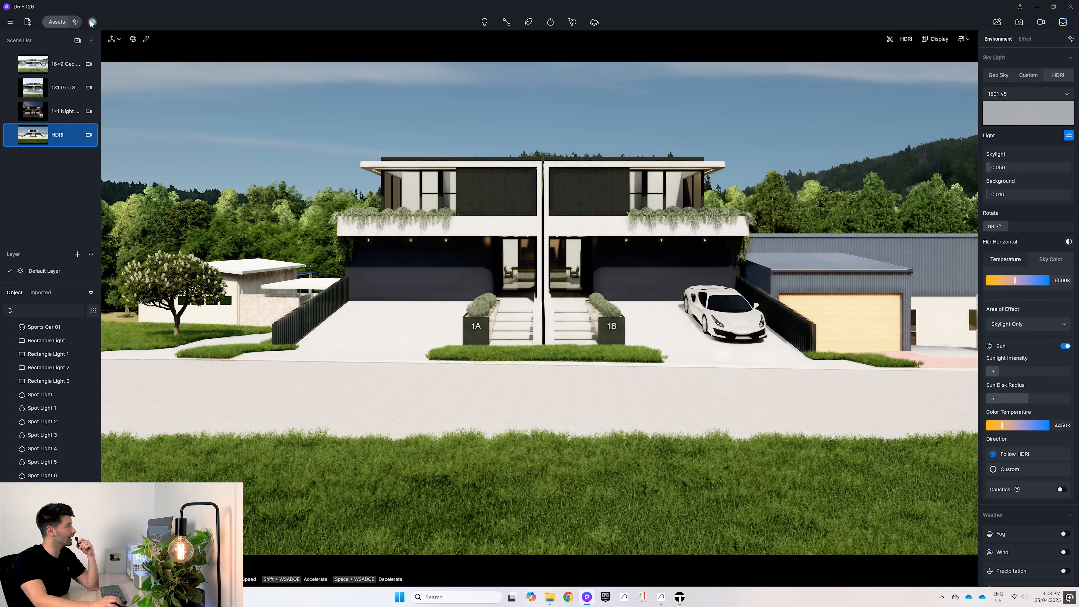
click(92, 22)
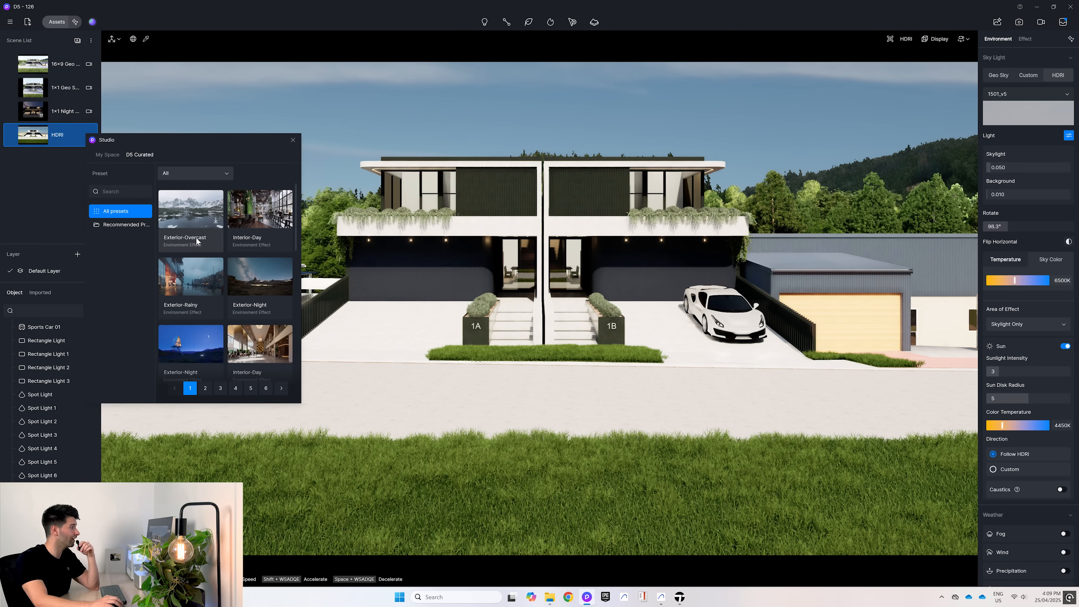
scroll(down, 3)
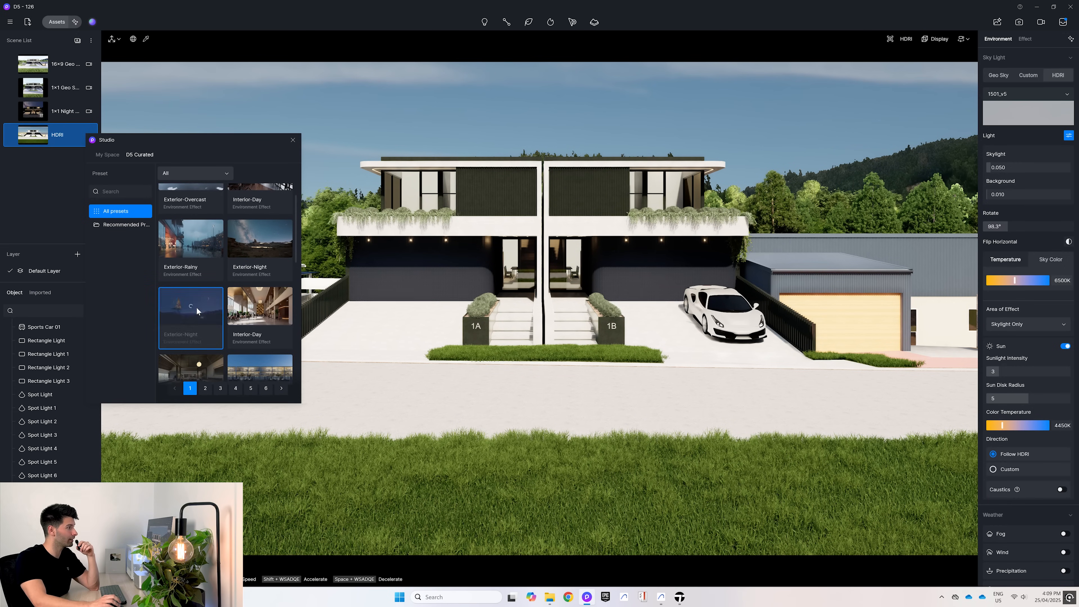
click(191, 306)
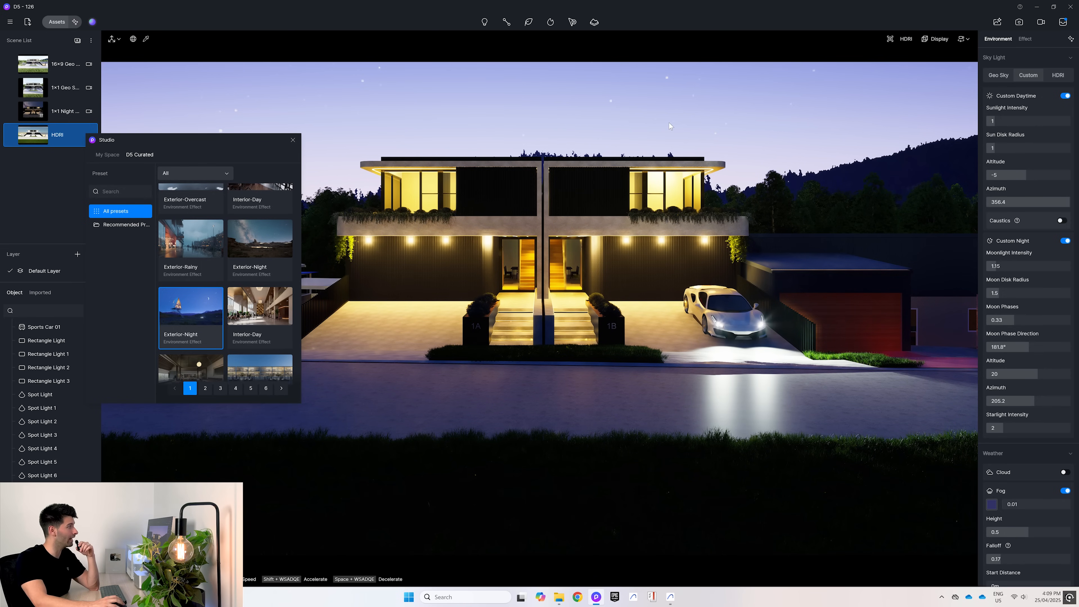
click(293, 140)
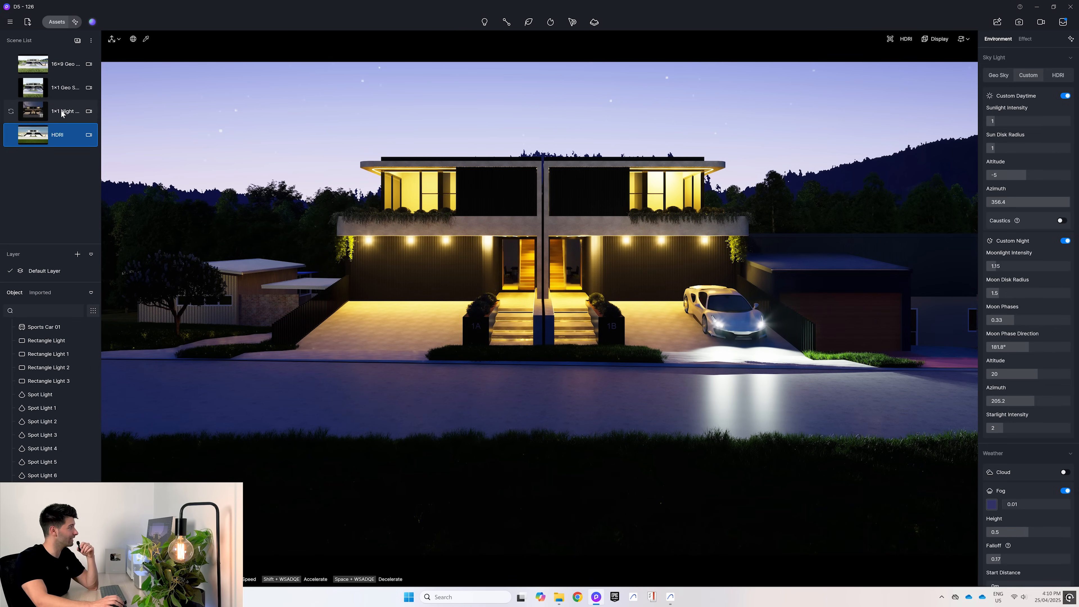
Step: View the 1:1 Night time scene, then switch back to the 16:9 Geo Sky scene
click(65, 111)
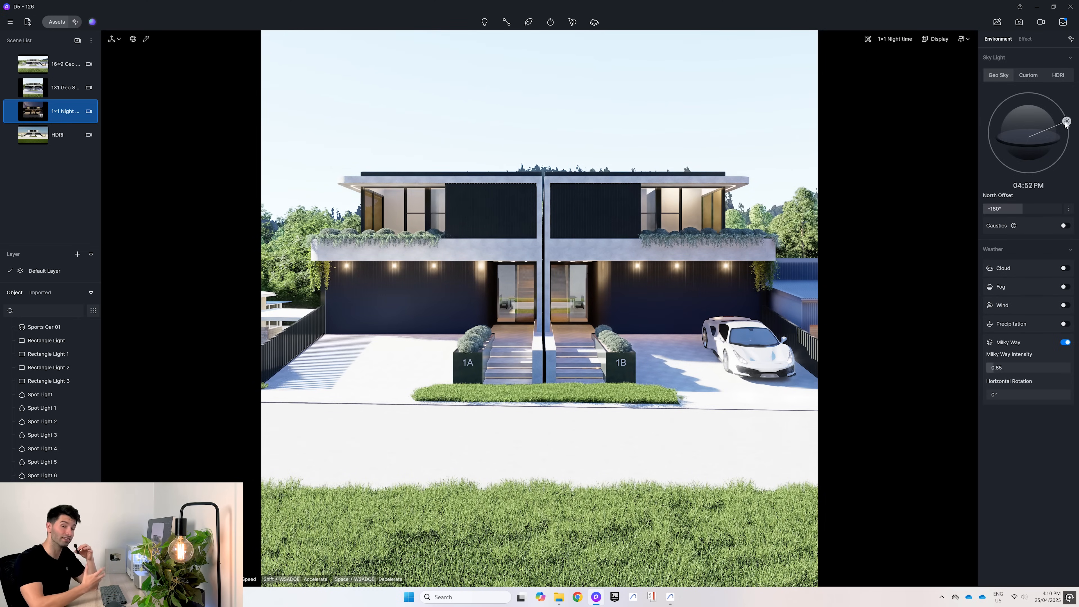
click(50, 63)
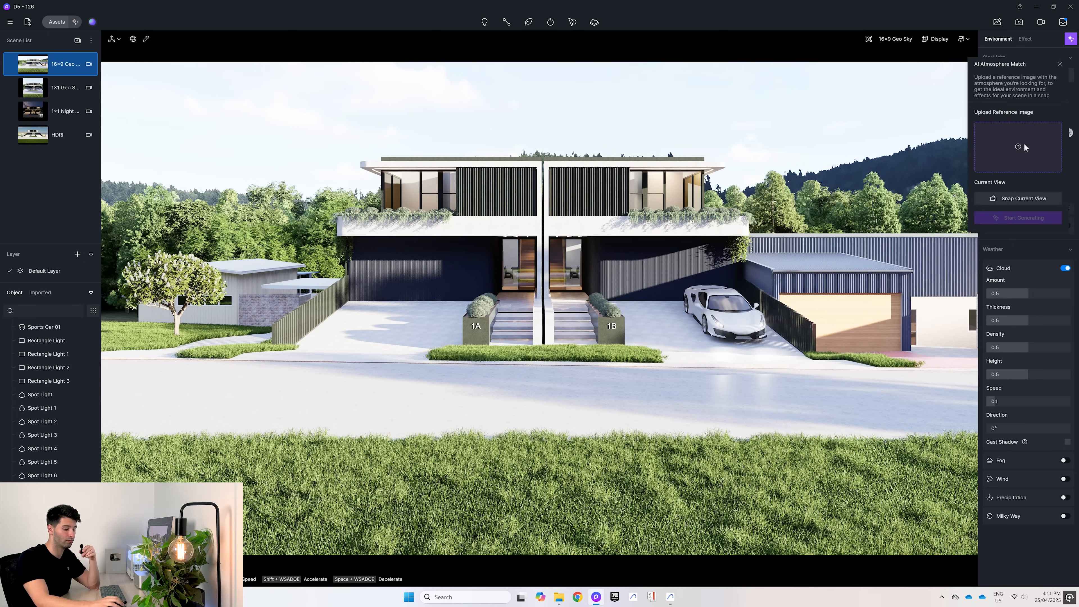
Step: Match the scene to the uploaded reference photo's warm golden-hour atmosphere via AI Atmosphere Match
click(1017, 147)
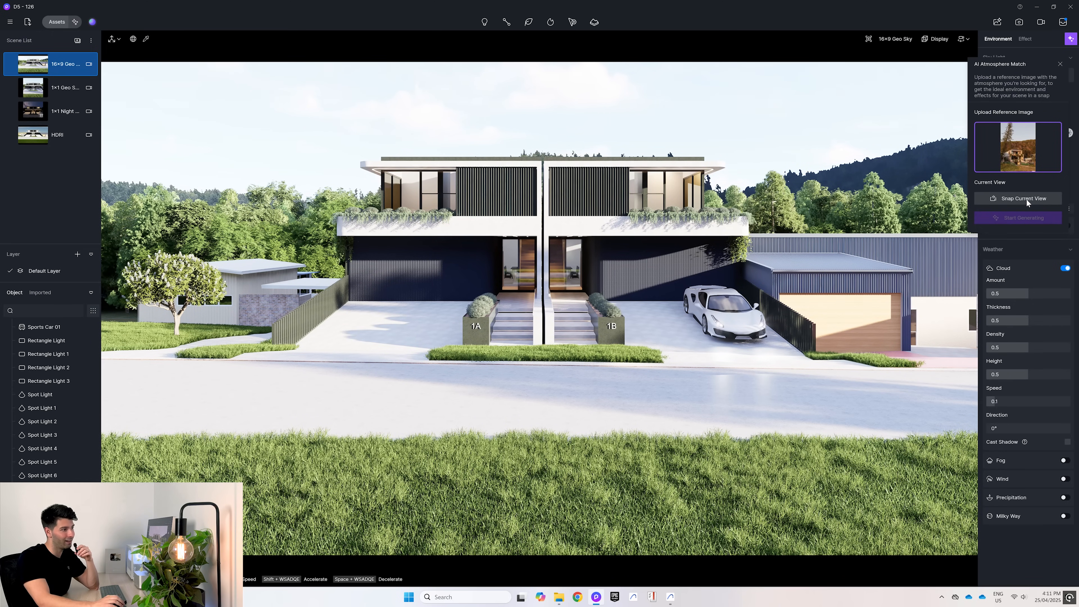
click(1021, 199)
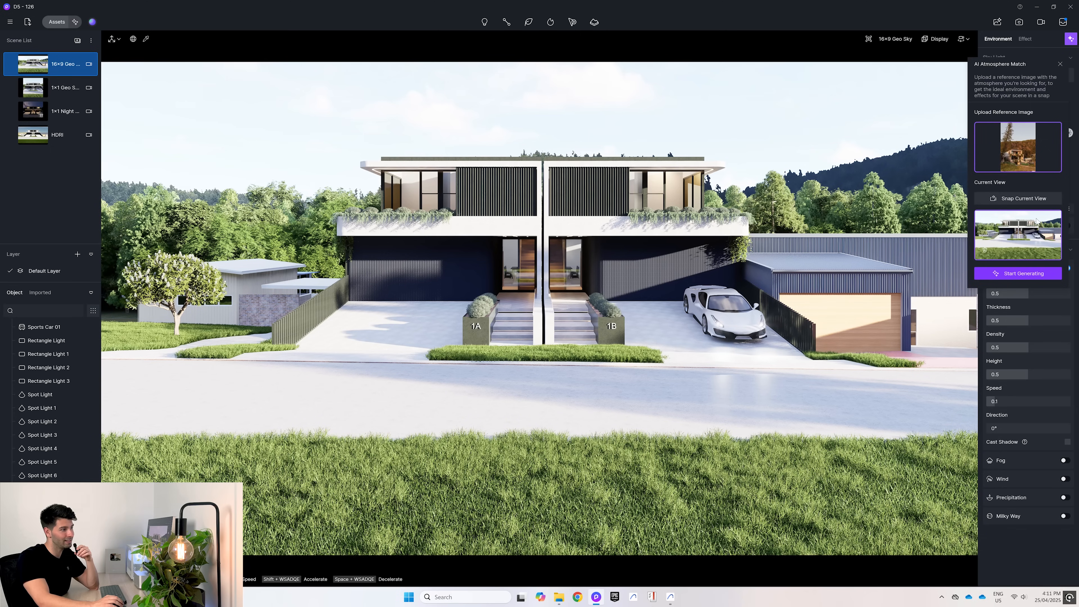
click(1018, 273)
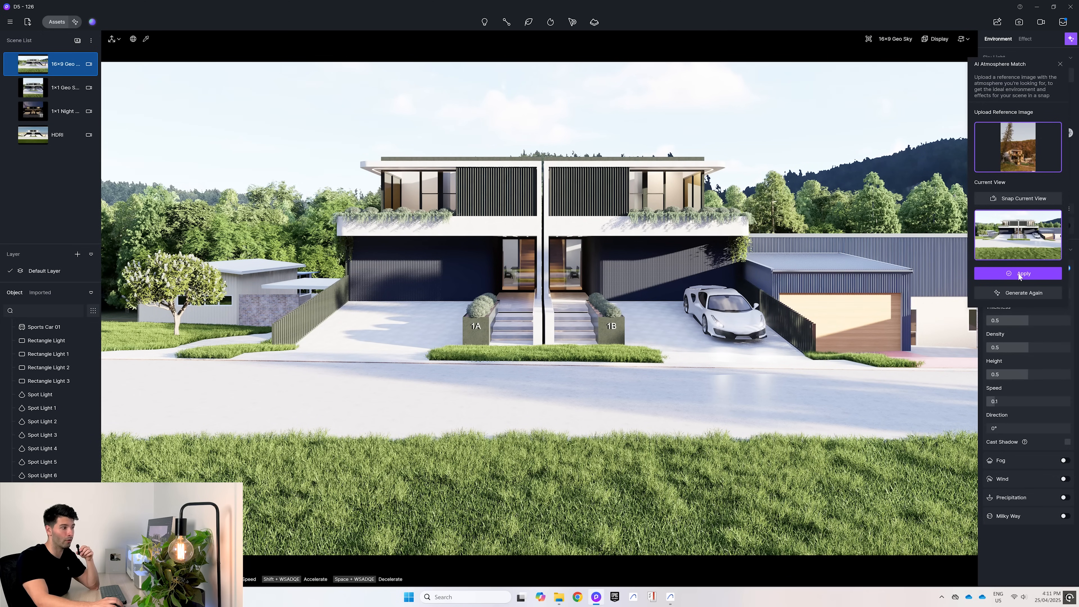
click(1017, 274)
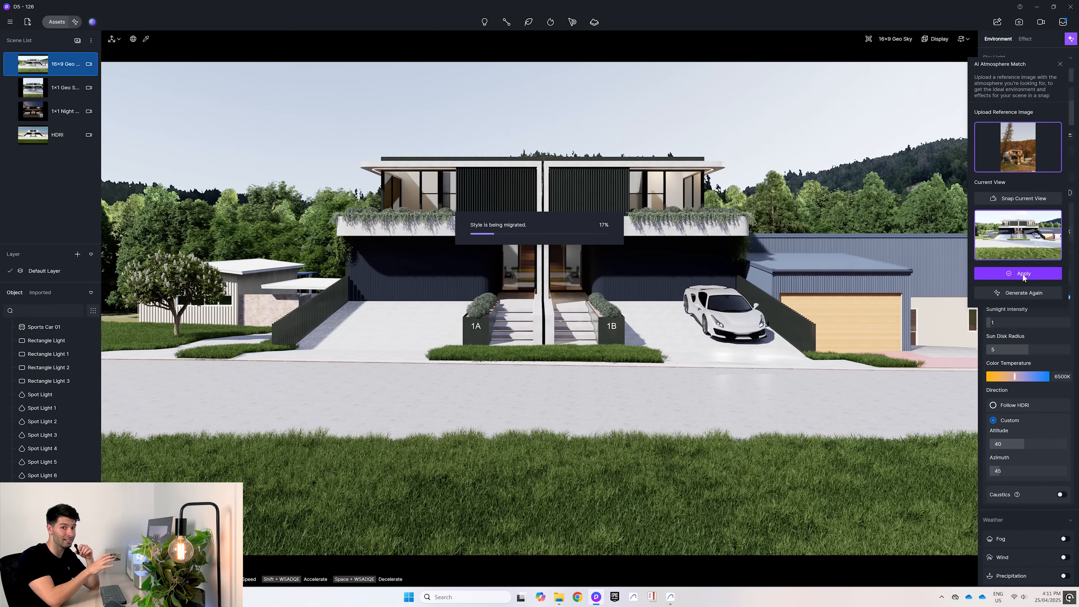
click(1018, 274)
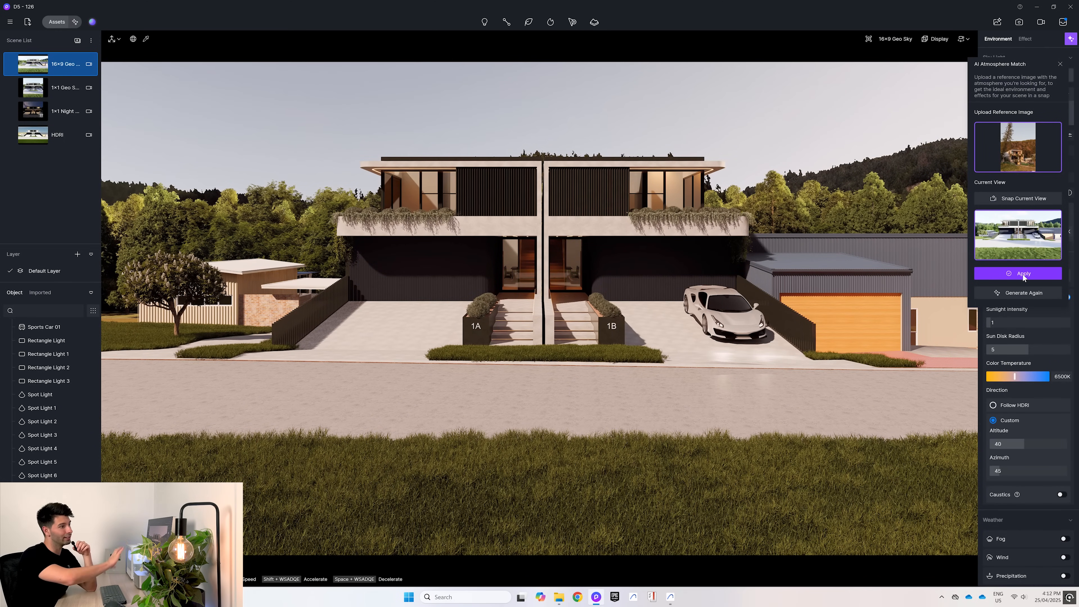
mouse_move(1060, 78)
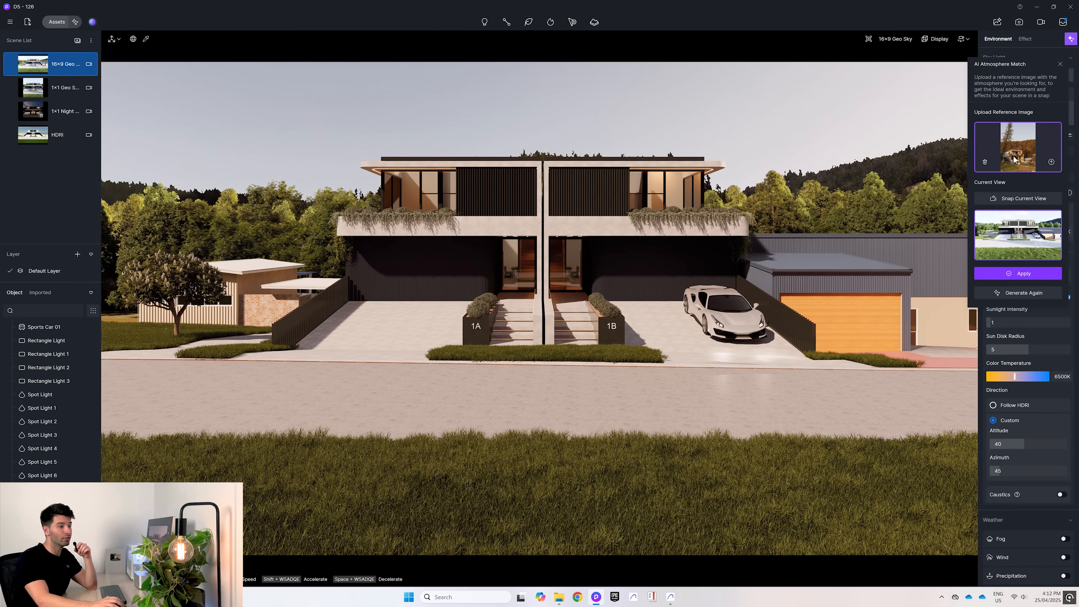
mouse_move(878, 211)
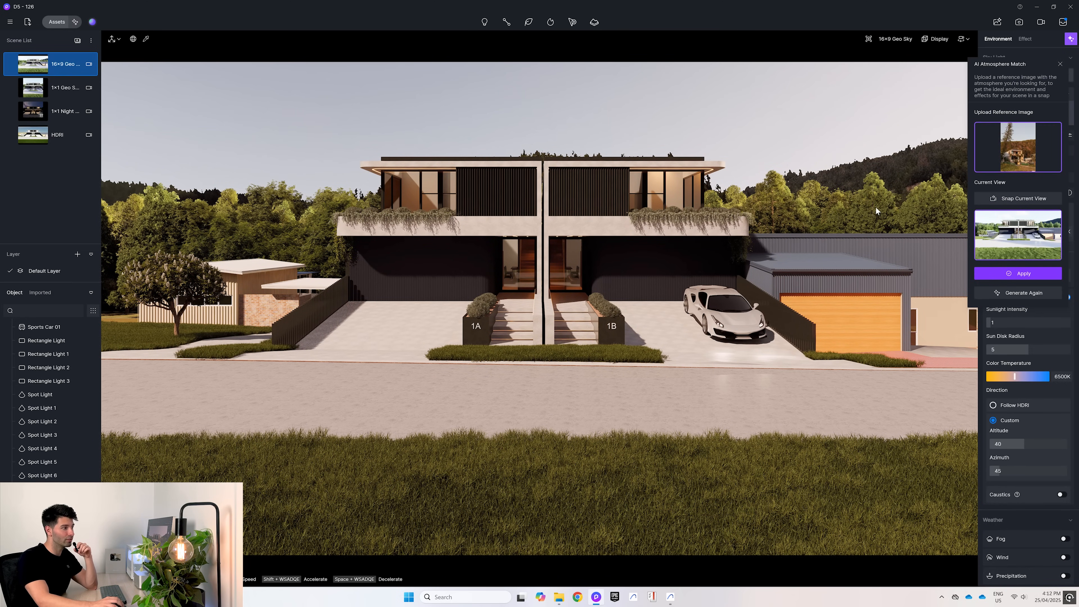
Step: Apply the reference photo's bright, cloudy daytime atmosphere to the duplex scene
click(39, 327)
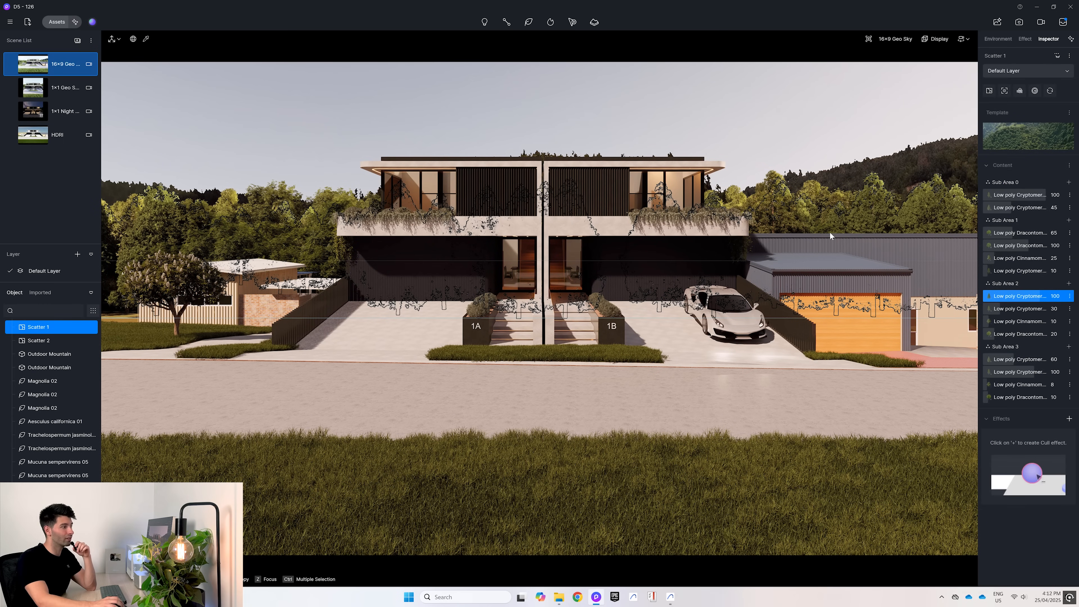
mouse_move(831, 209)
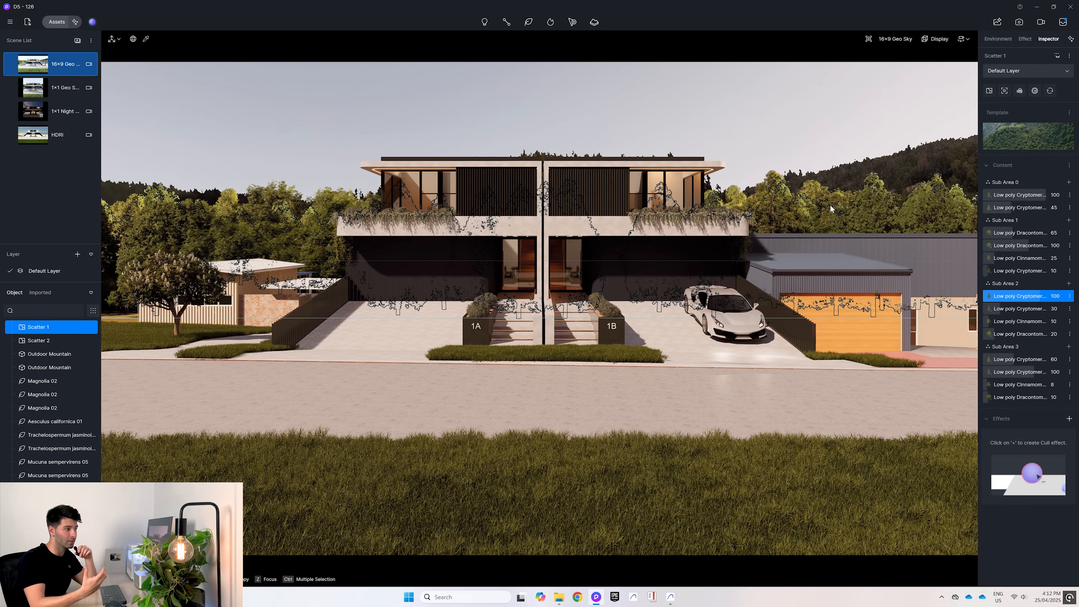
mouse_move(838, 123)
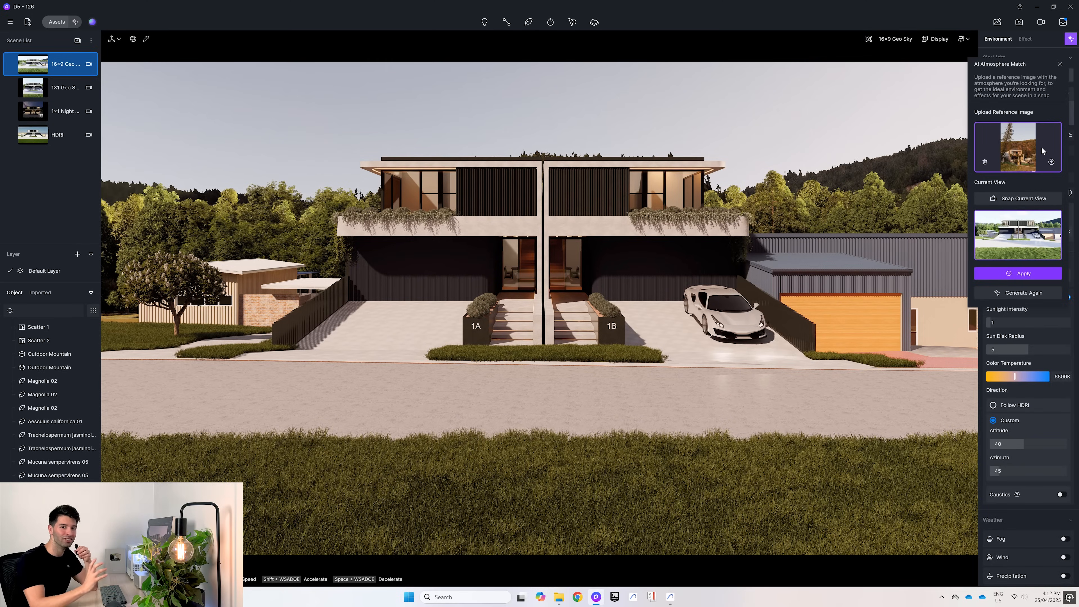
click(996, 22)
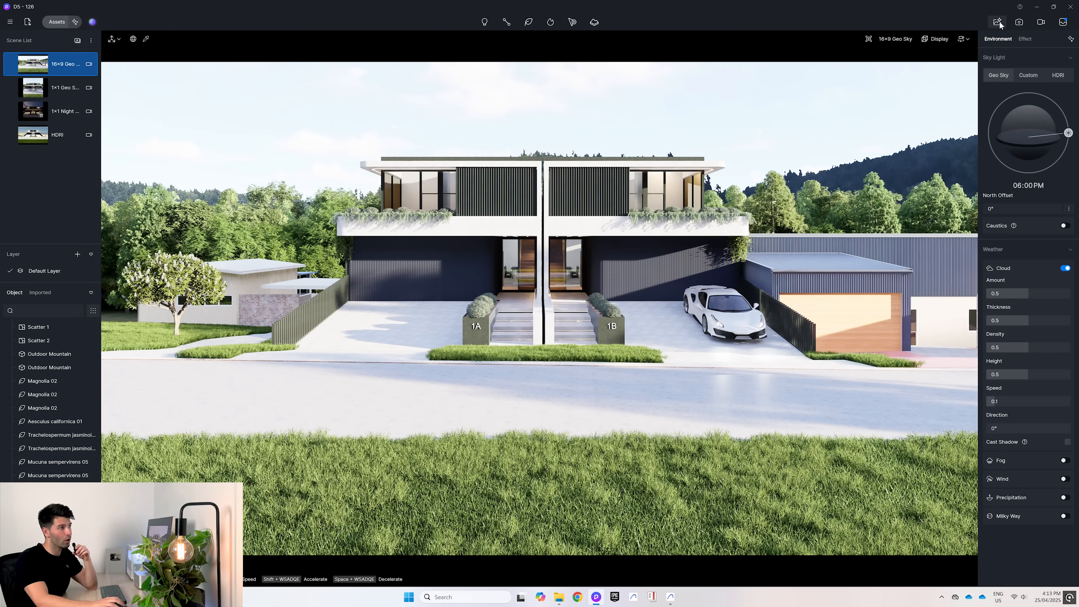
Step: Launch AI Post-Processing on the current view and maximise its window
click(997, 22)
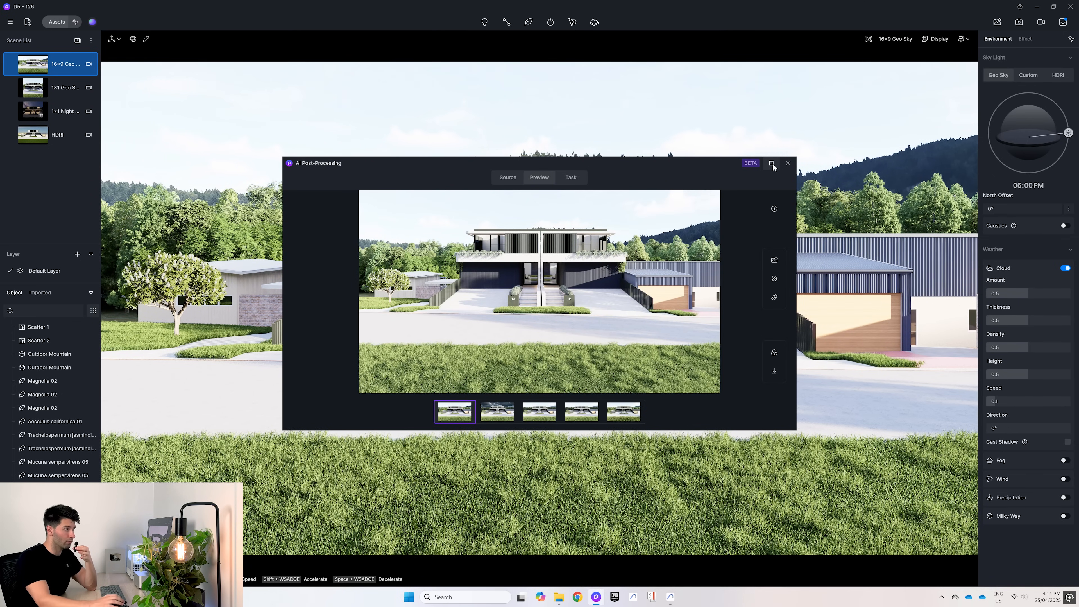
click(773, 163)
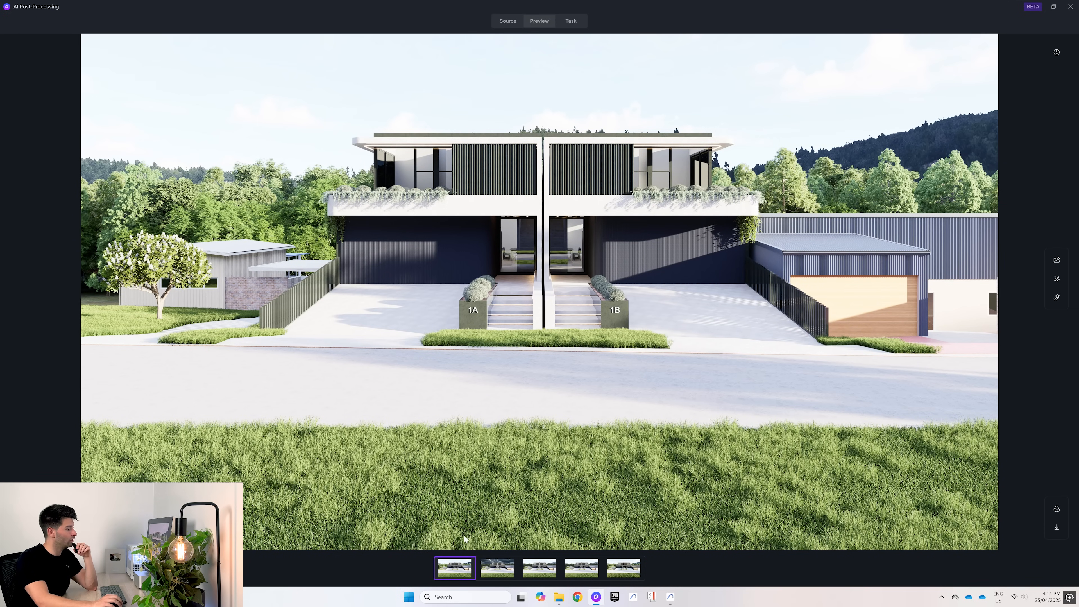
mouse_move(577, 441)
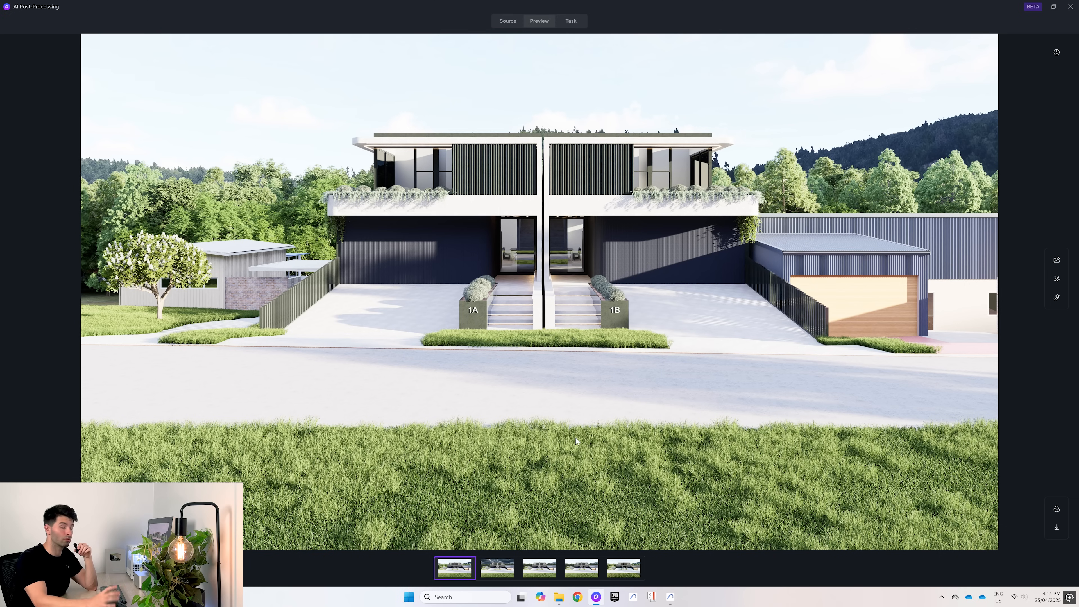
click(1057, 297)
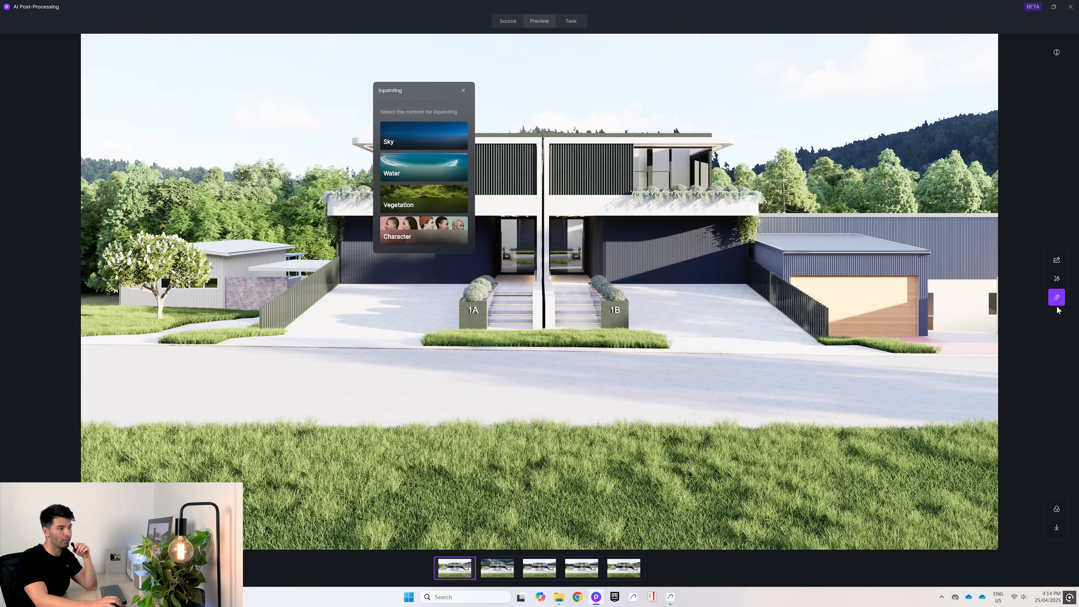
mouse_move(1057, 297)
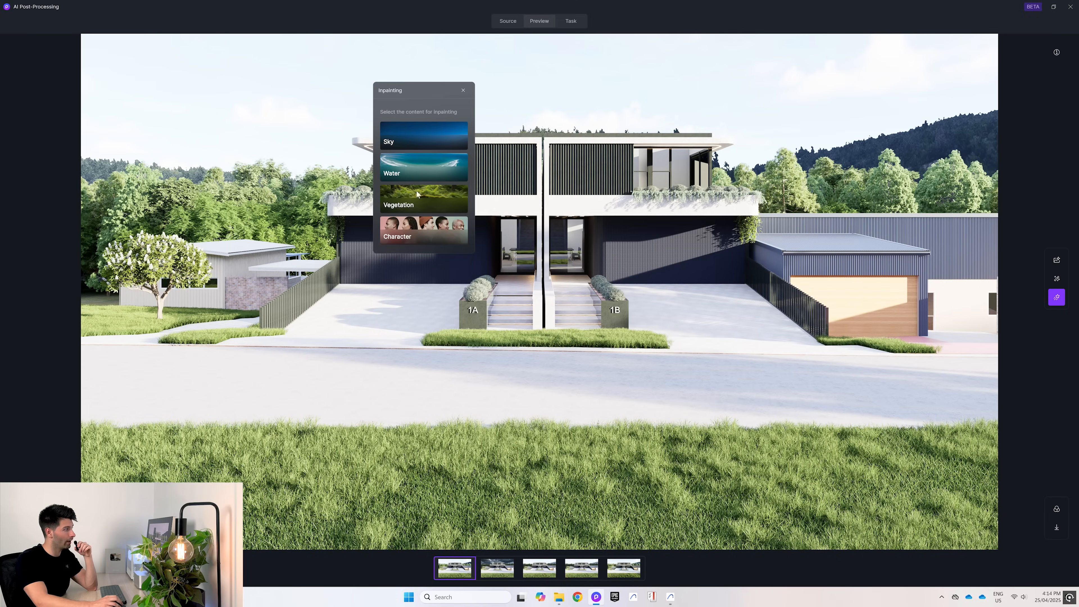
mouse_move(446, 147)
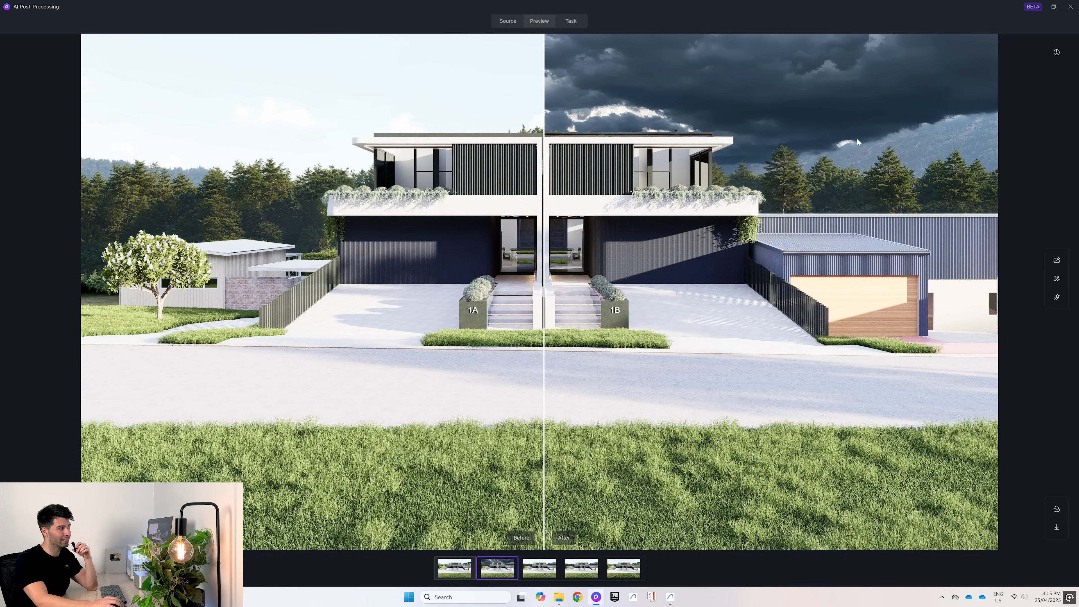
mouse_move(944, 121)
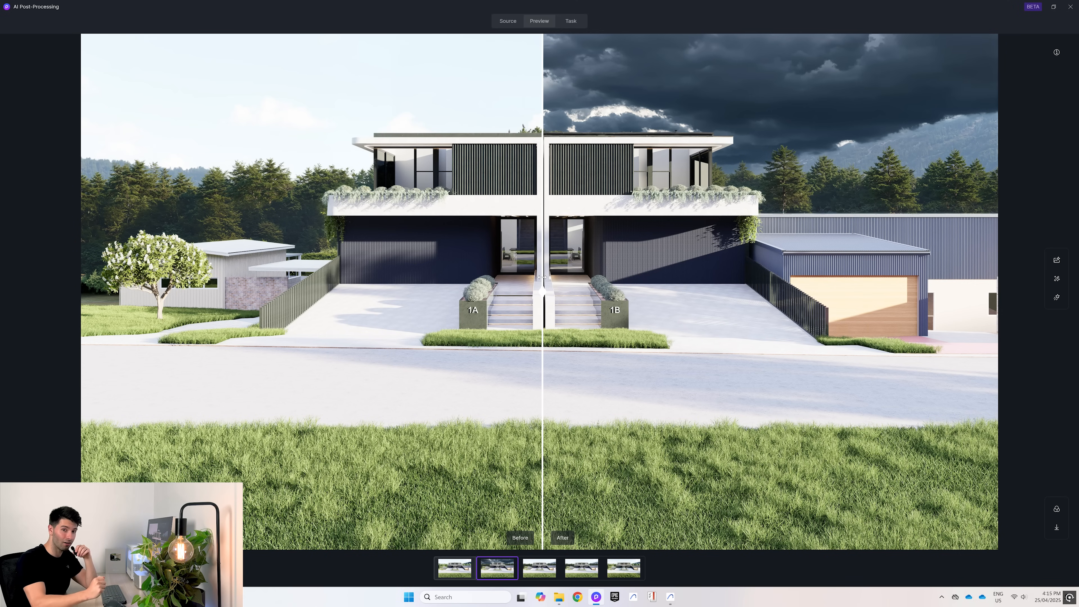
click(454, 568)
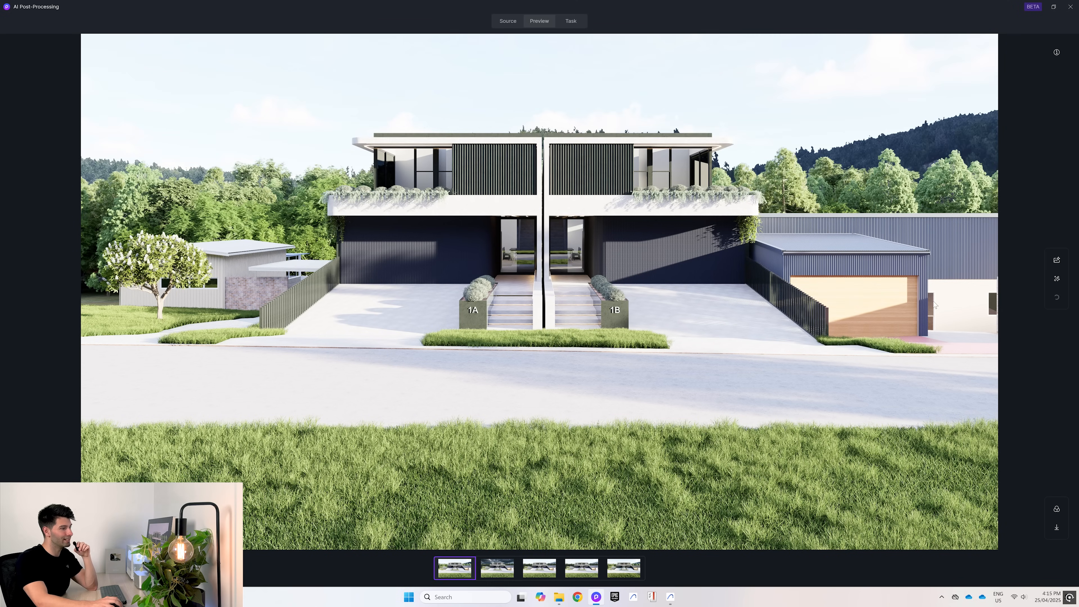
Step: Start Sky inpainting, then go back to choose the Vegetation category instead
click(1057, 297)
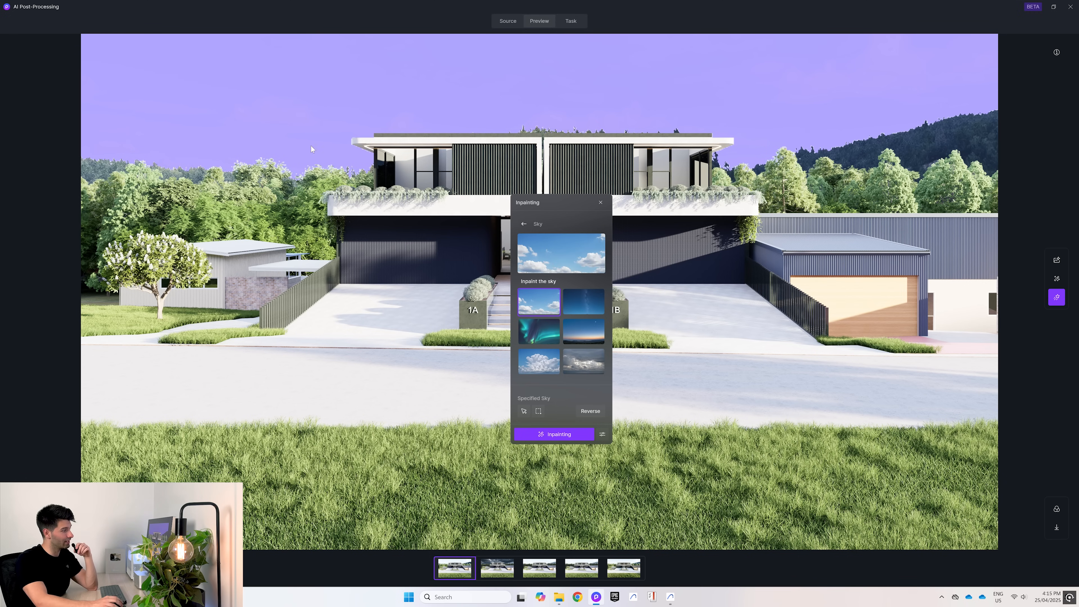
click(583, 331)
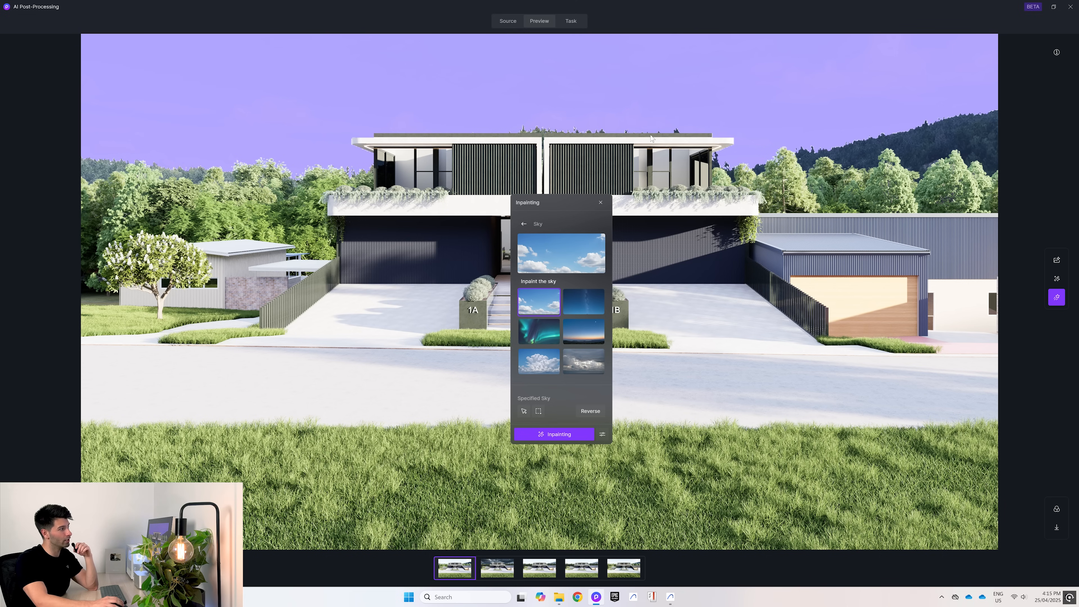
mouse_move(575, 238)
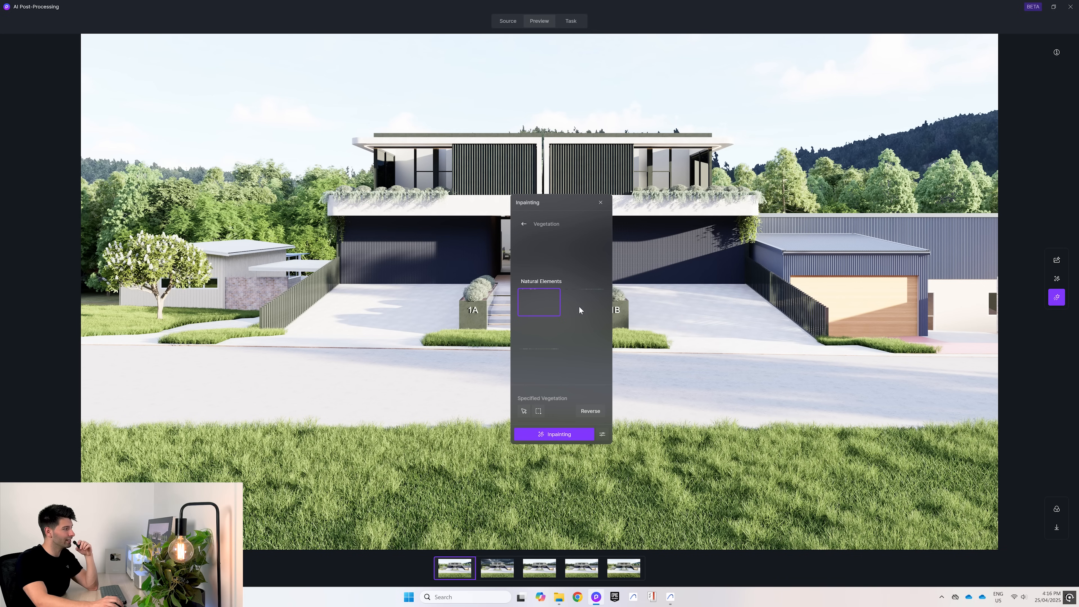
Step: Choose Flower Garden 3, auto-mask the grass areas and generate the inpainted garden version
click(539, 303)
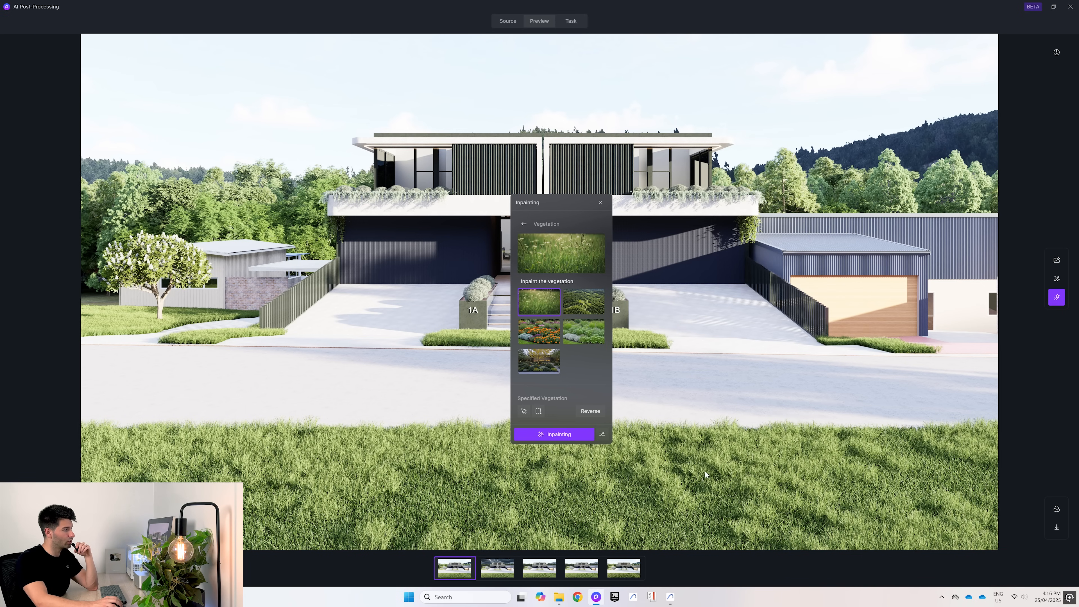
mouse_move(540, 361)
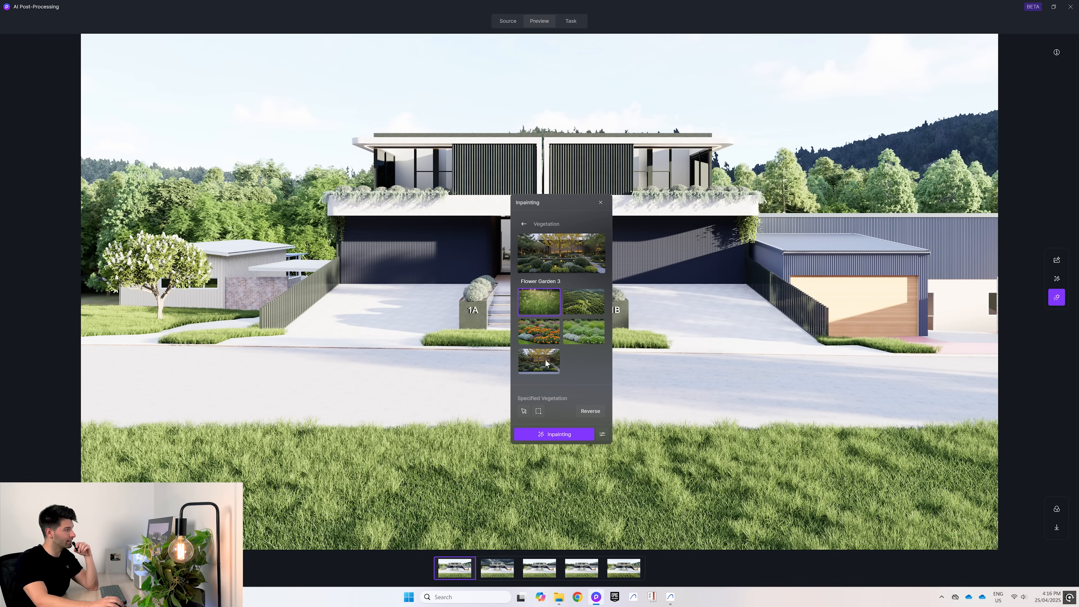
click(539, 361)
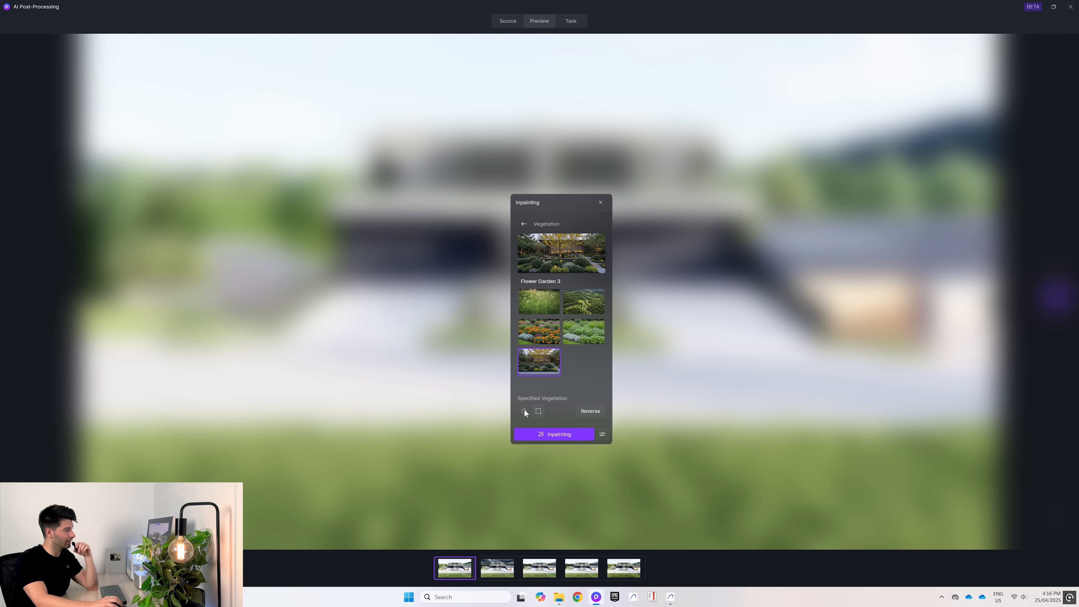
click(523, 411)
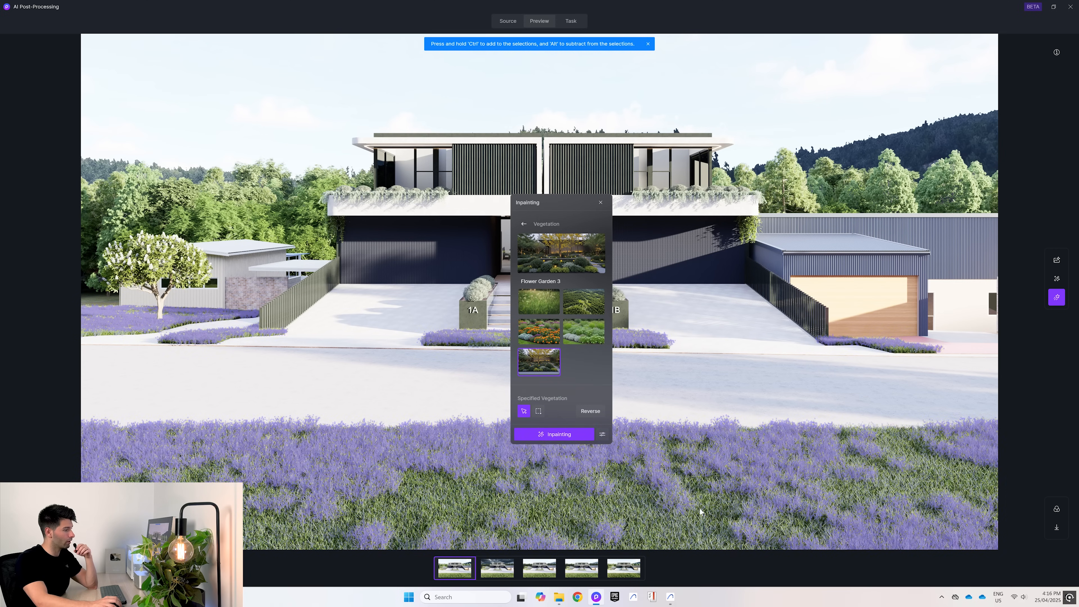
click(554, 435)
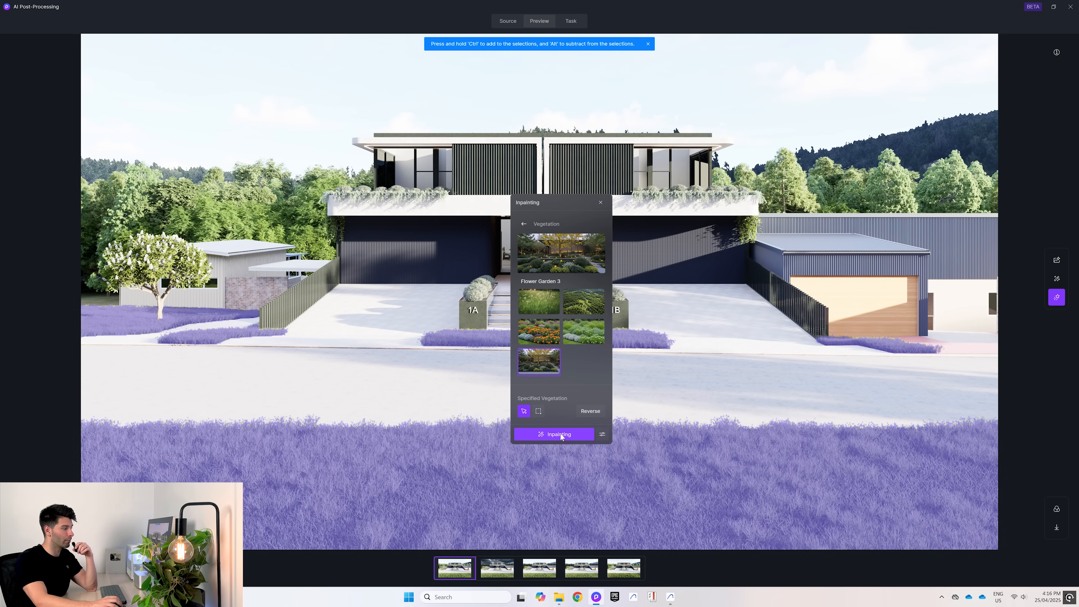
click(555, 435)
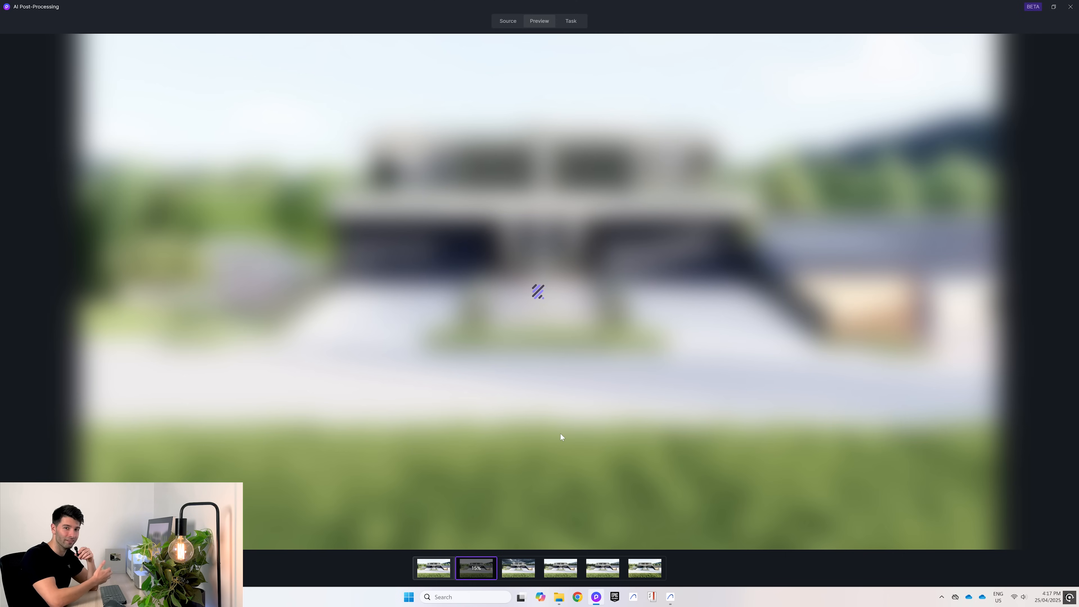
Step: View the new Flower Garden 3 result with shrubs and hedges replacing the lawn
click(602, 568)
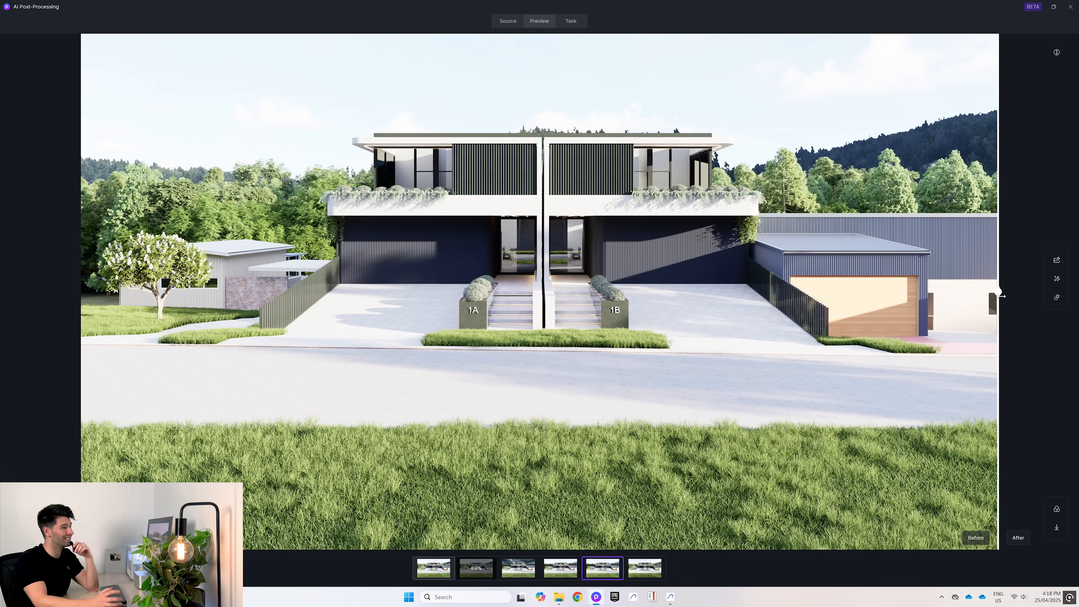
mouse_move(1057, 298)
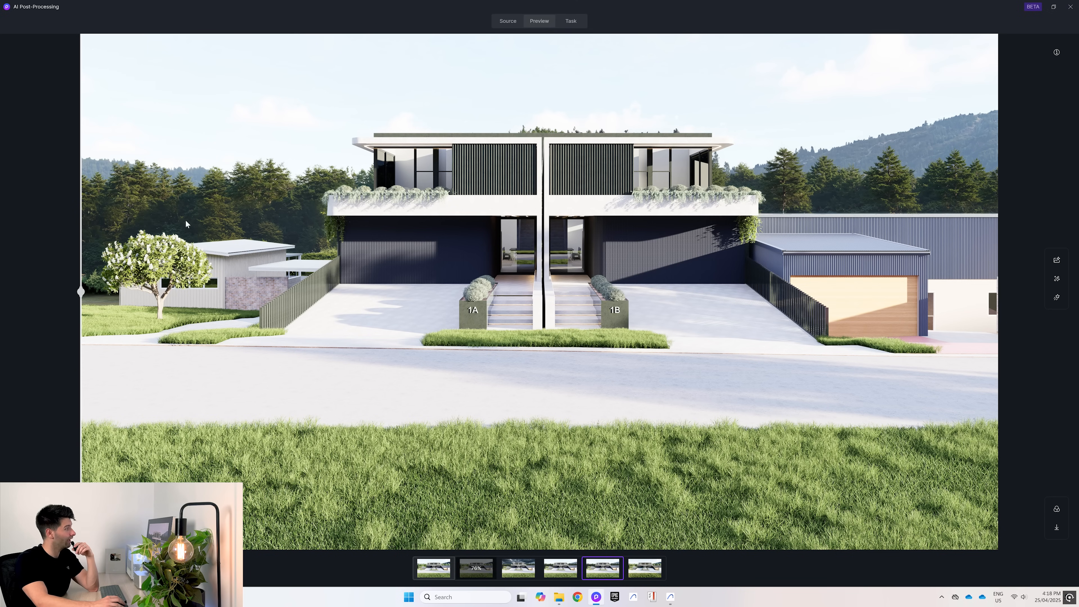
mouse_move(792, 164)
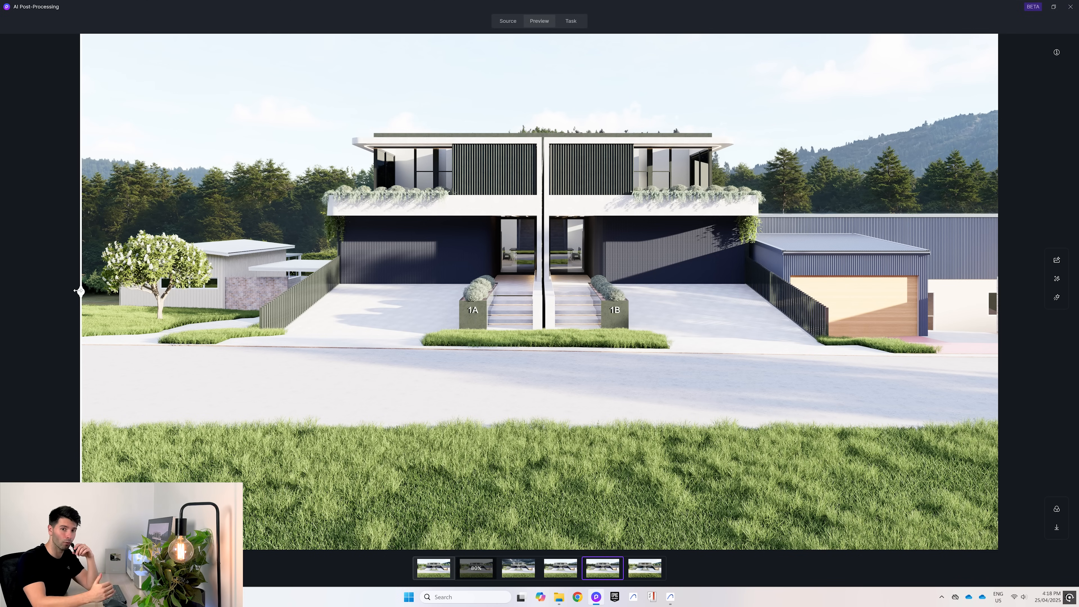
click(476, 568)
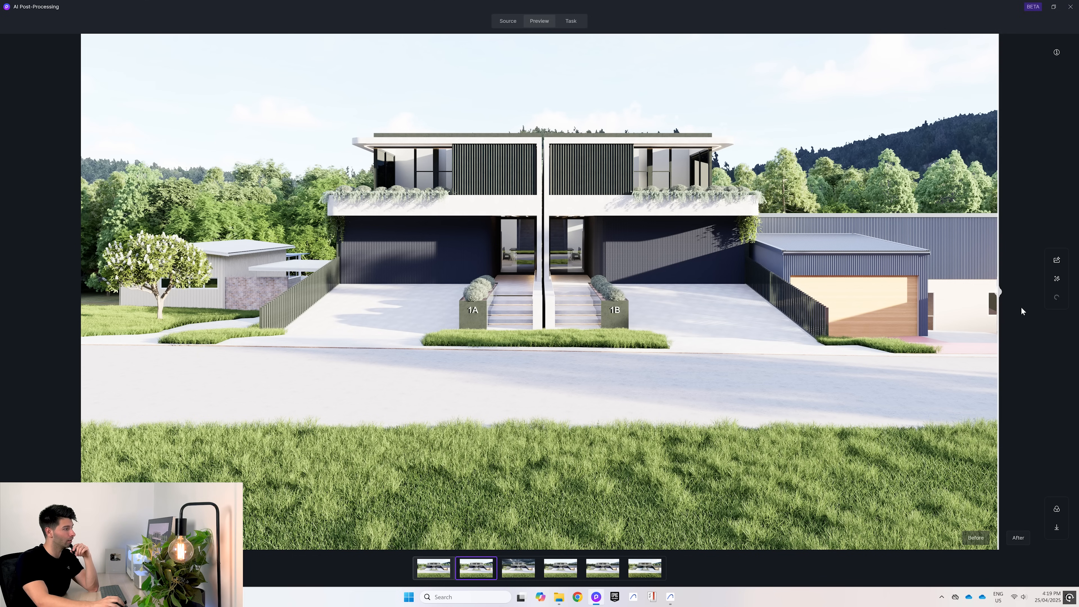
click(1057, 296)
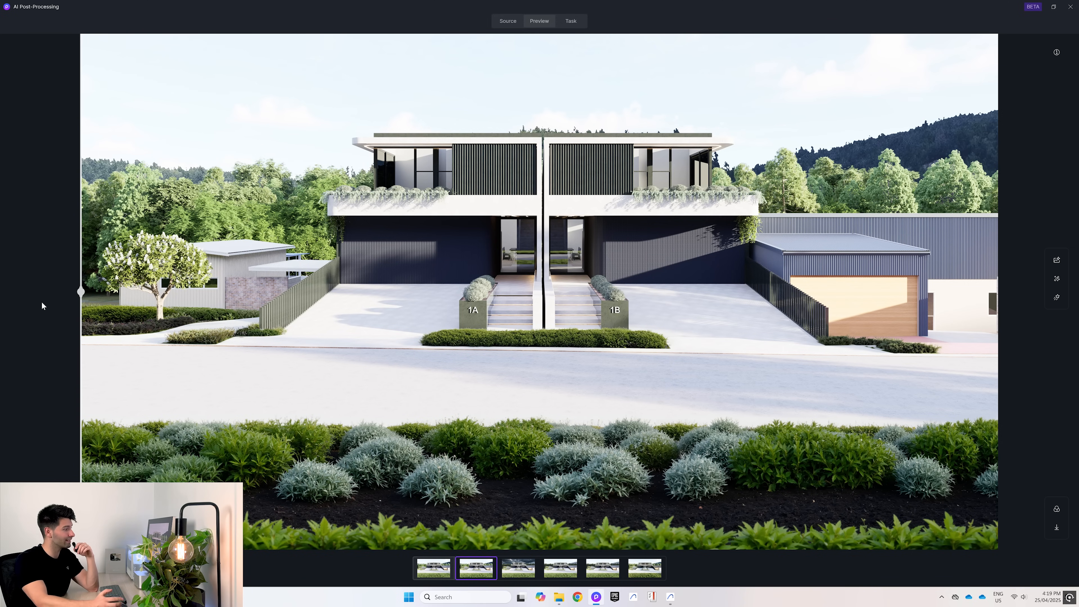
Step: Return to the original render and bring up AI Style Transfer with its stylized presets
click(1056, 297)
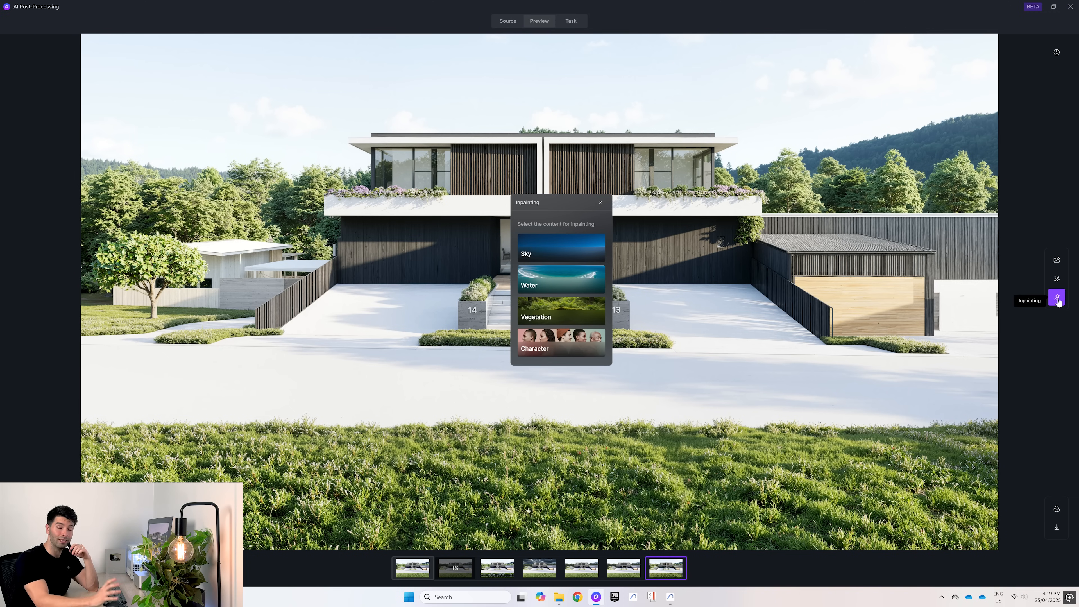
mouse_move(592, 224)
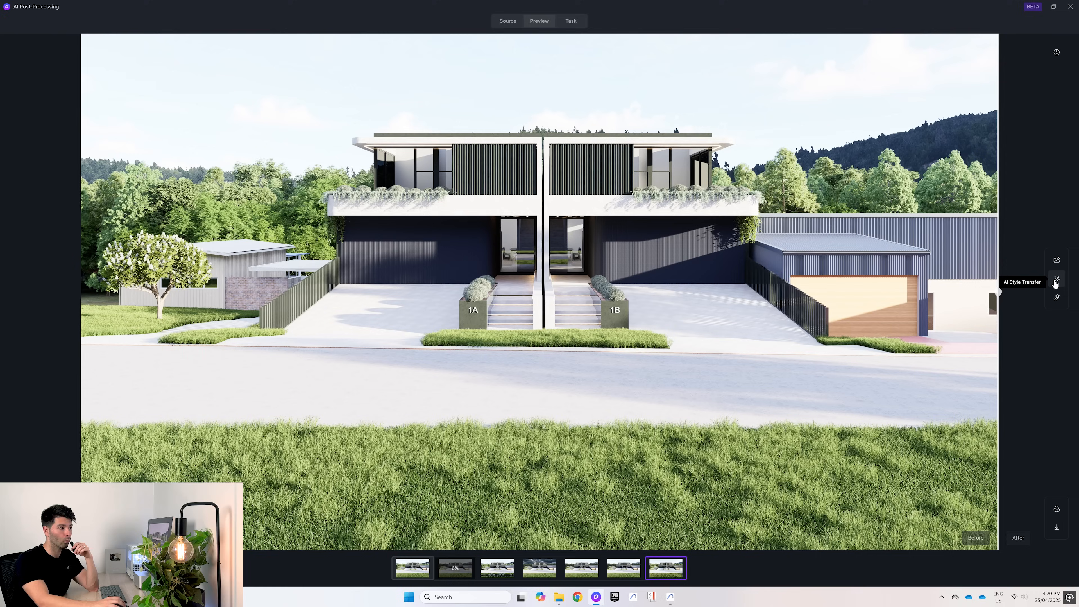
mouse_move(571, 523)
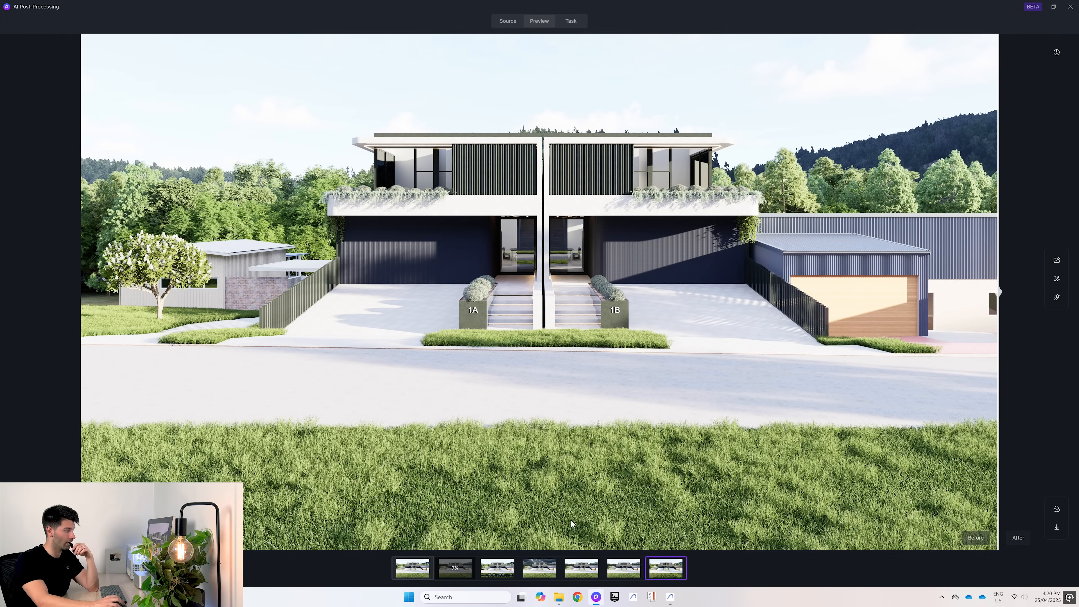
click(1057, 278)
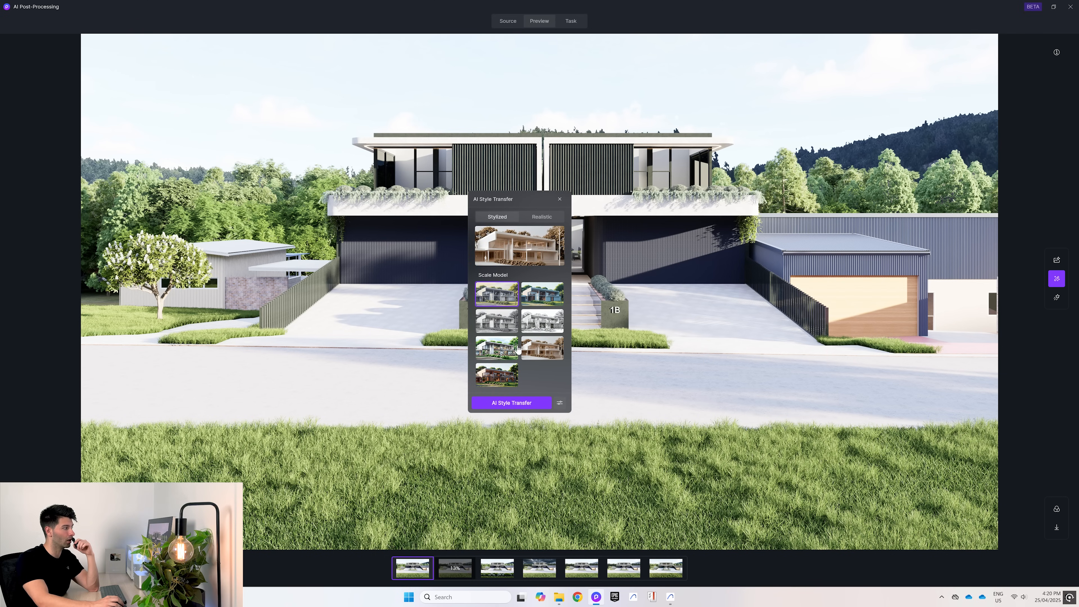
Step: Switch to Realistic presets and run the Spring style transfer on the duplex render
click(542, 218)
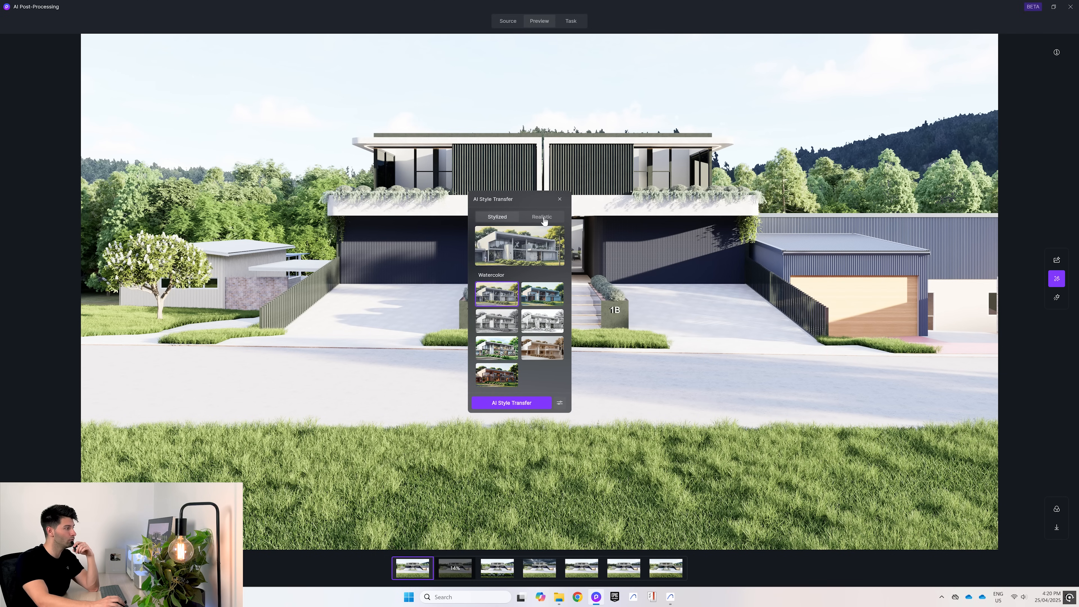
click(541, 217)
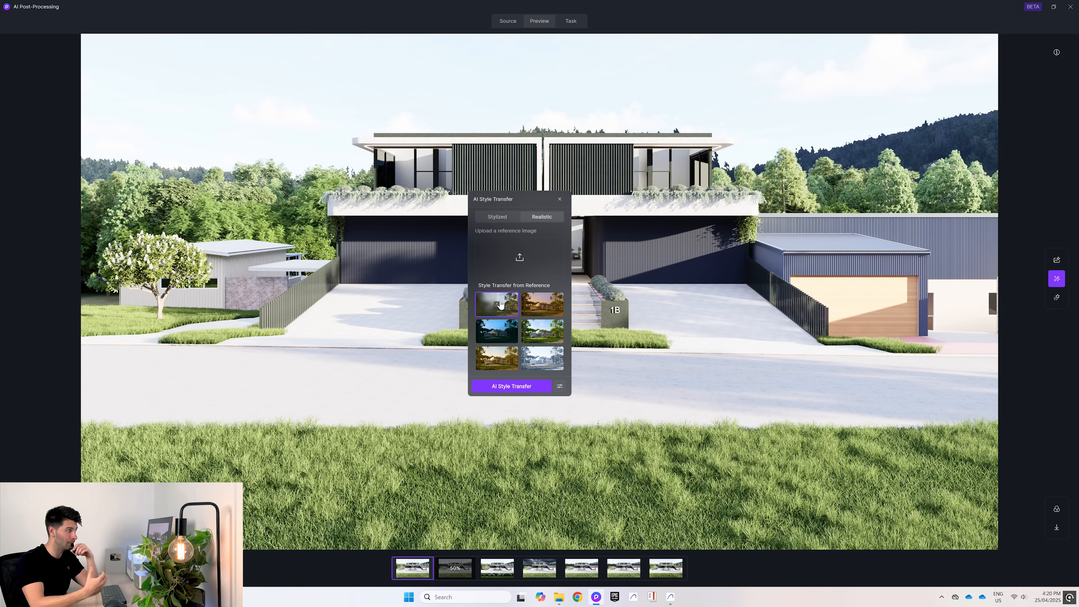
click(560, 199)
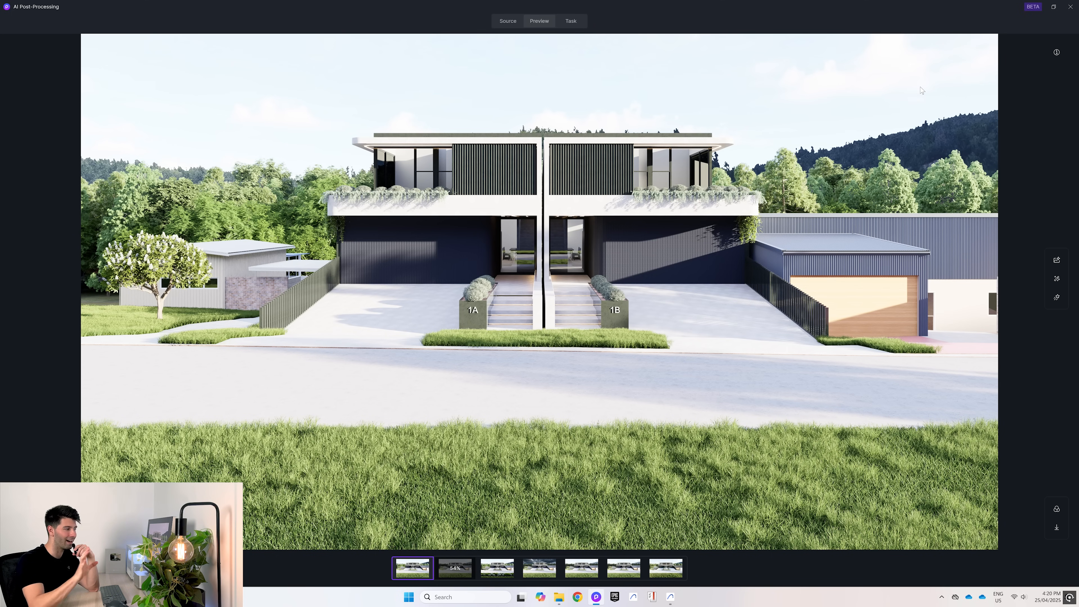
click(1057, 260)
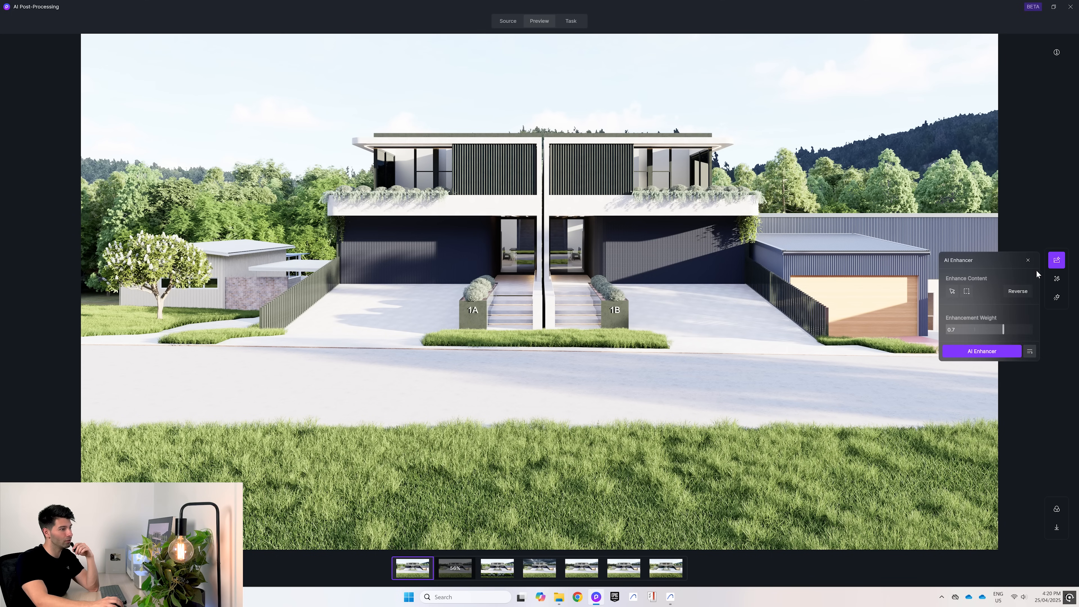
click(1057, 279)
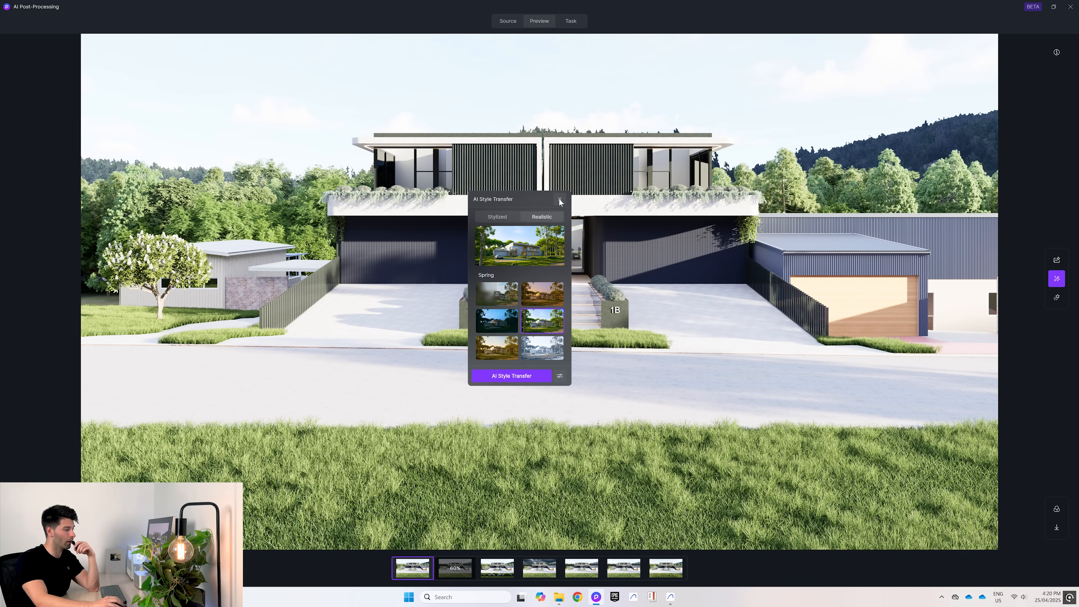
click(560, 200)
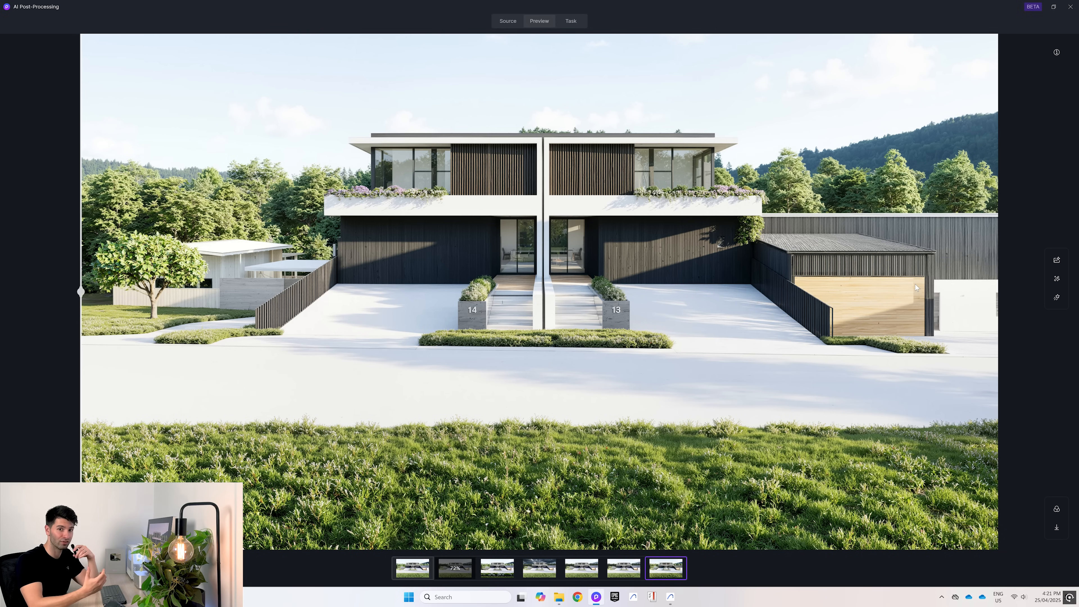
mouse_move(927, 325)
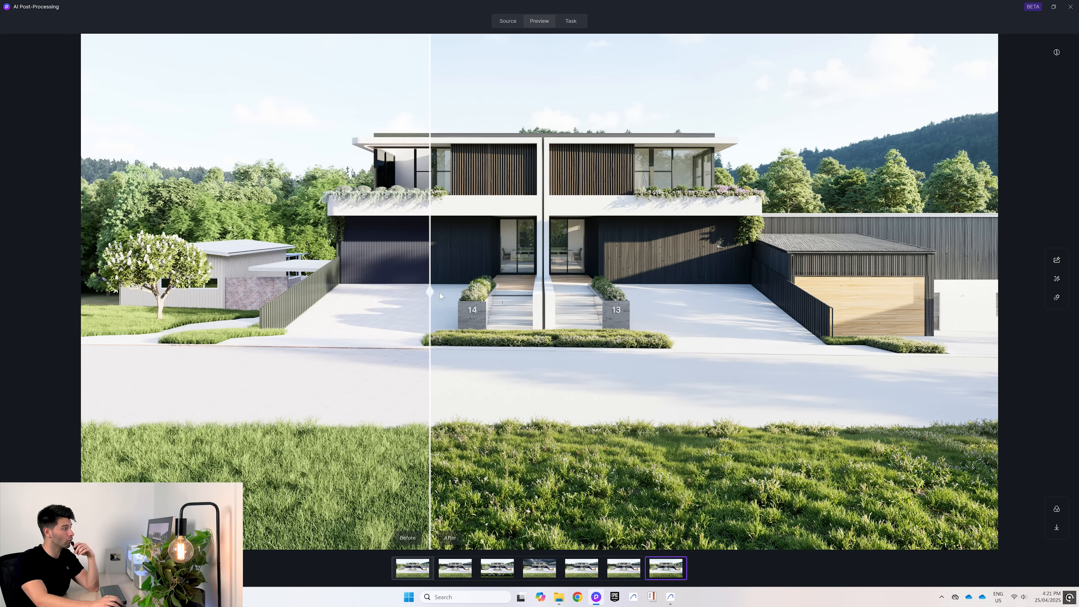
Step: Slide the Before/After divider across the image to reveal the original beside the spring style
drag(430, 292, 111, 292)
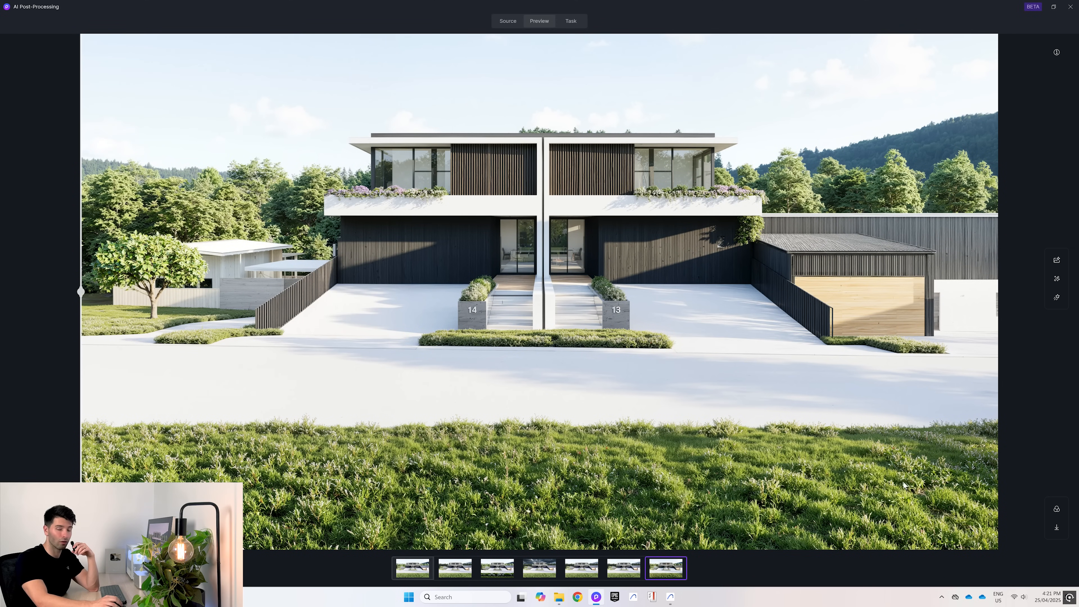
mouse_move(355, 349)
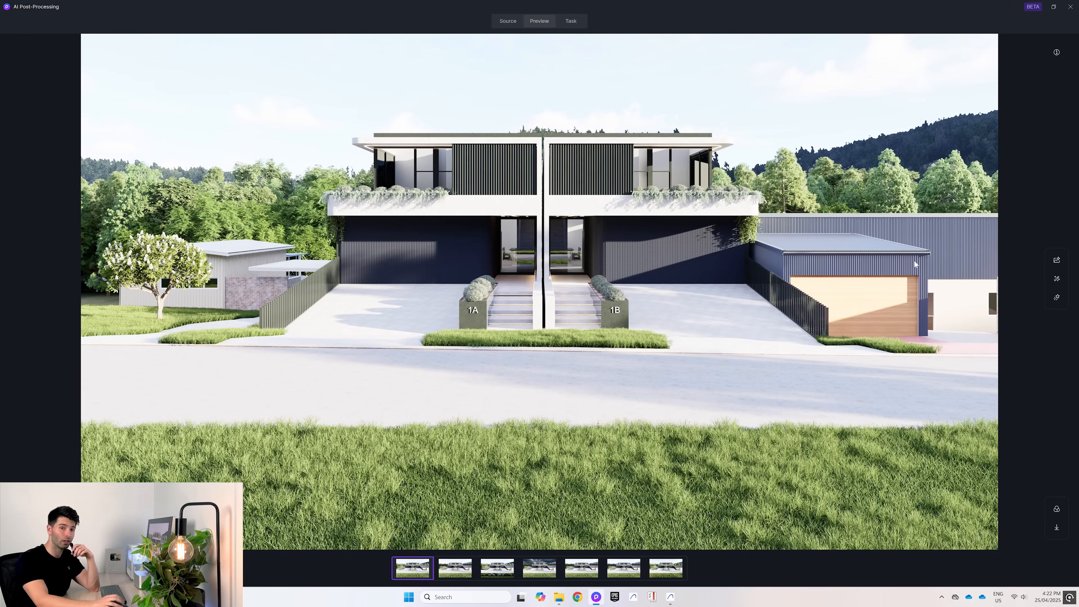
Step: Run a Realistic AI Style Transfer matching the render to the hillside-house reference photo
click(1057, 279)
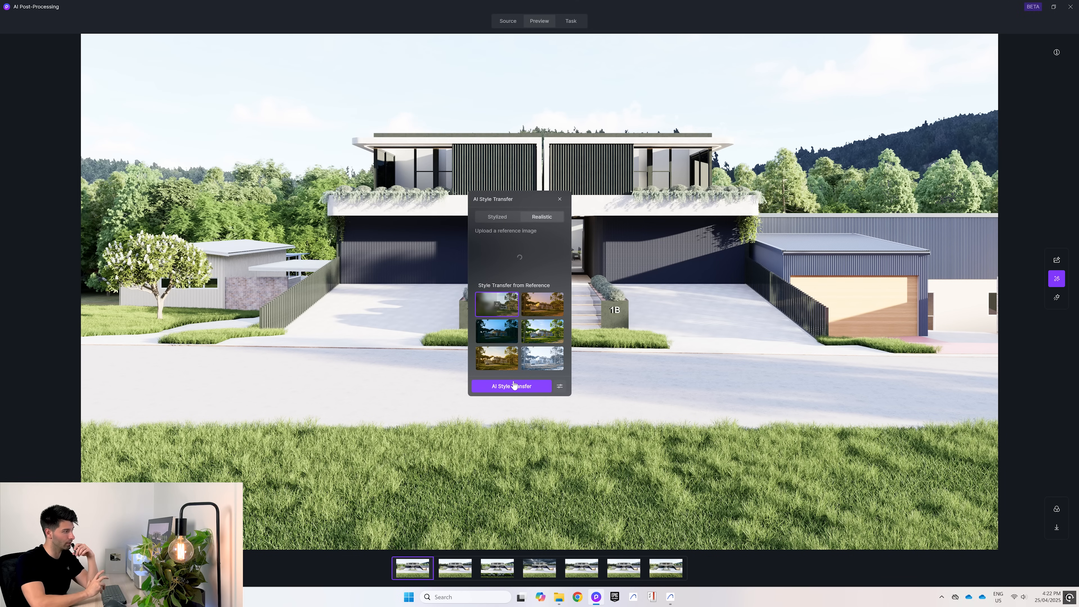
click(511, 386)
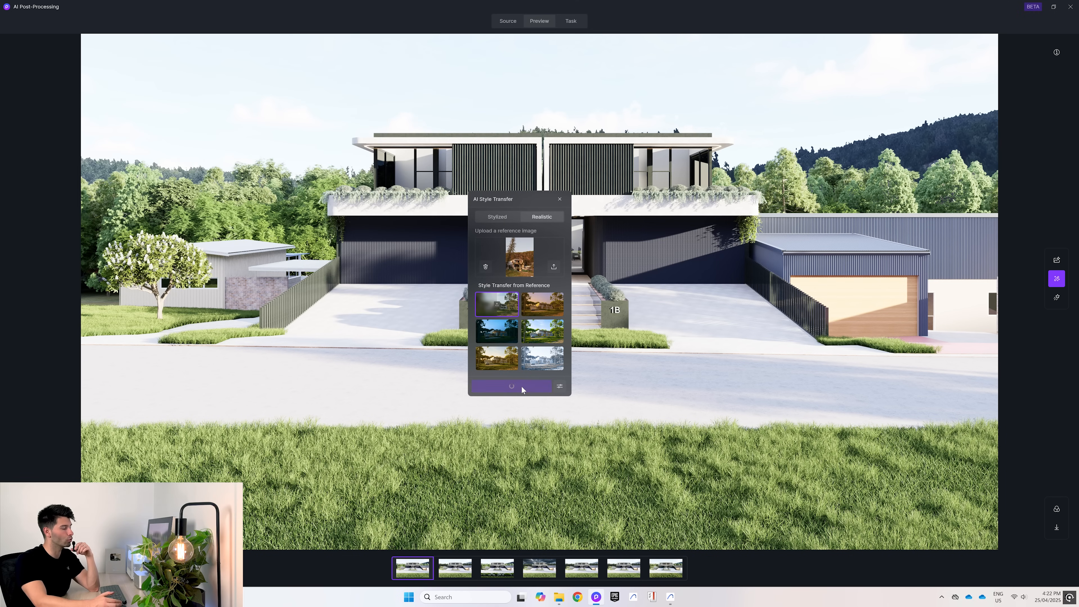
click(511, 386)
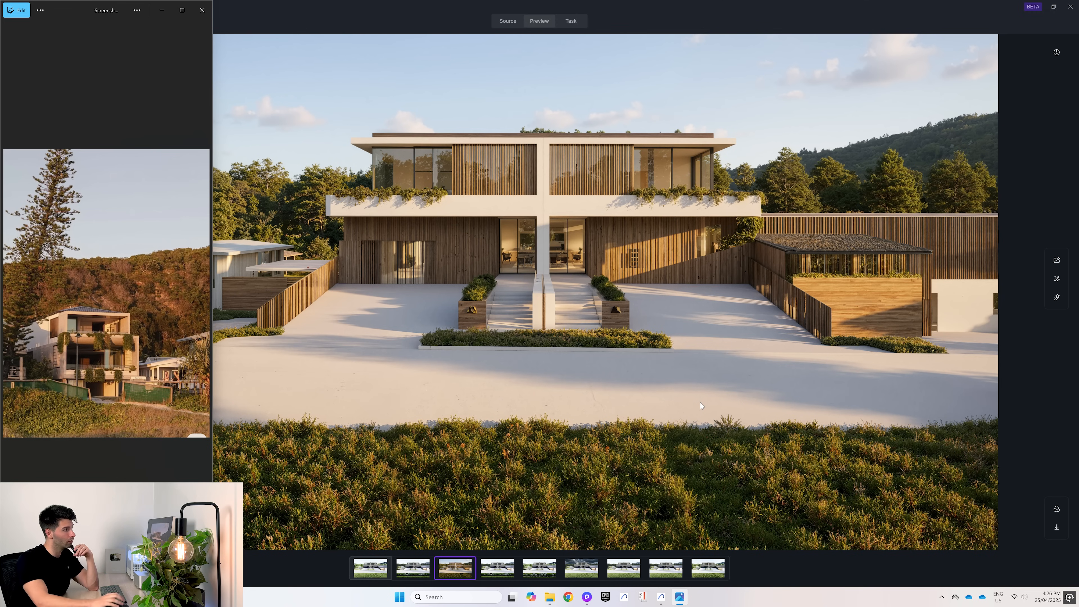
mouse_move(715, 331)
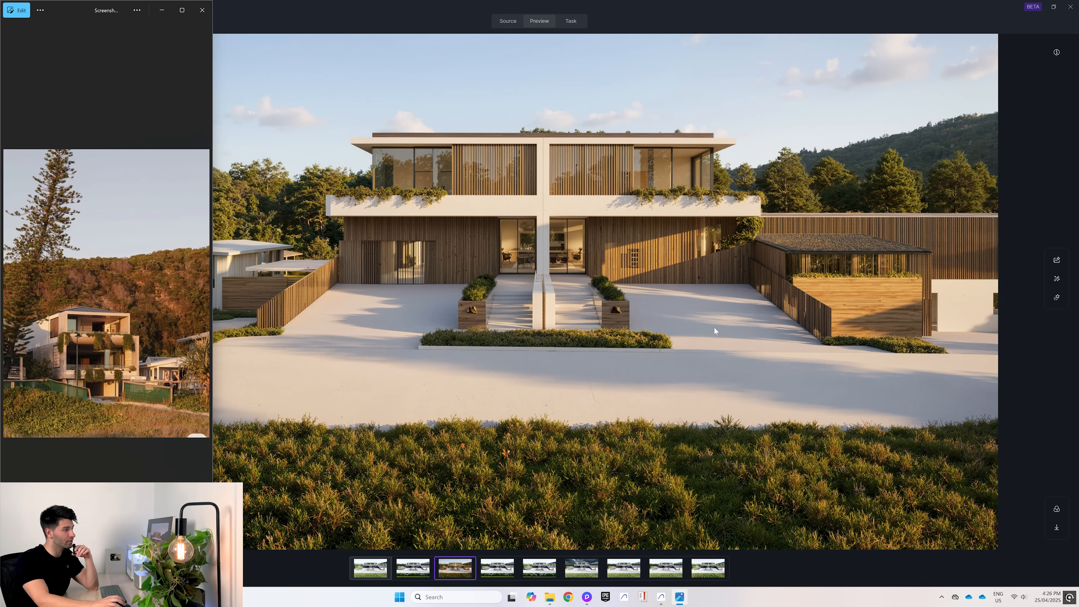
mouse_move(723, 237)
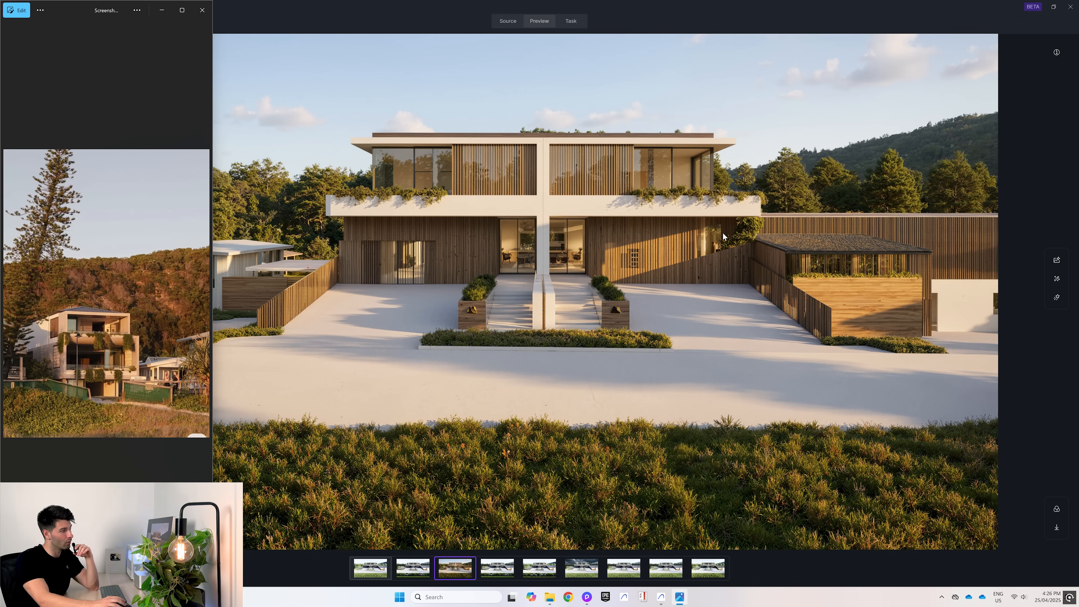
mouse_move(406, 257)
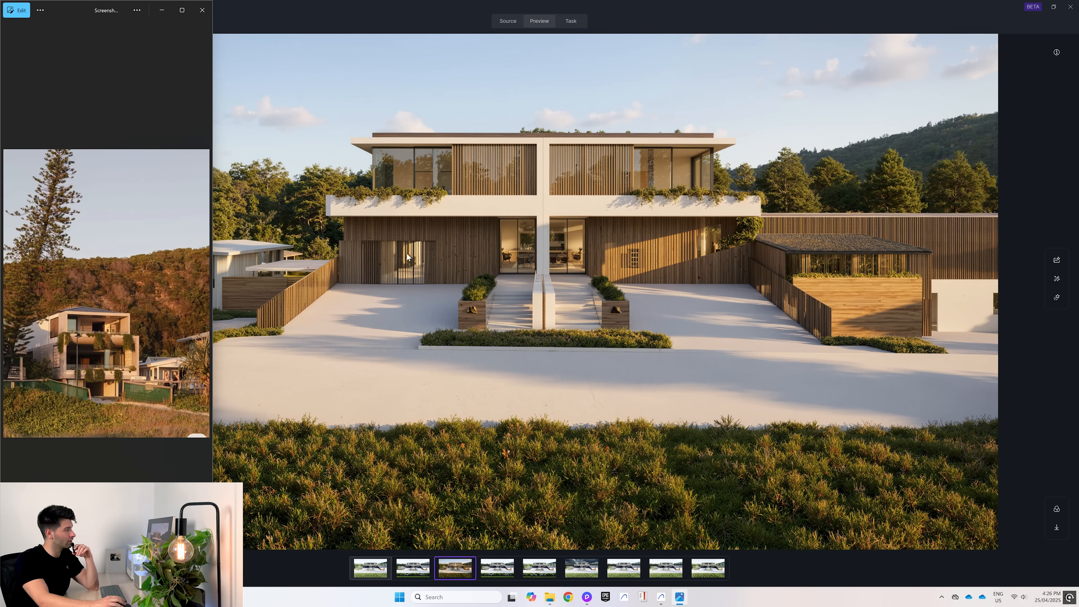
mouse_move(844, 327)
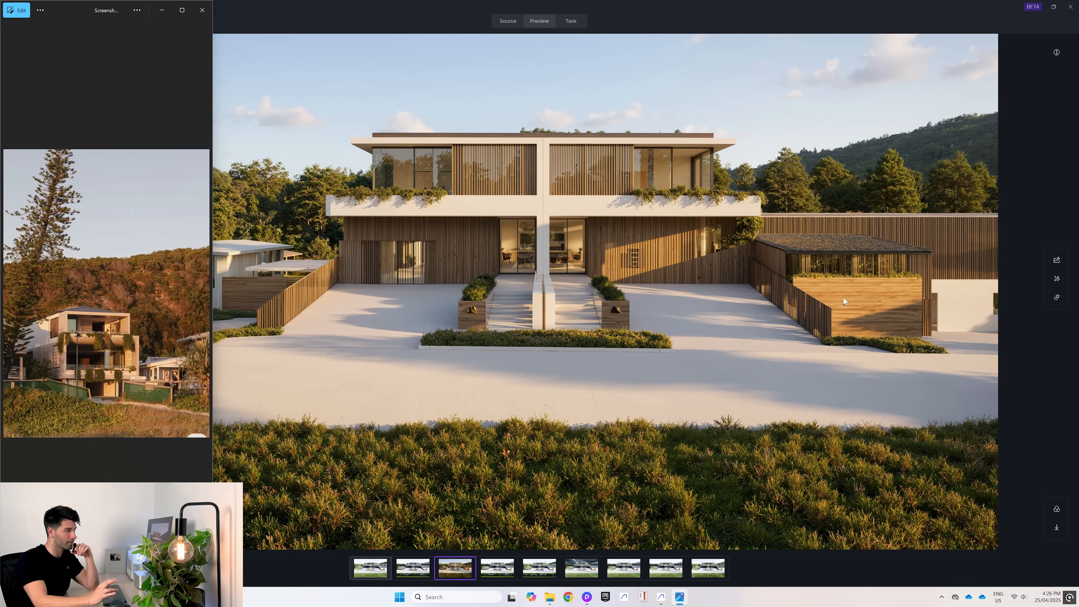
mouse_move(267, 80)
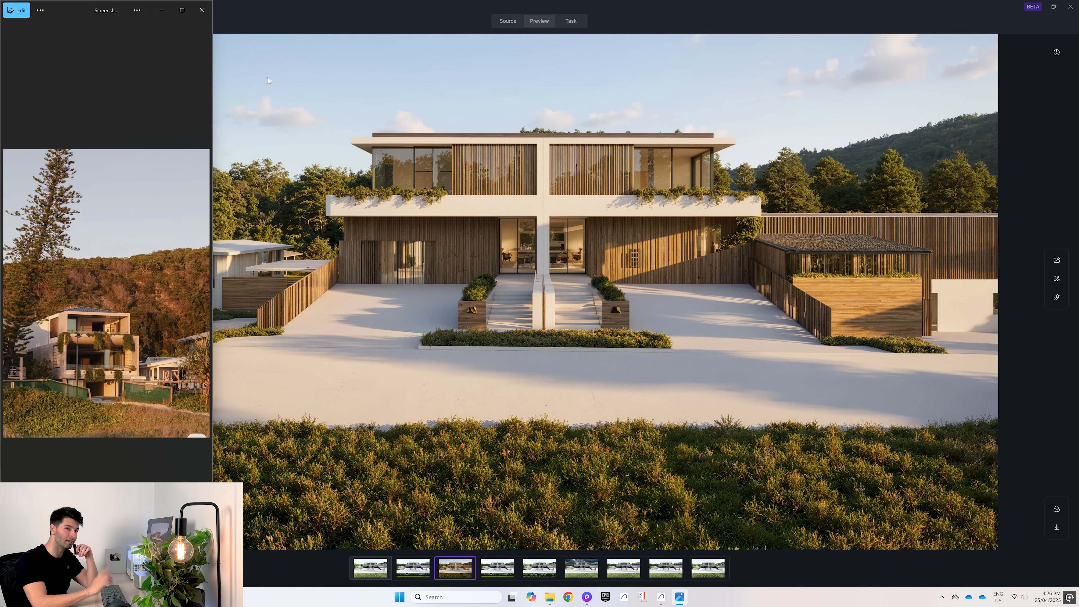
Step: Select the original daytime duplex render thumbnail after checking the timber-toned result
click(392, 568)
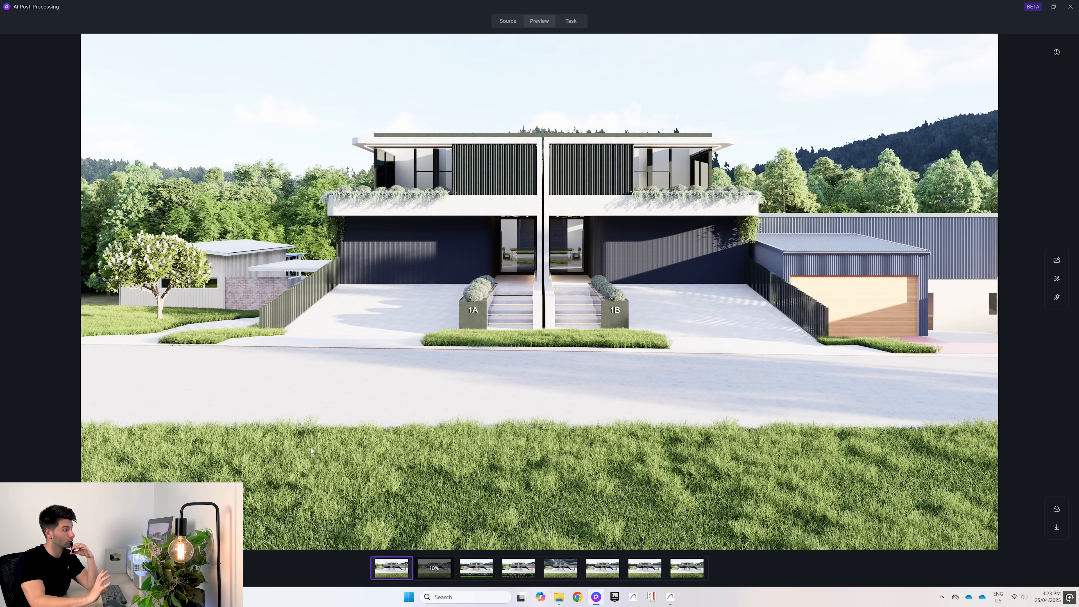
Step: Browse the pine-tree and garden-bed variants and bring up AI Enhancer at weight 0.7
click(602, 568)
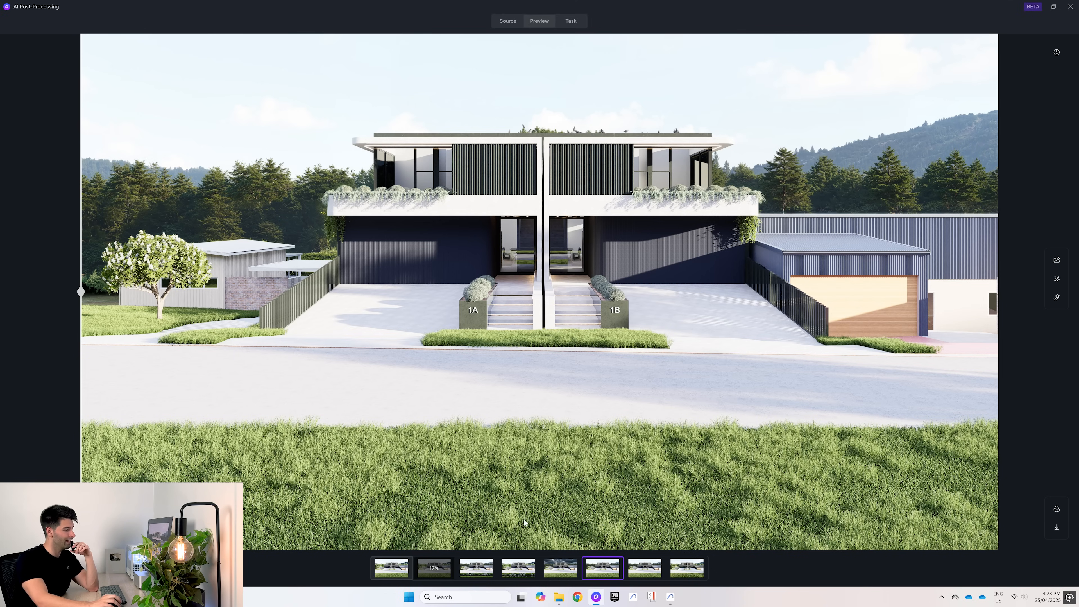
click(476, 568)
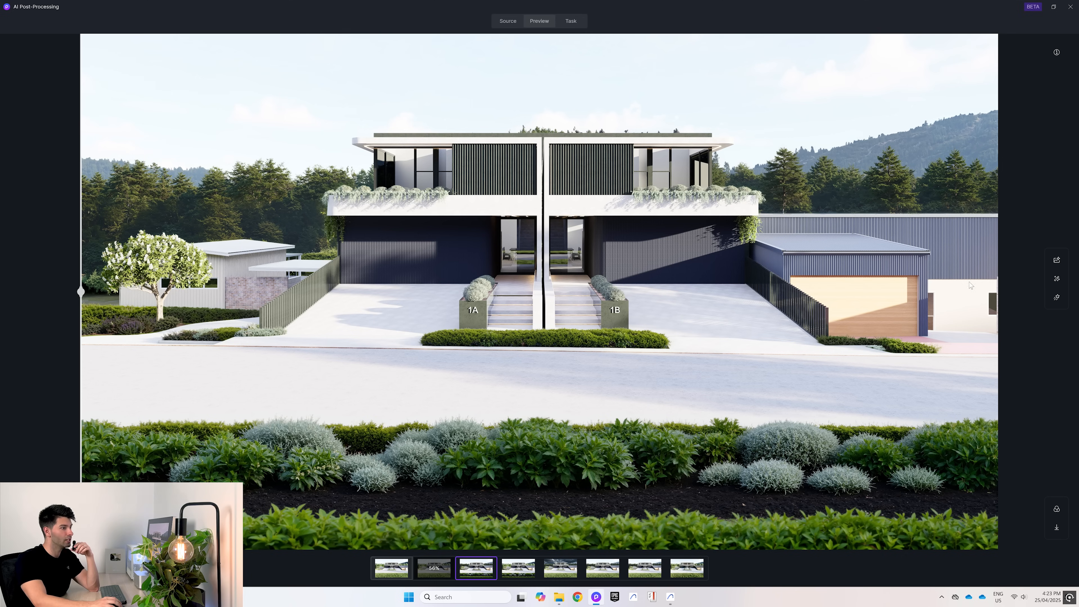
click(1056, 261)
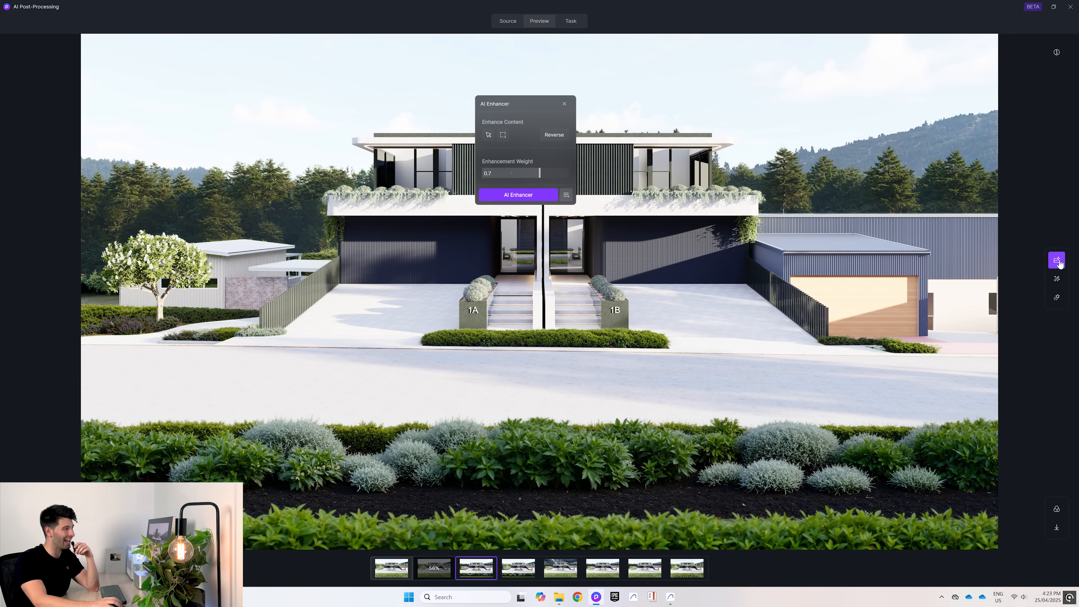
Step: Smart-select the walls, cladding and fences and run AI Enhancer on those surfaces
click(488, 134)
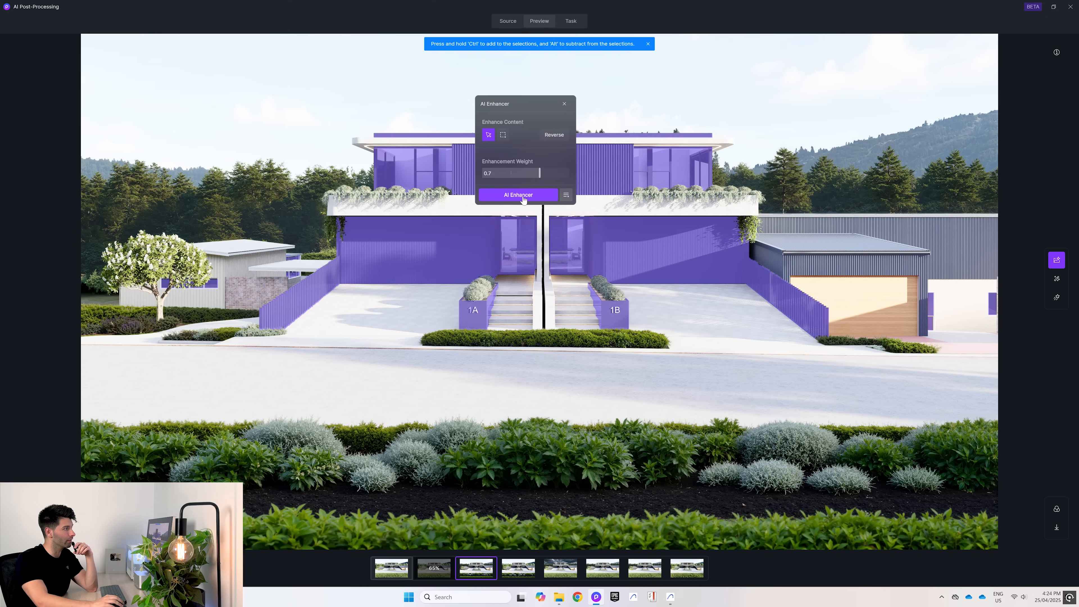
click(517, 195)
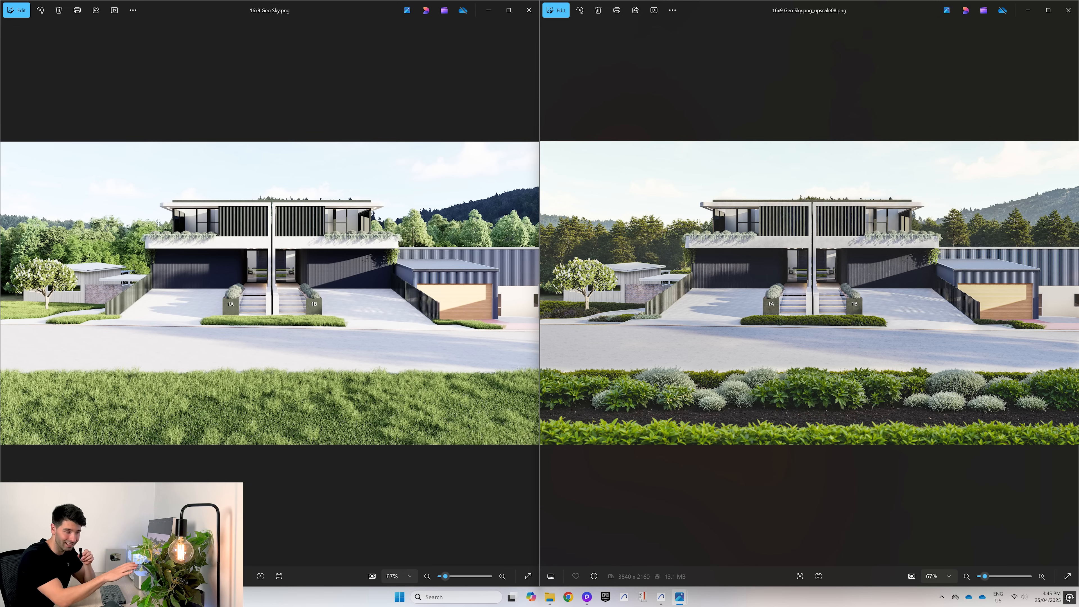
mouse_move(432, 310)
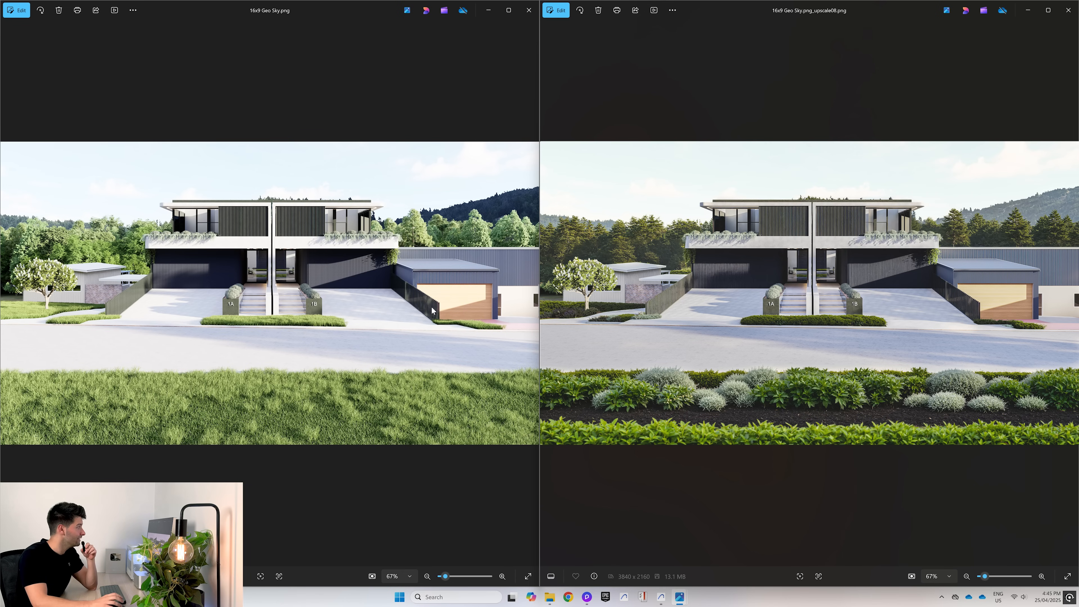